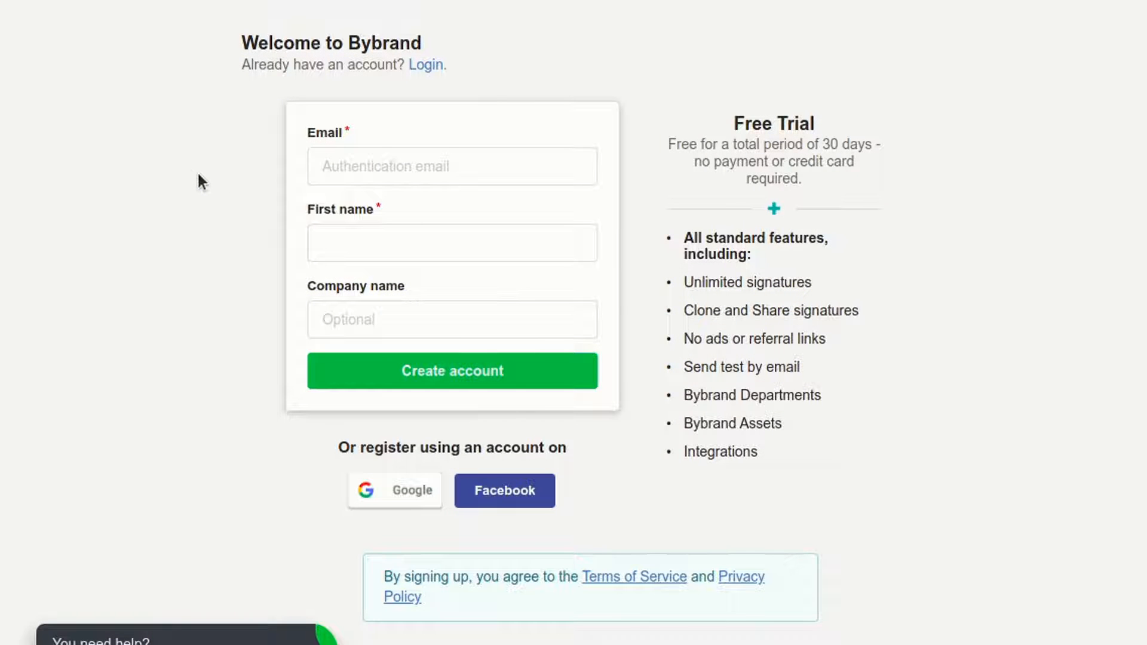
{"action": "mouse_move", "coordinate": [266, 180]}
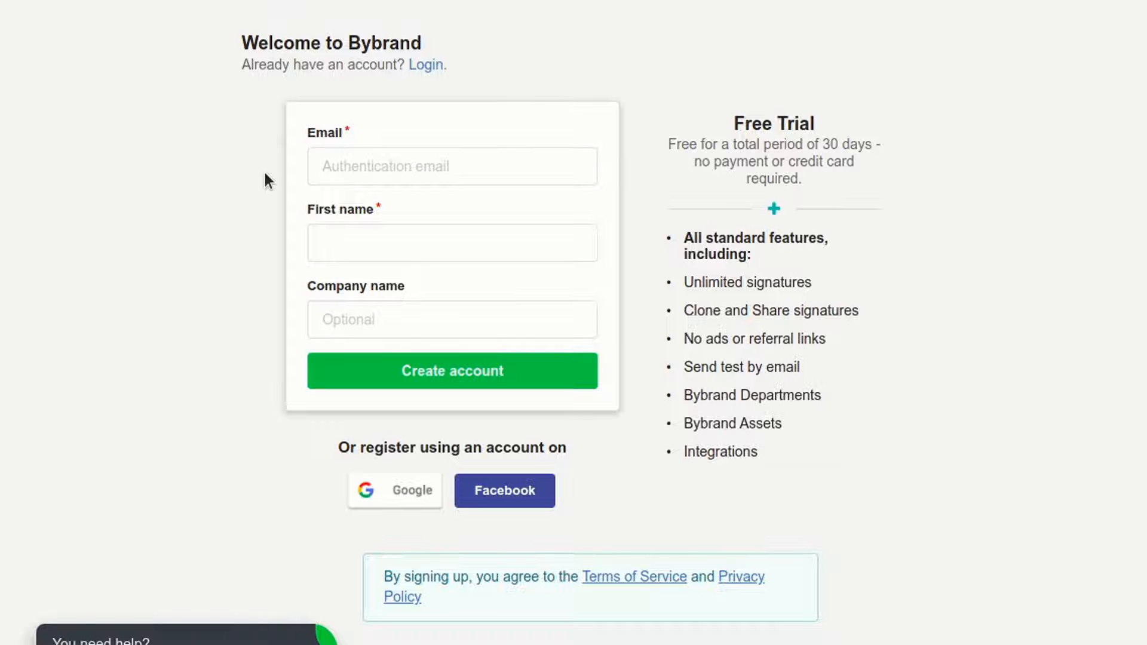
- Fill the sign-up form with the email and first name Bybrand and create the trial account
{"action": "left_click", "coordinate": [451, 166]}
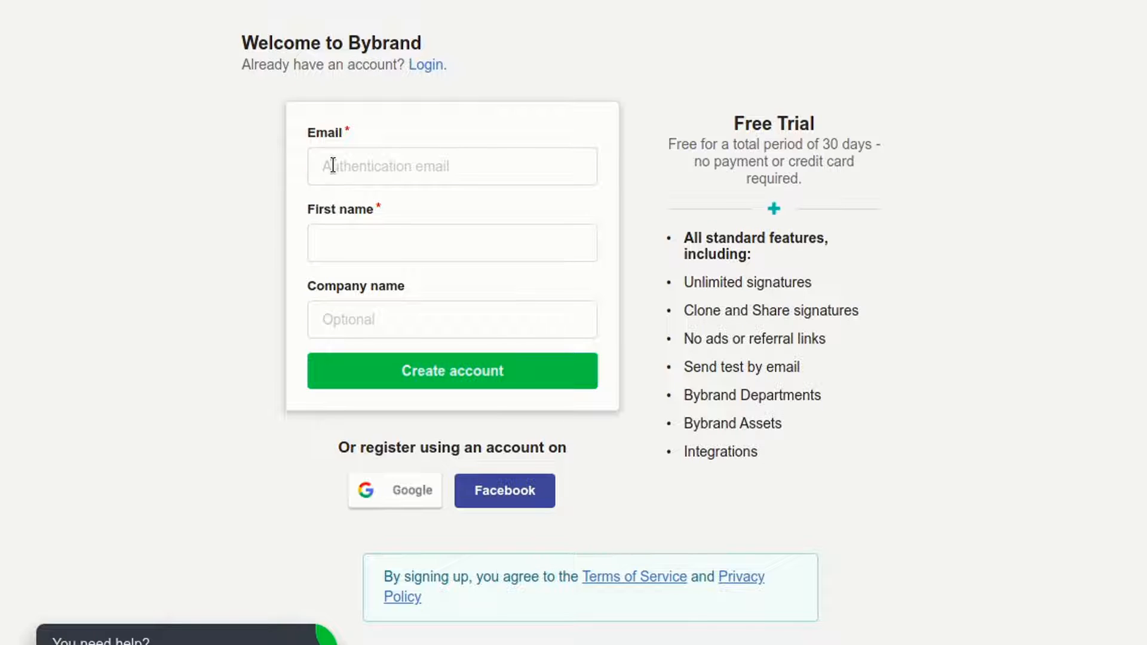
{"action": "mouse_move", "coordinate": [366, 161]}
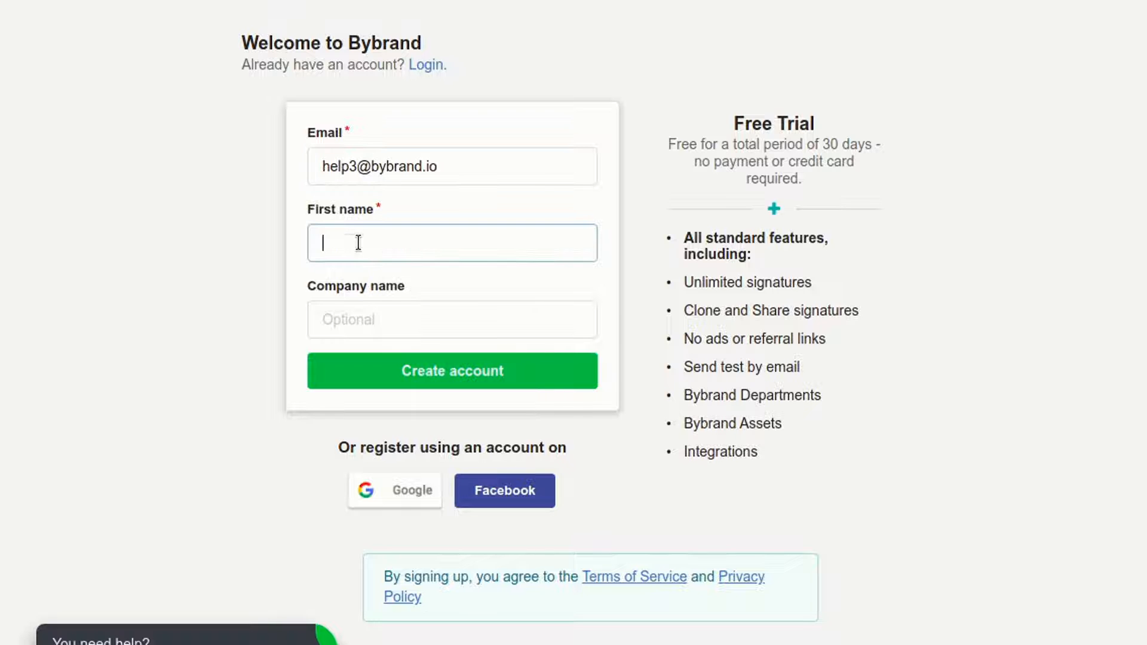
{"action": "type", "text": "Bybrand"}
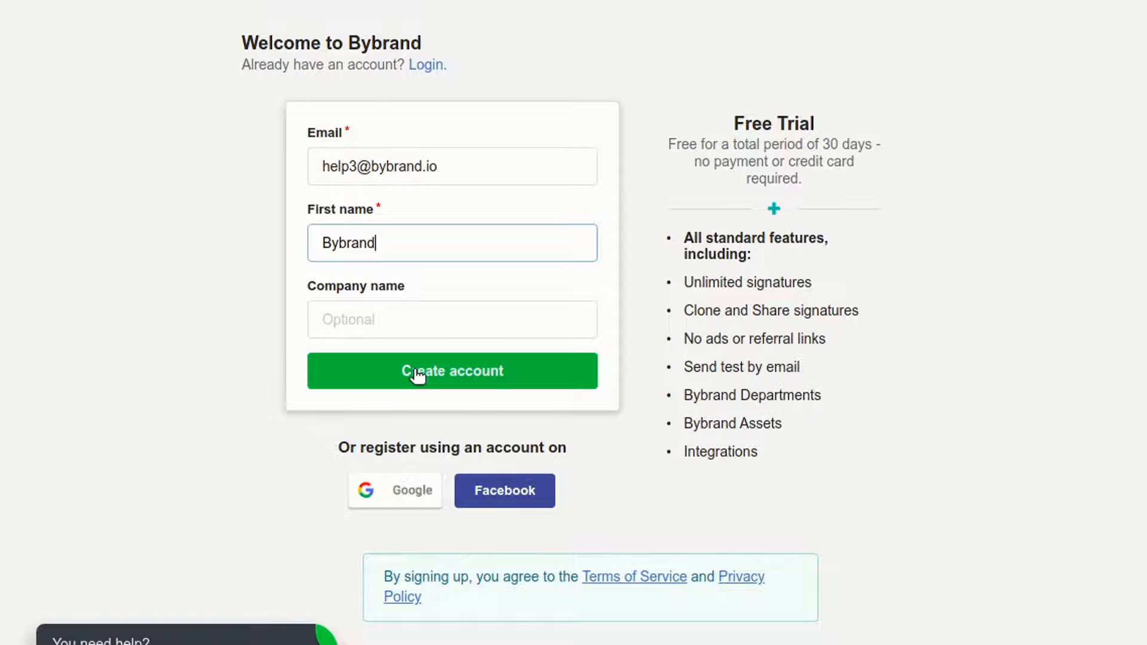
{"action": "left_click", "coordinate": [452, 371]}
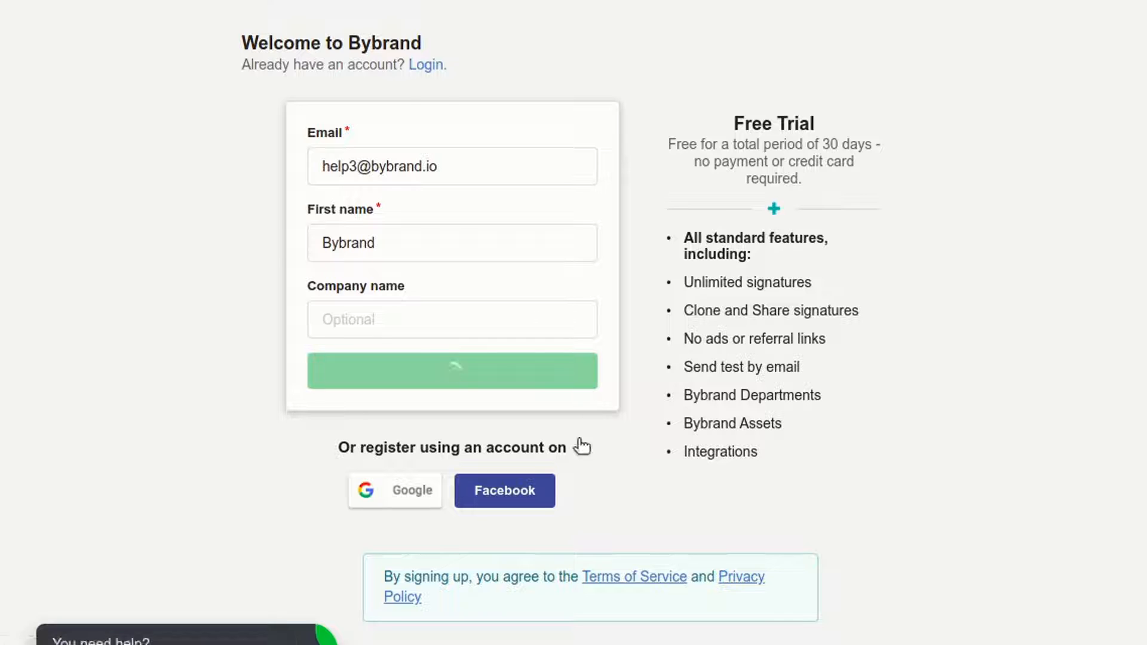
{"action": "left_click", "coordinate": [452, 371]}
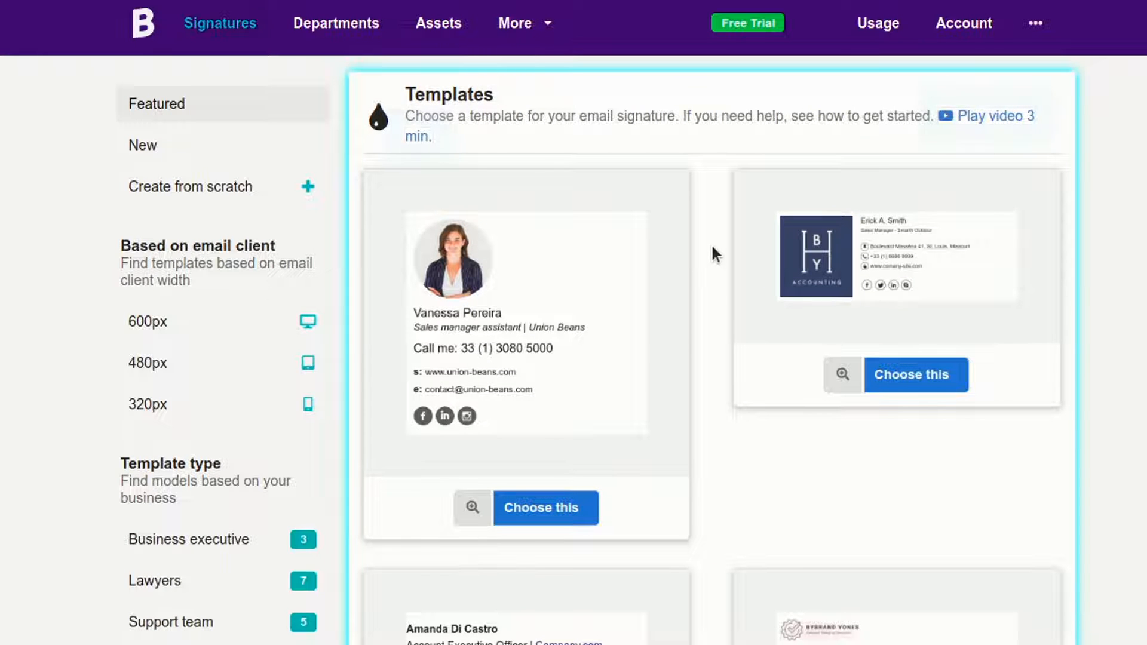
{"action": "mouse_move", "coordinate": [638, 168]}
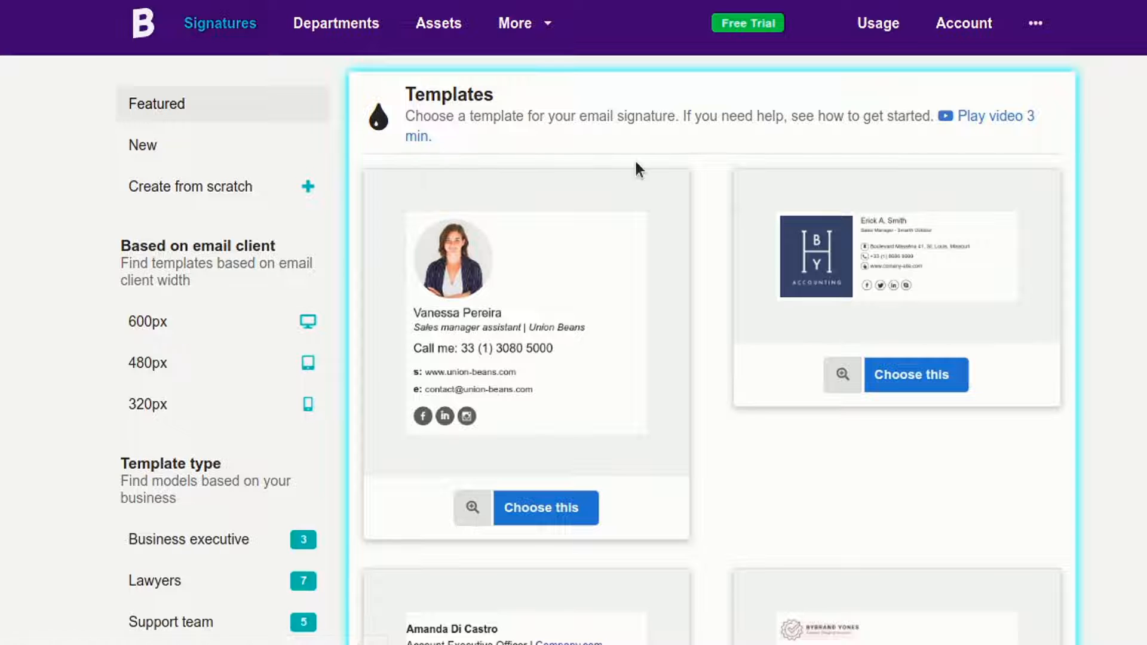
- Browse the Featured templates and choose the Erick A. Smith accounting template
{"action": "scroll", "scroll_direction": "down", "scroll_amount": 3}
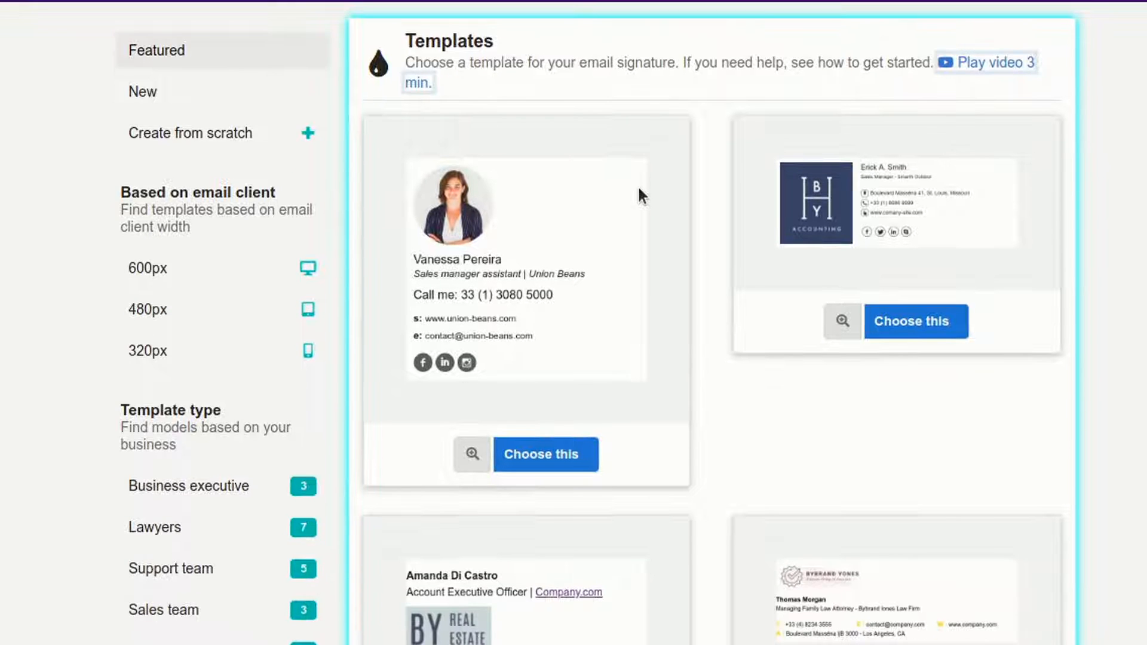
{"action": "scroll", "scroll_direction": "down", "scroll_amount": 3}
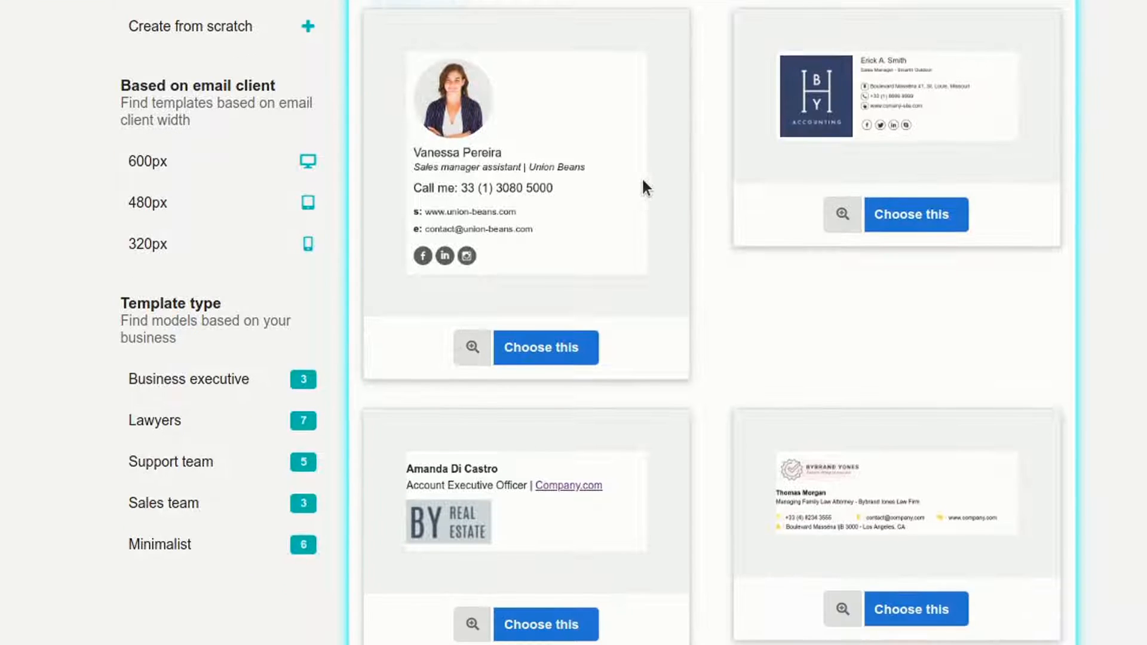
{"action": "scroll", "scroll_direction": "up", "scroll_amount": 3}
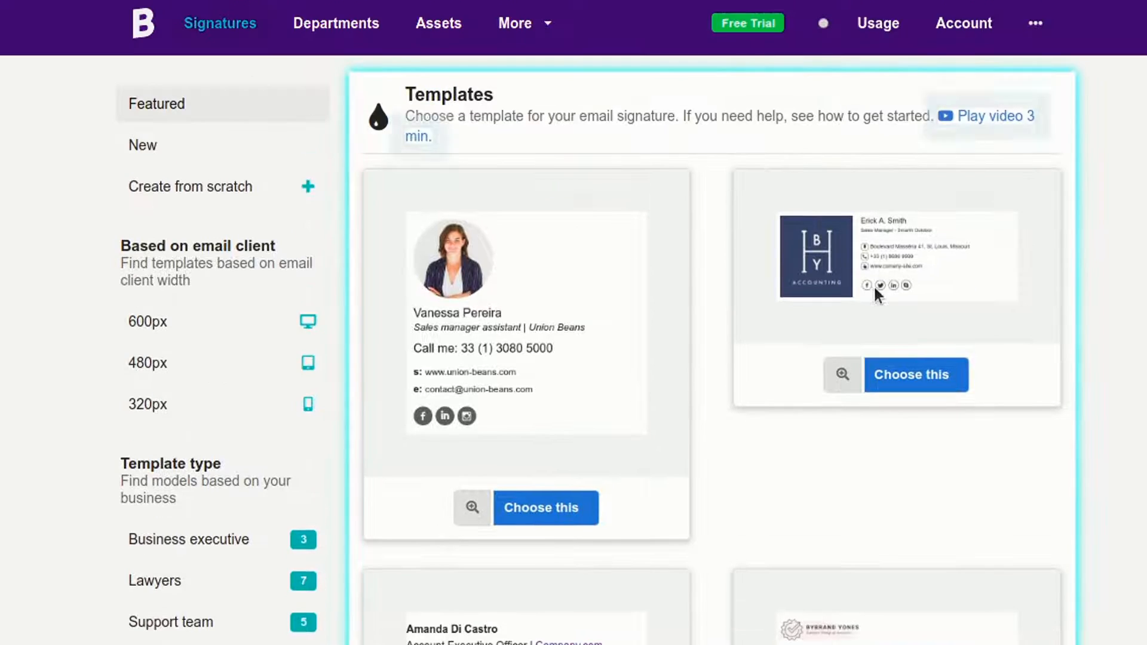
{"action": "left_click", "coordinate": [842, 374]}
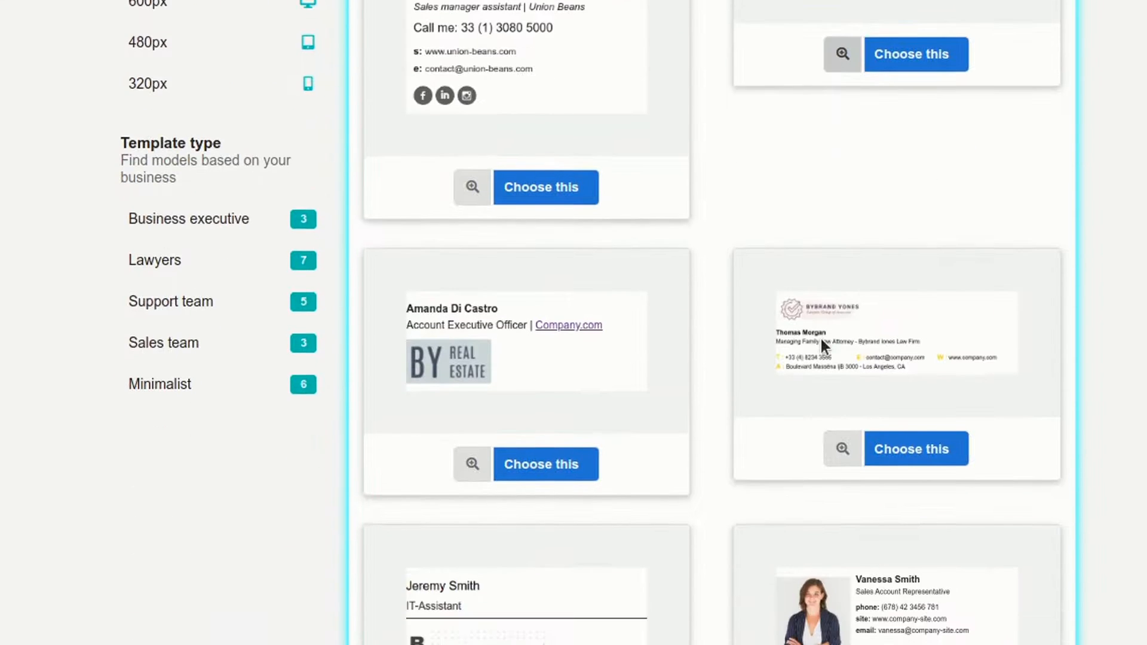
{"action": "scroll", "scroll_direction": "up", "scroll_amount": 3}
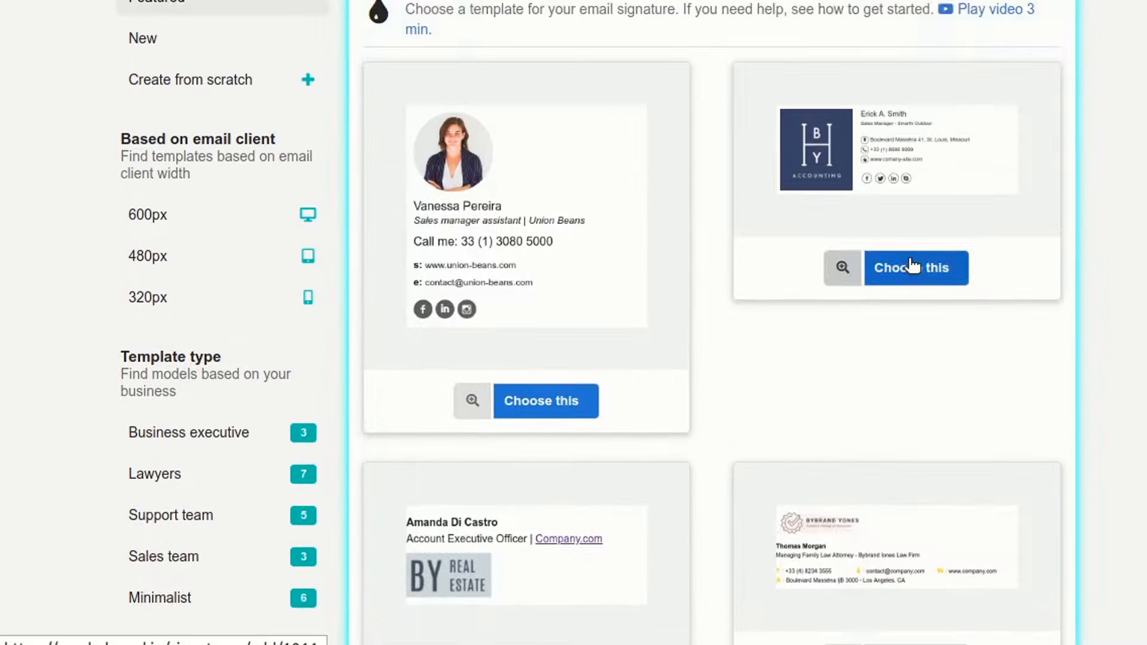
{"action": "left_click", "coordinate": [914, 269]}
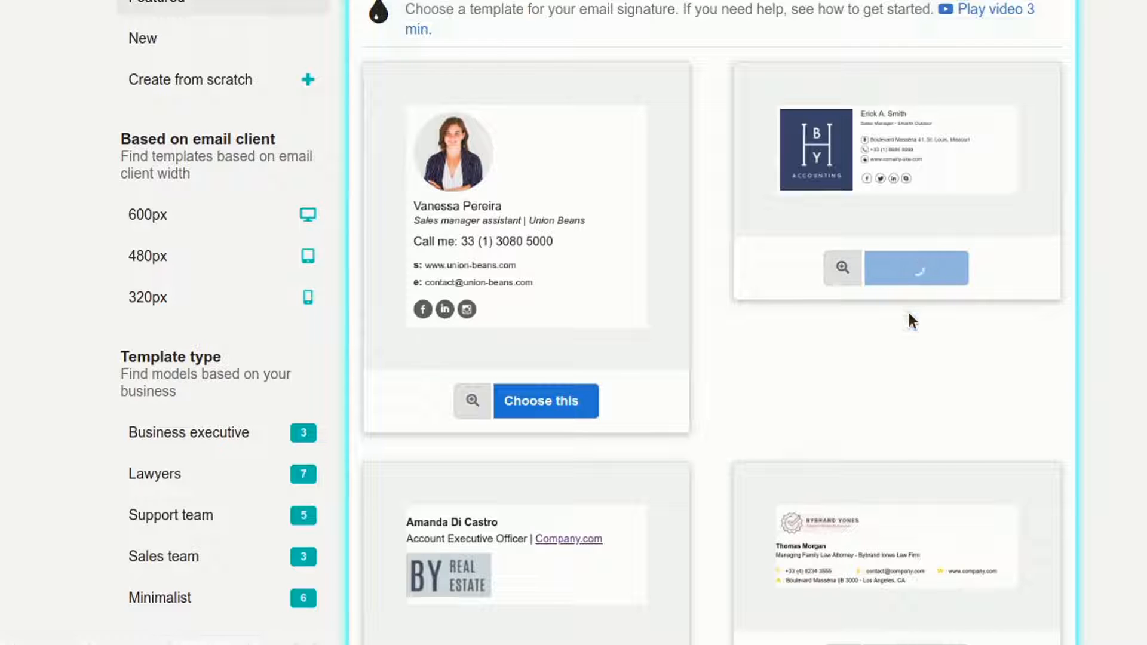
- Replace the template logo with the union star image from the Gallery
{"action": "left_click", "coordinate": [915, 269]}
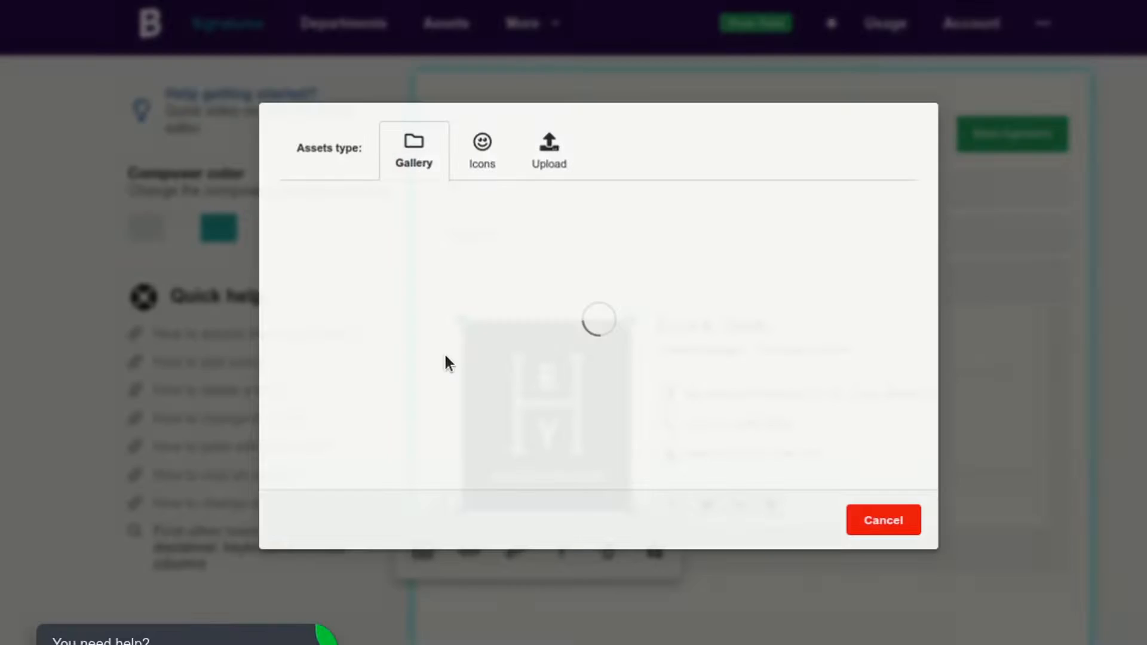
{"action": "left_click", "coordinate": [548, 150]}
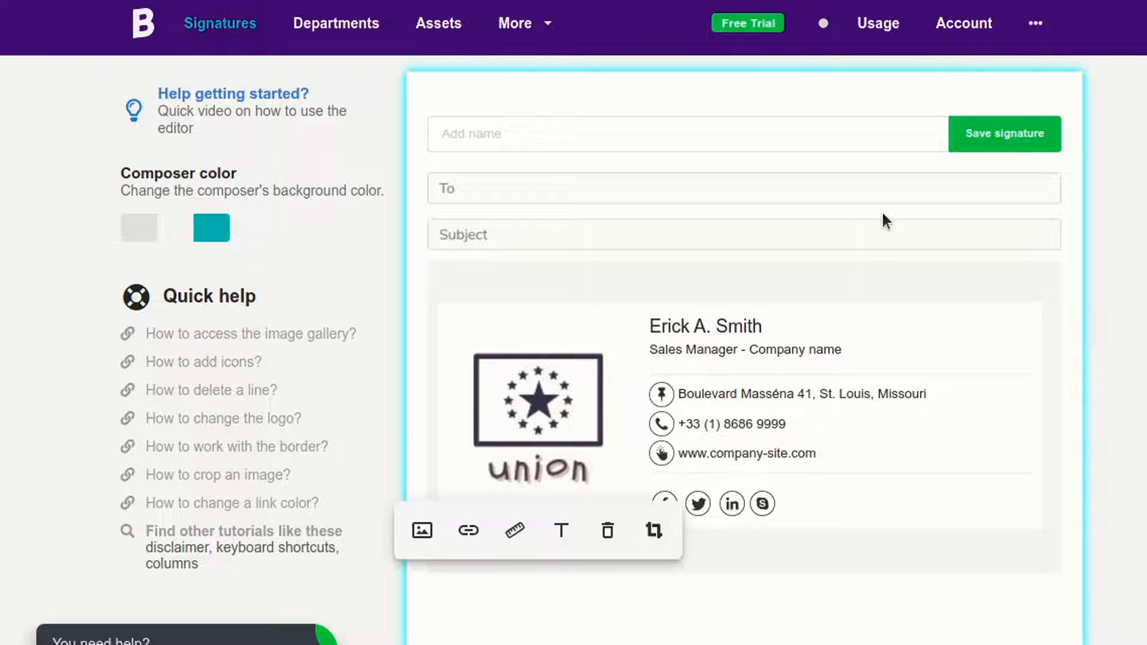
- Name the signature 'Company signature' and save it
{"action": "type", "text": "Co"}
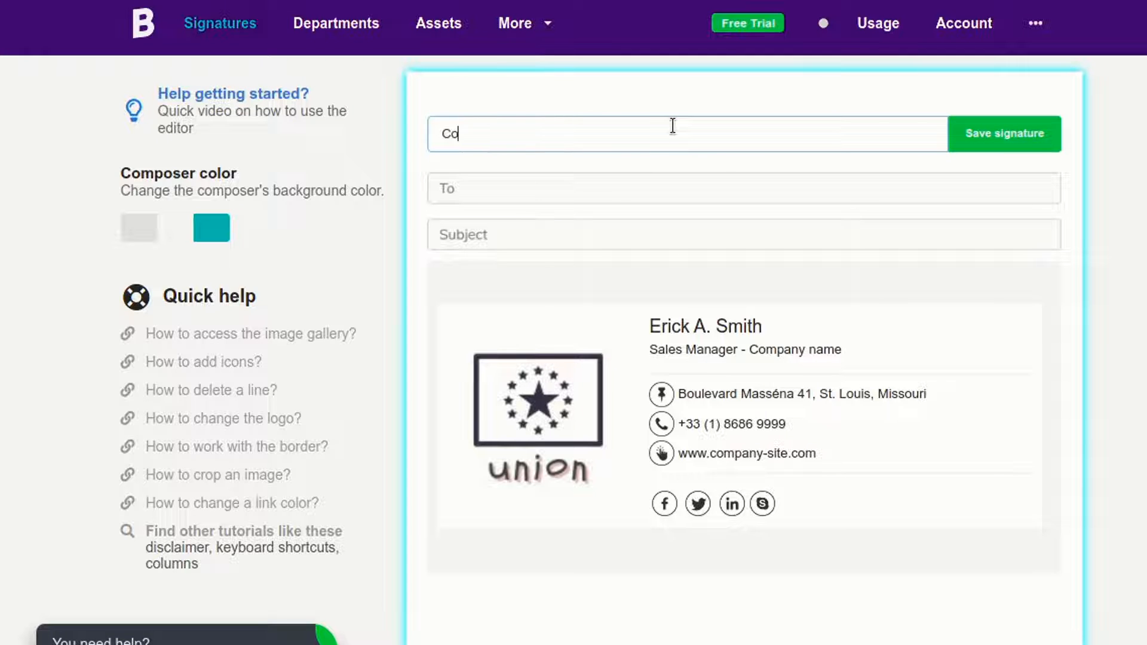
{"action": "type", "text": "mpany signature"}
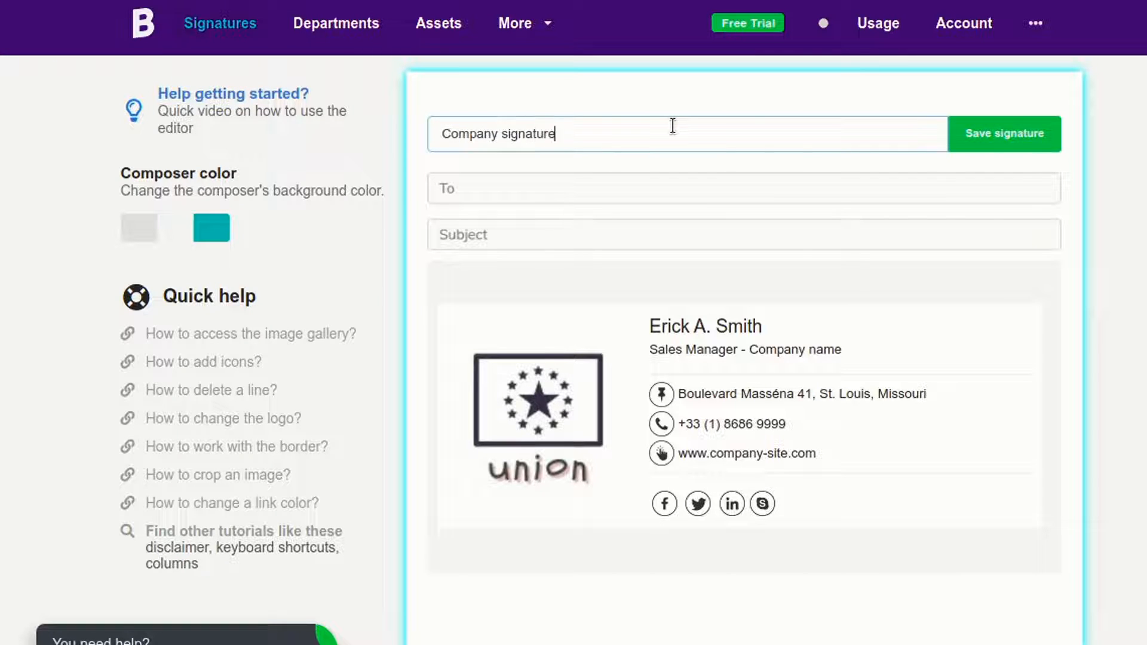
{"action": "left_click", "coordinate": [1005, 134]}
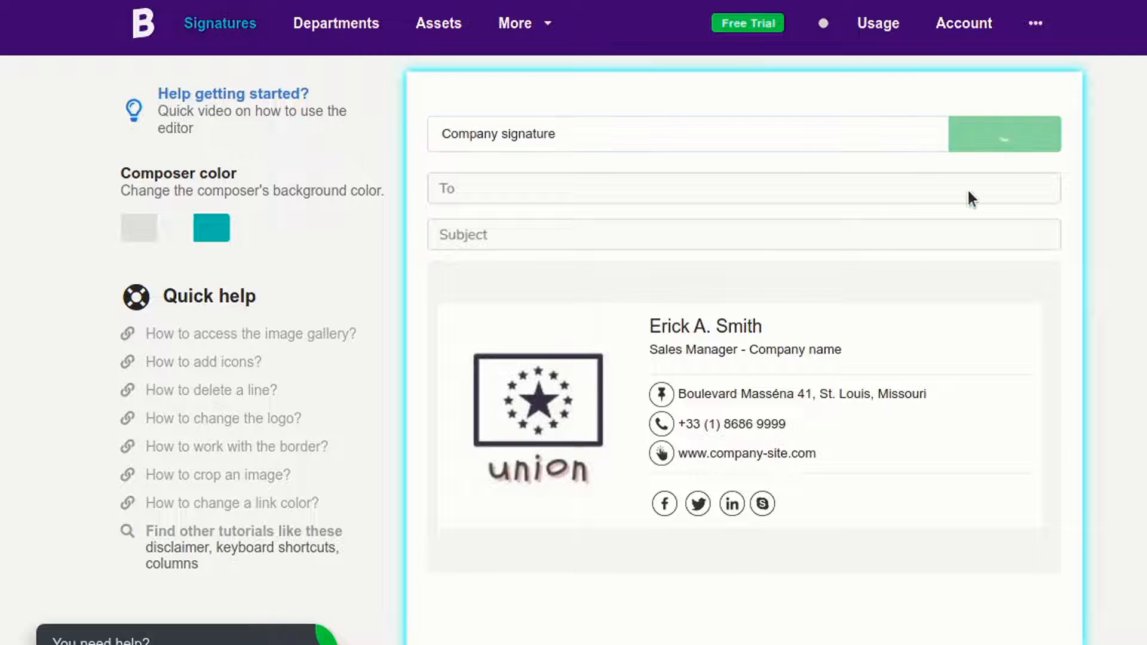
{"action": "left_click", "coordinate": [1033, 117]}
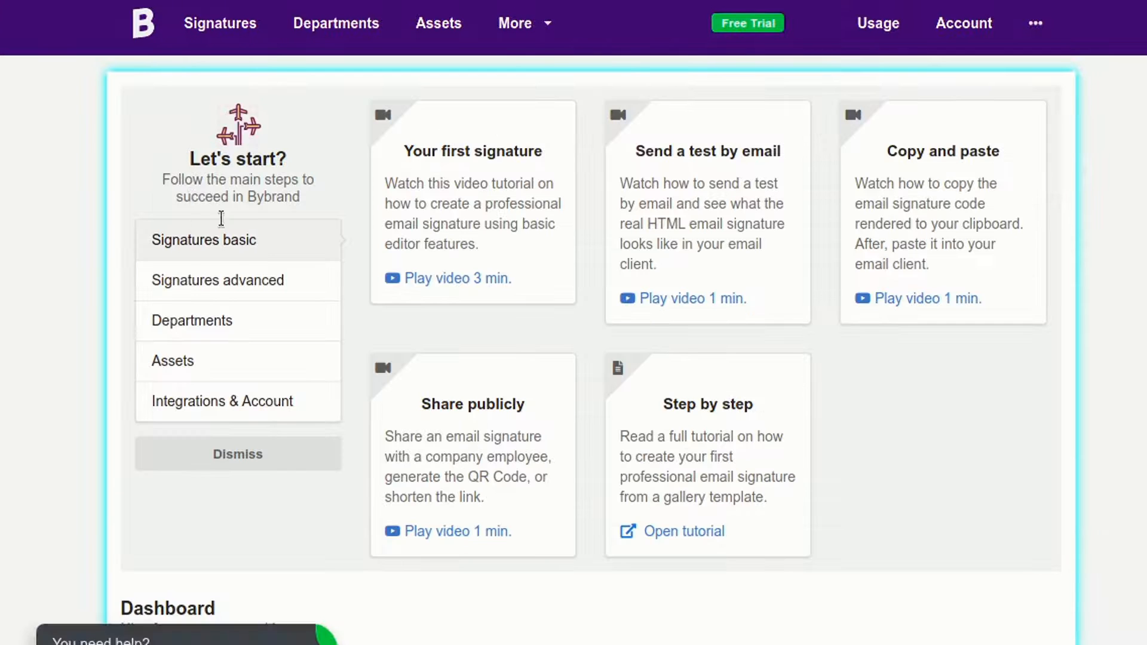
{"action": "scroll", "scroll_direction": "down", "scroll_amount": 3}
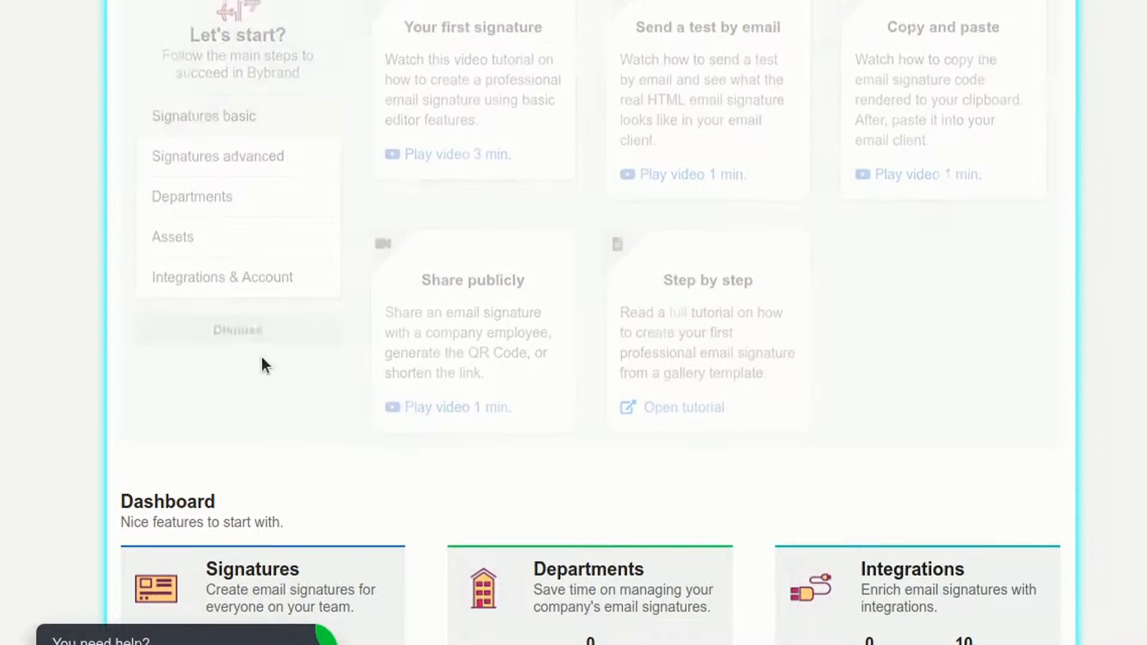
{"action": "scroll", "scroll_direction": "up", "scroll_amount": 3}
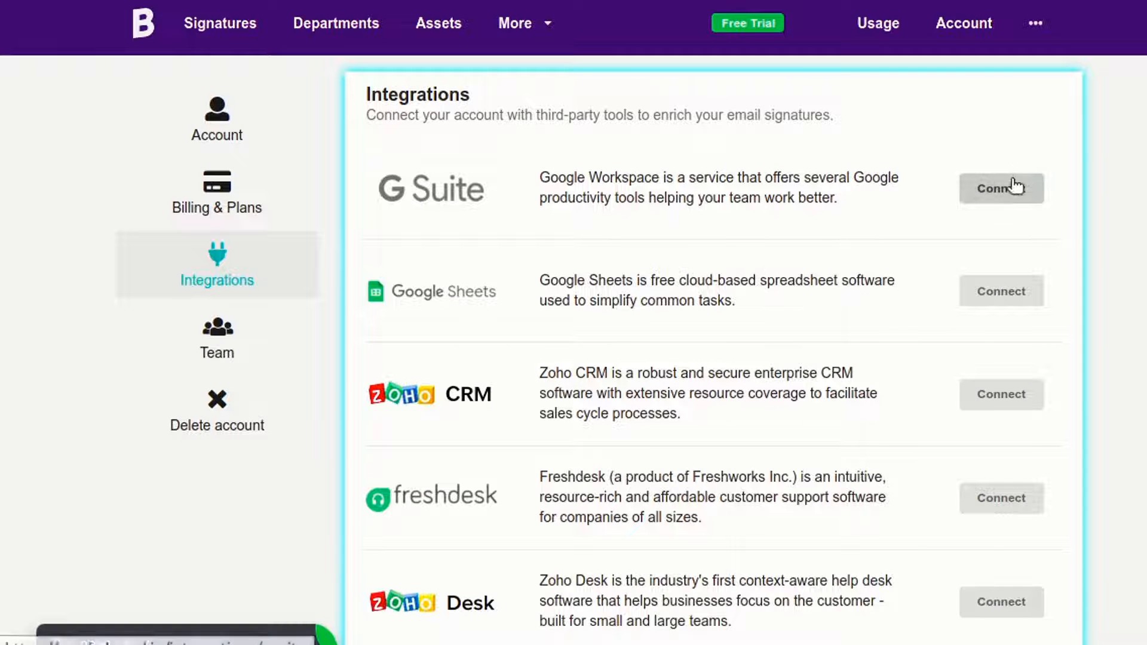
- Sign in to the Google Workspace integration with the administrator Google account
{"action": "left_click", "coordinate": [1002, 188]}
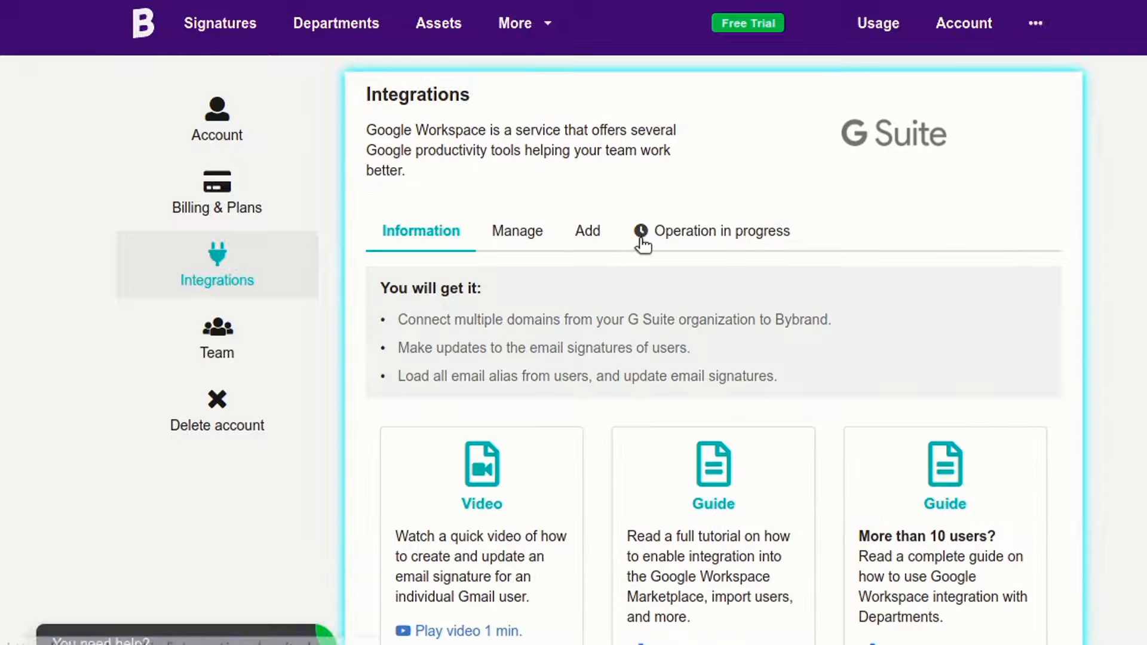
{"action": "left_click", "coordinate": [587, 231]}
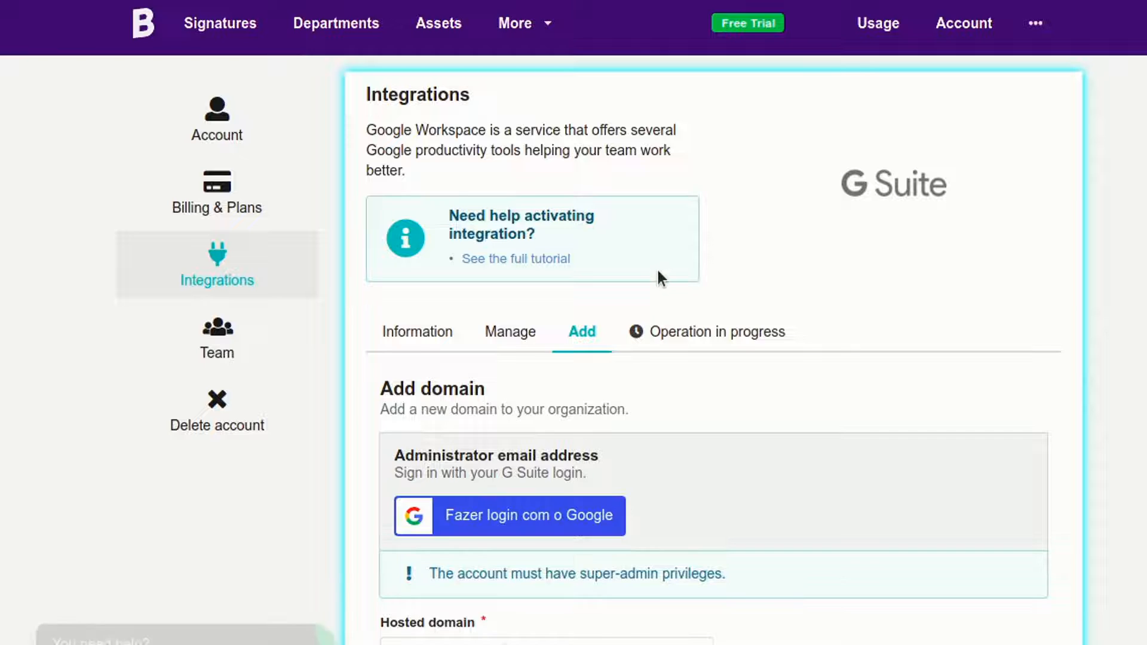
{"action": "scroll", "scroll_direction": "down", "scroll_amount": 3}
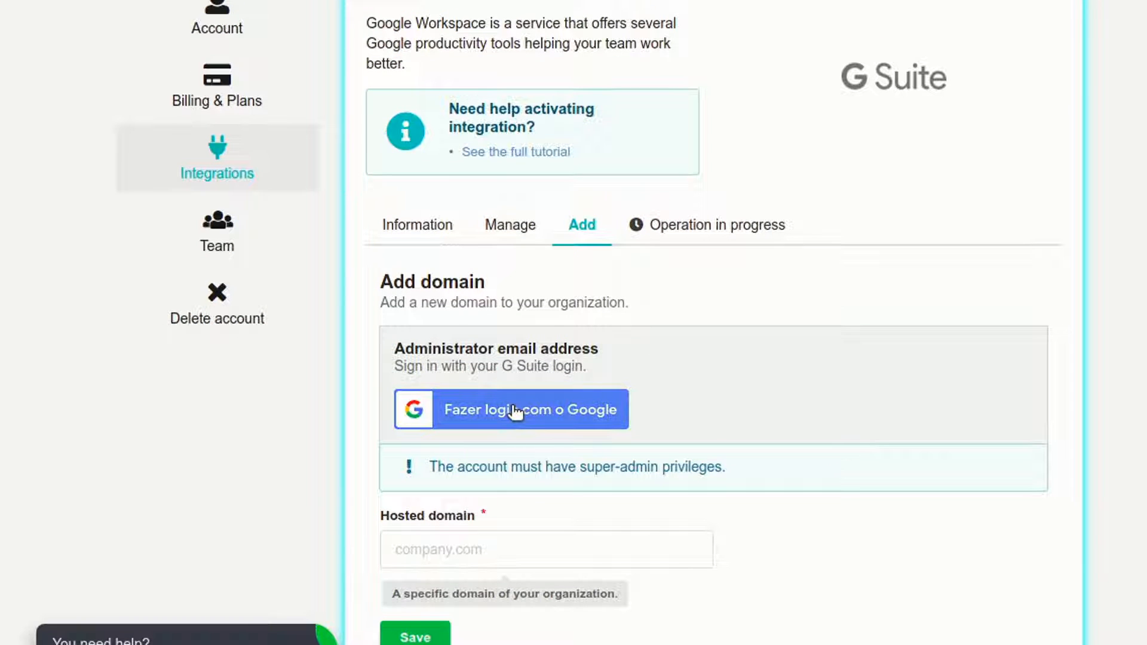
{"action": "left_click", "coordinate": [510, 409]}
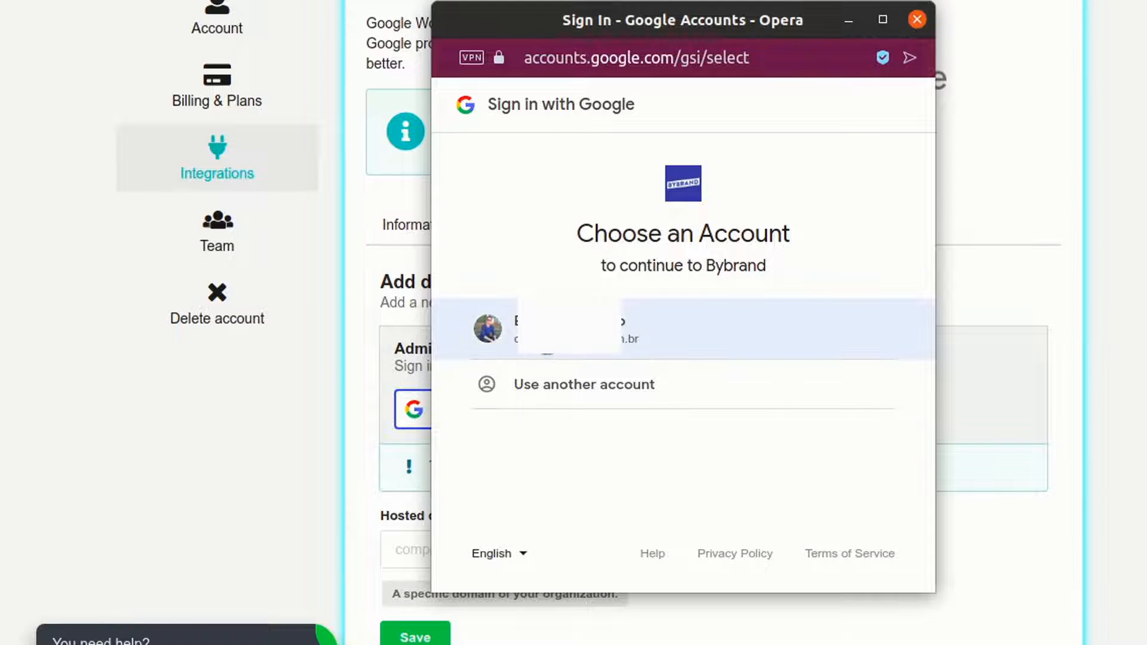
{"action": "left_click", "coordinate": [682, 330]}
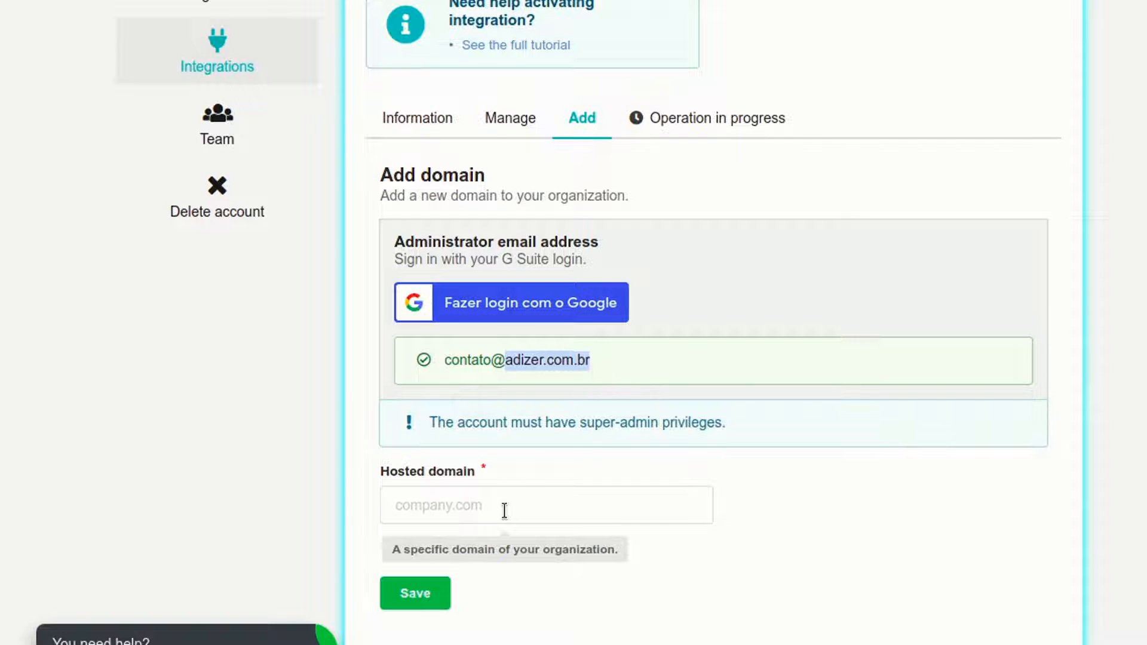
- Save adizer.com.br as the hosted domain for the integration
{"action": "left_click", "coordinate": [415, 592]}
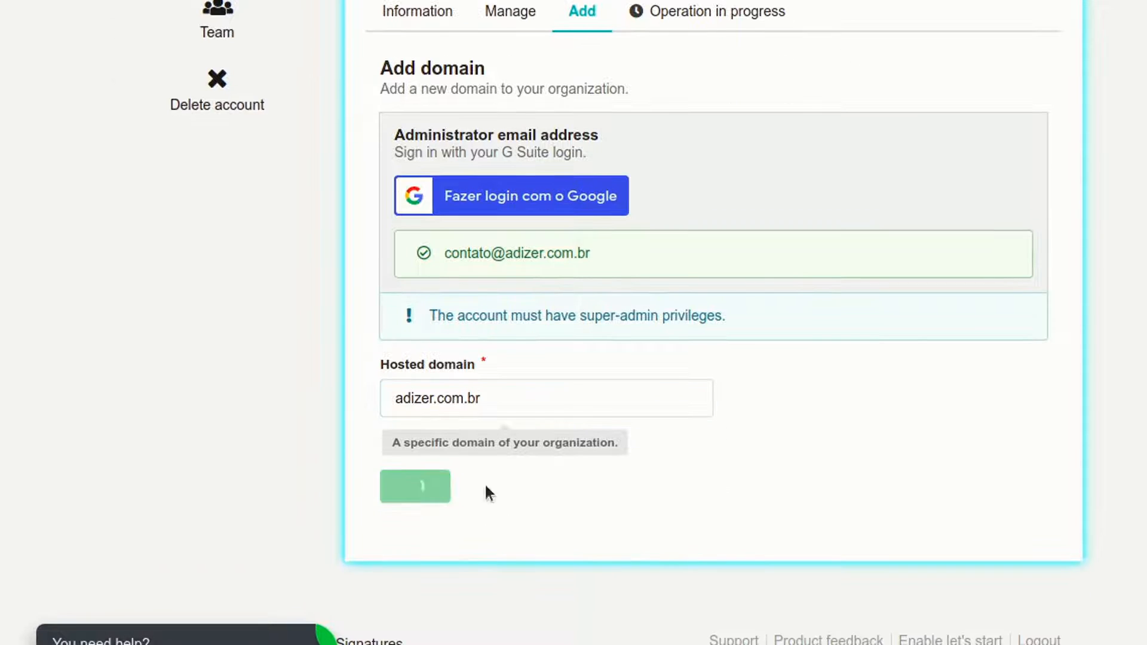
{"action": "left_click", "coordinate": [415, 486]}
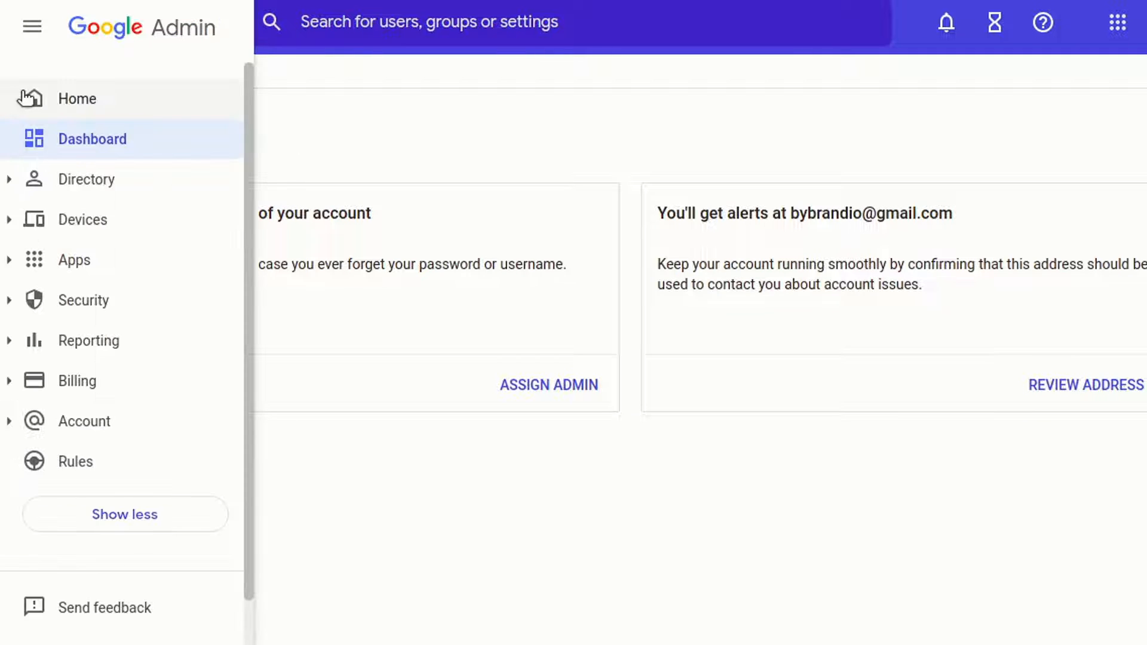
- Navigate the Admin console to Apps > Google Workspace Marketplace apps
{"action": "left_click", "coordinate": [31, 22]}
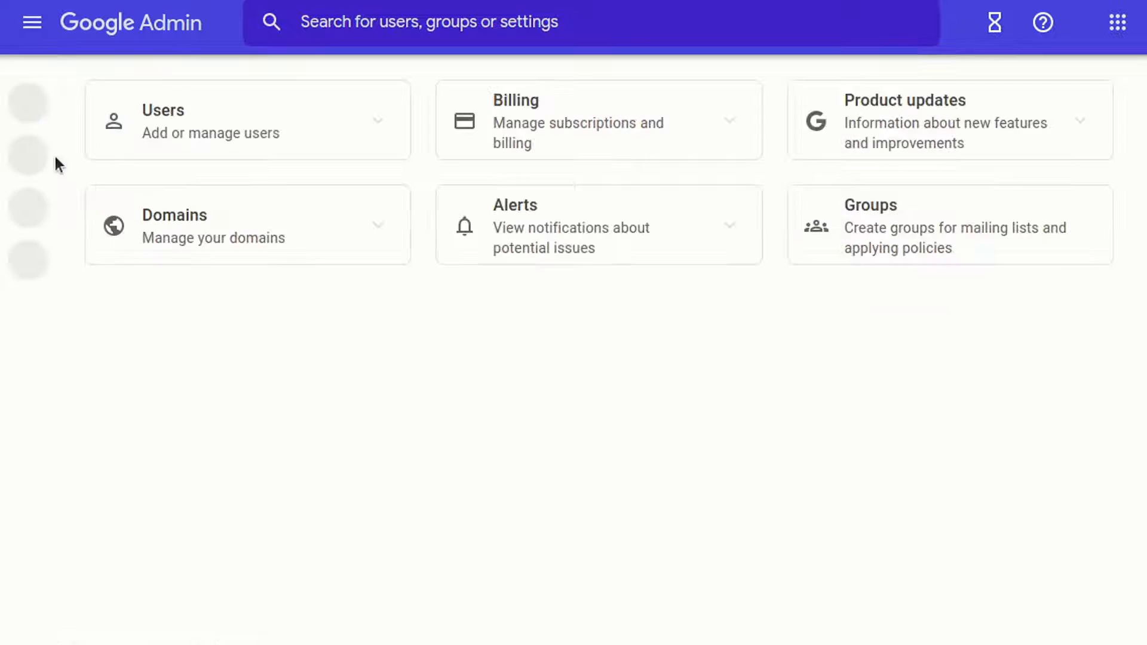
{"action": "left_click", "coordinate": [32, 22]}
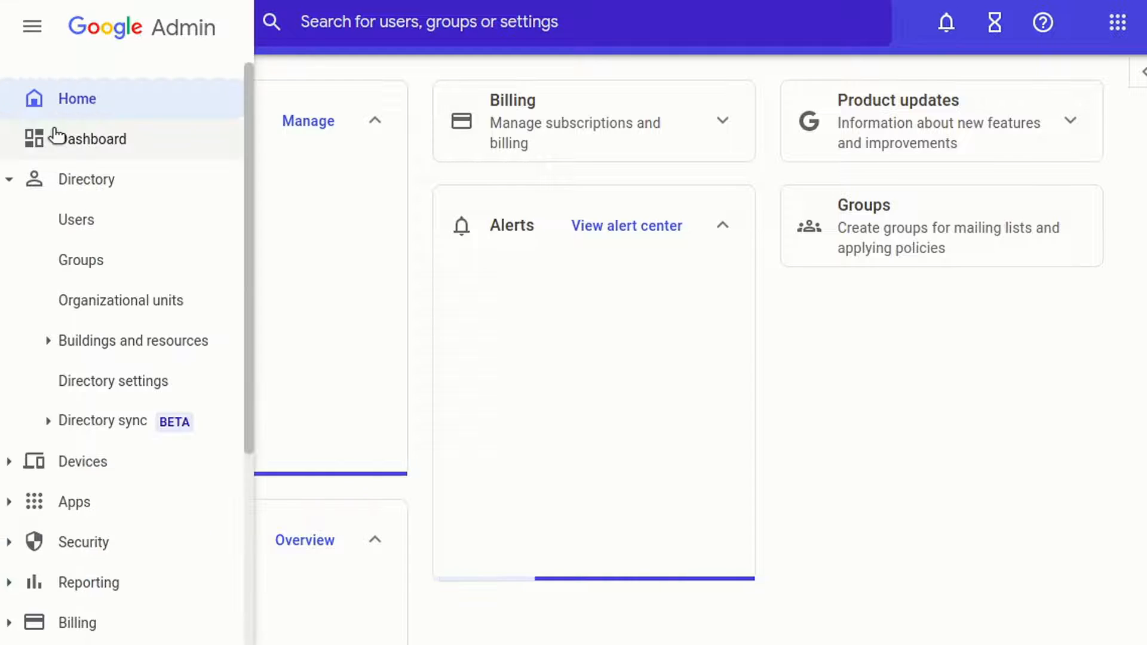
{"action": "left_click", "coordinate": [86, 179]}
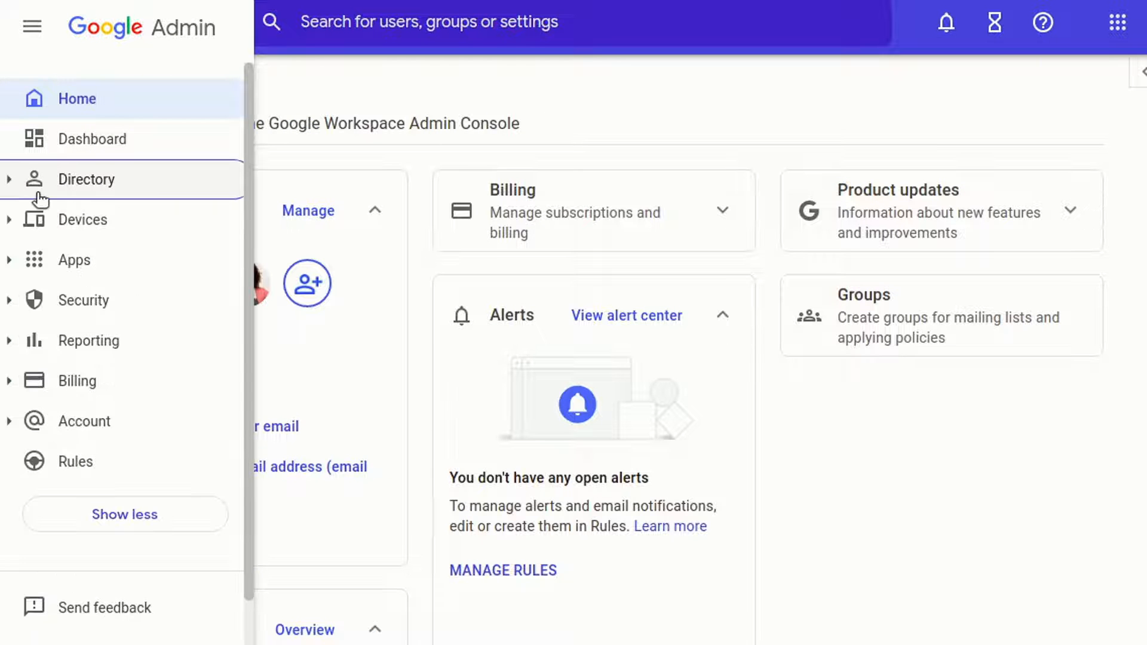
{"action": "left_click", "coordinate": [73, 259]}
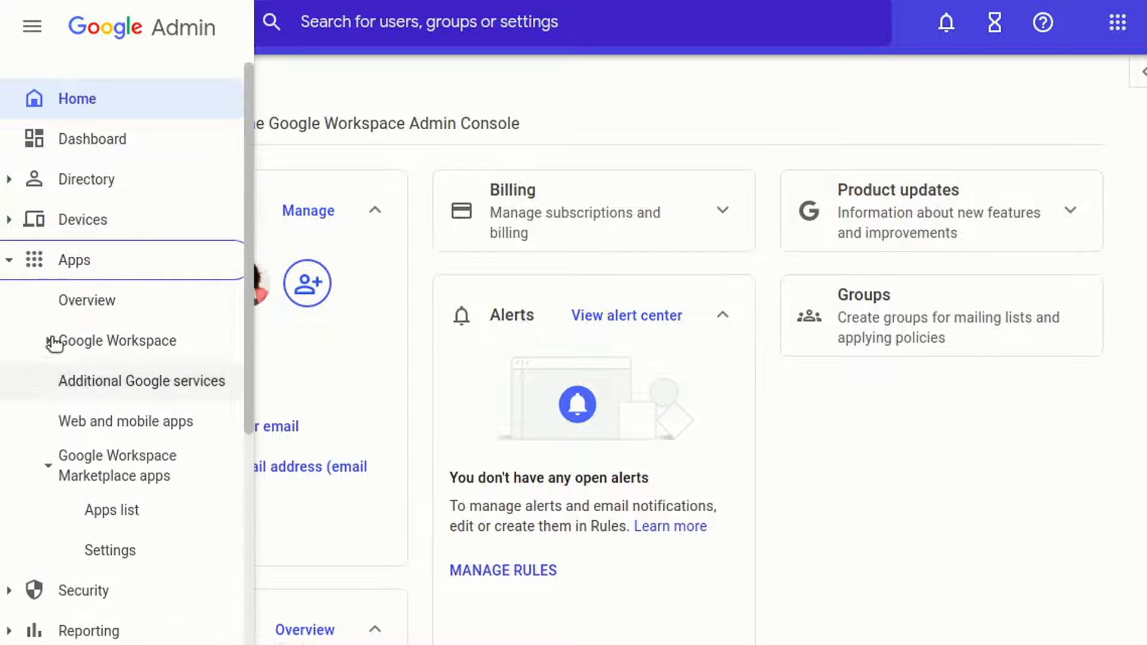
{"action": "left_click", "coordinate": [32, 23]}
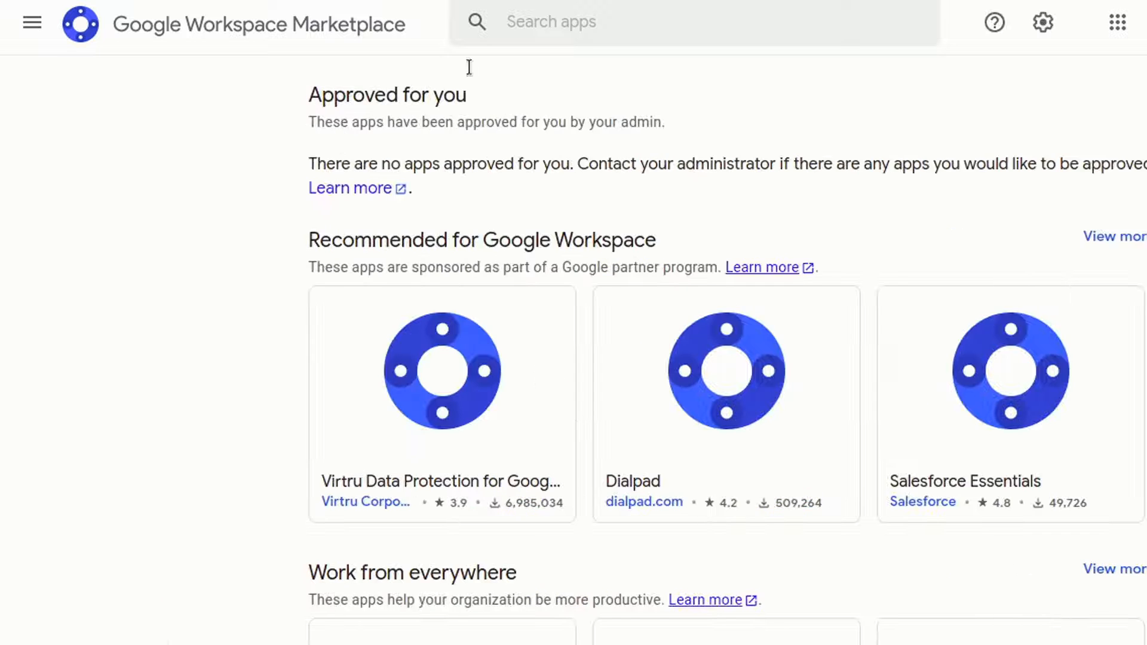
- Search the Marketplace for 'Bybrand' and open the Bybrand - Email Signature Manager listing
{"action": "left_click", "coordinate": [31, 23]}
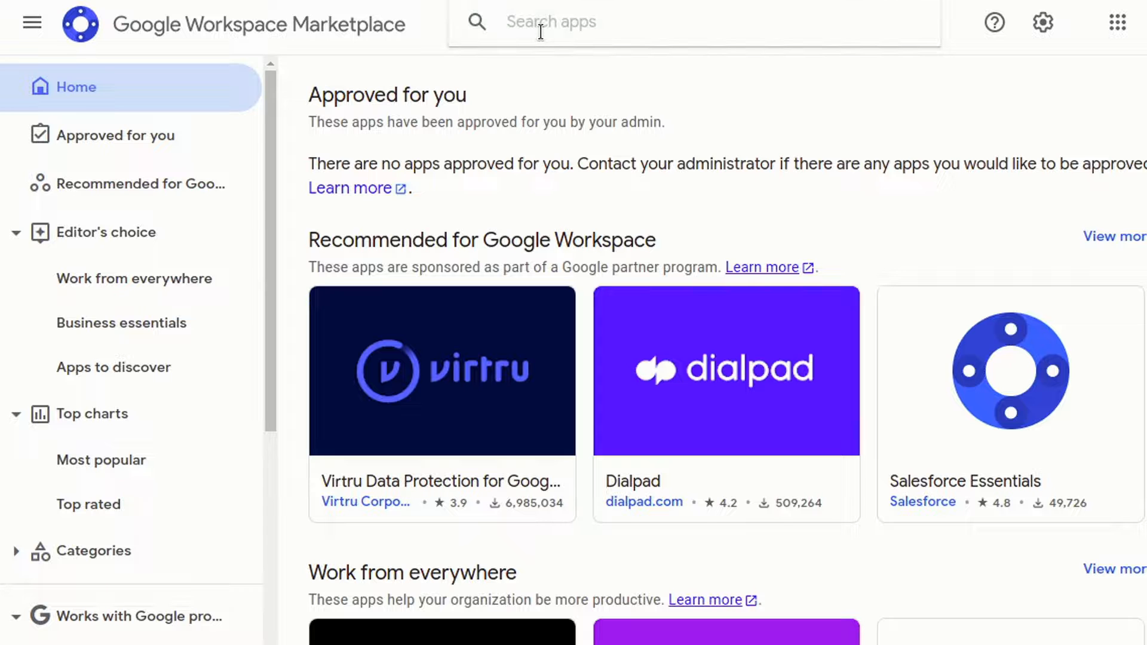
{"action": "type", "text": "Bybrand"}
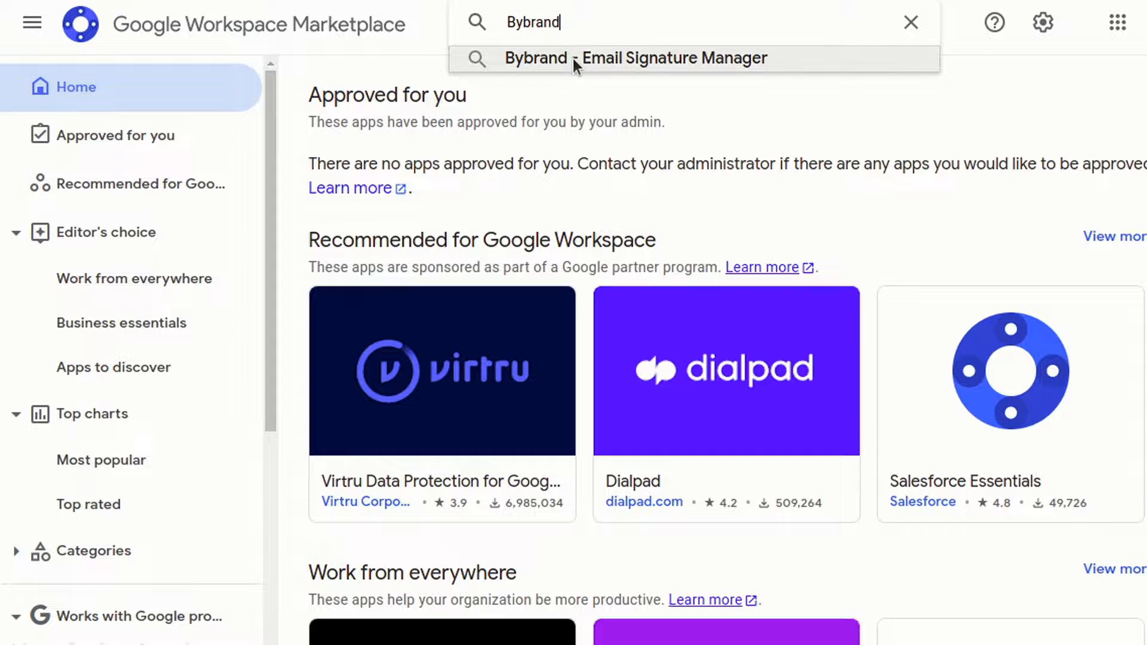
{"action": "left_click", "coordinate": [633, 57]}
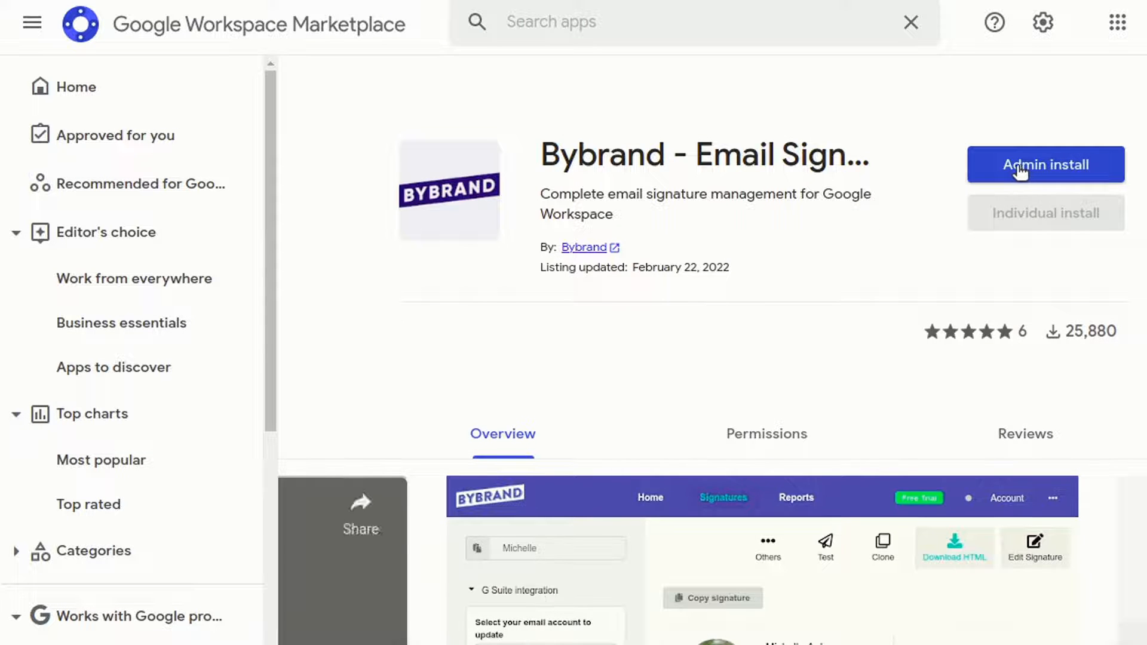
- Admin-install Bybrand for everyone at the organization, agreeing to the terms of service
{"action": "left_click", "coordinate": [1046, 164]}
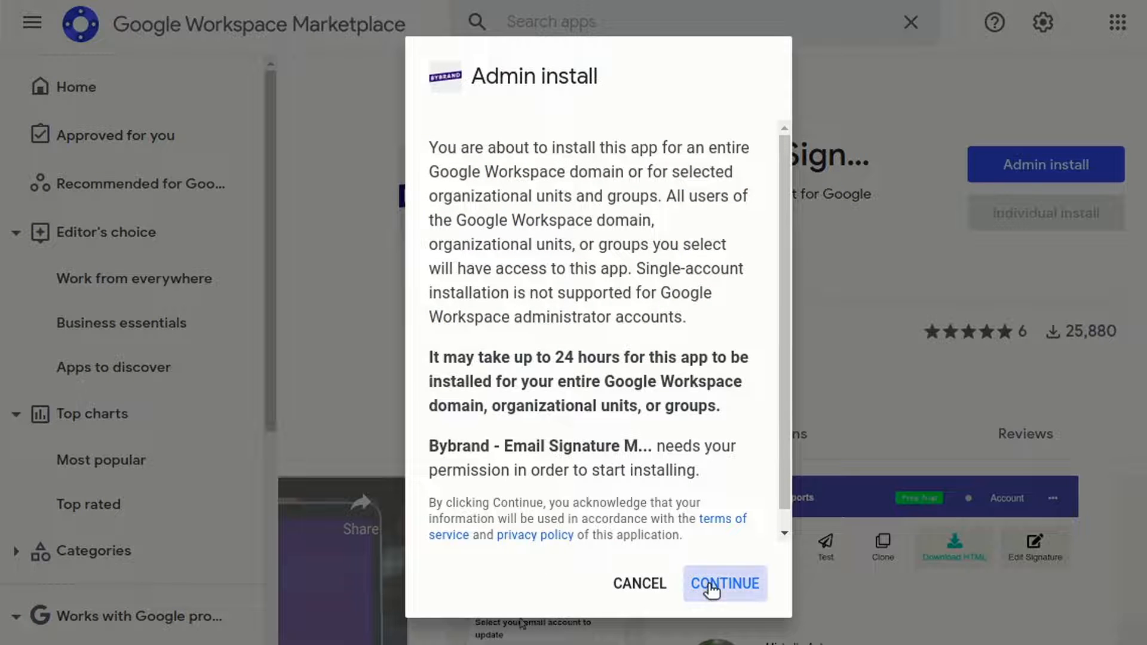
{"action": "left_click", "coordinate": [724, 585]}
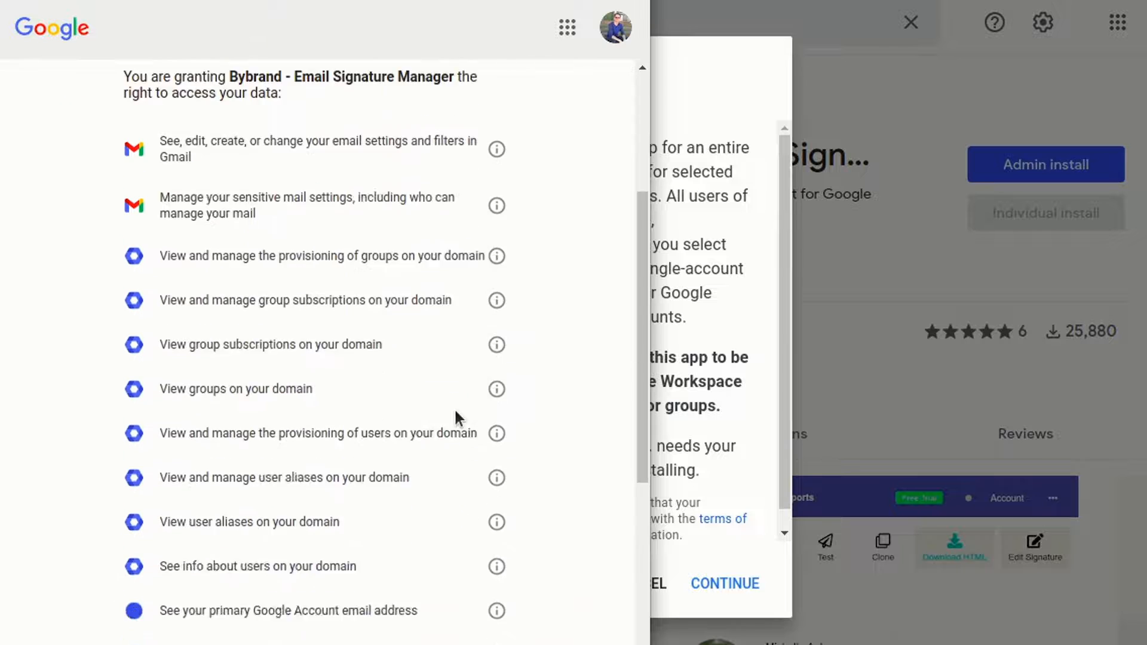
{"action": "scroll", "scroll_direction": "down", "scroll_amount": 3}
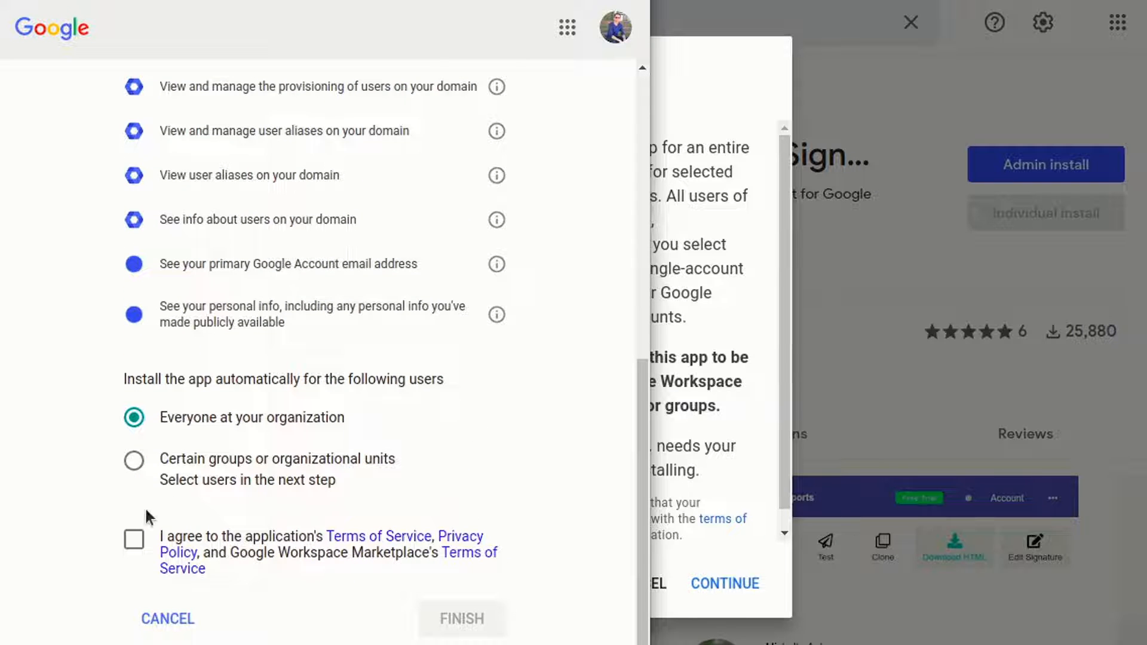
{"action": "left_click", "coordinate": [133, 539]}
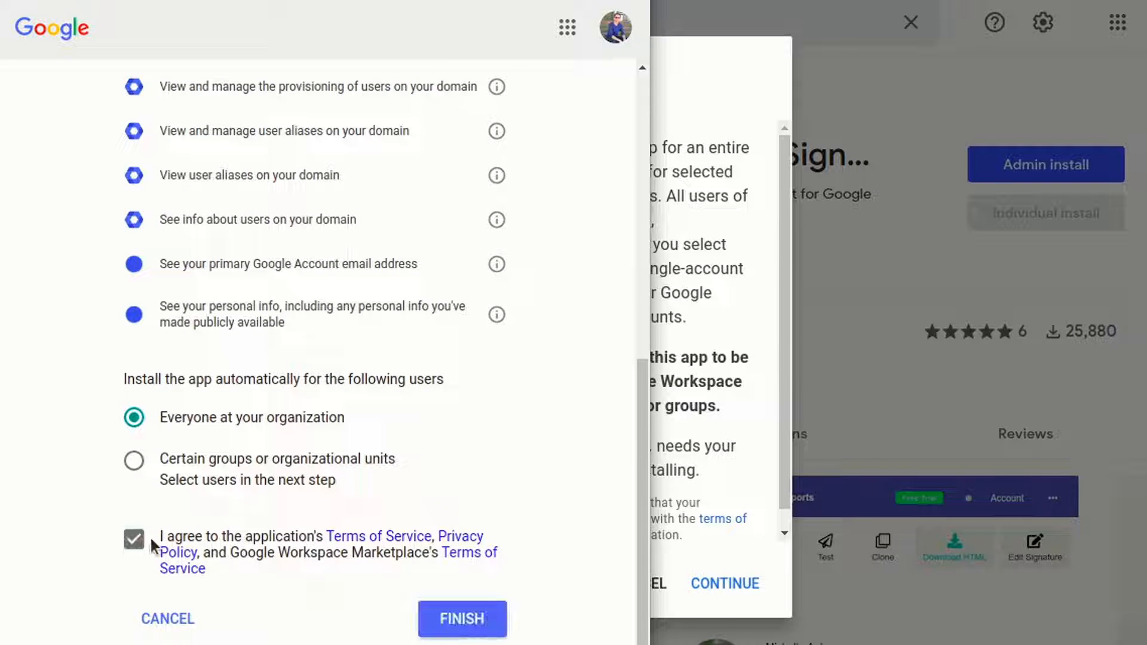
{"action": "left_click", "coordinate": [462, 619]}
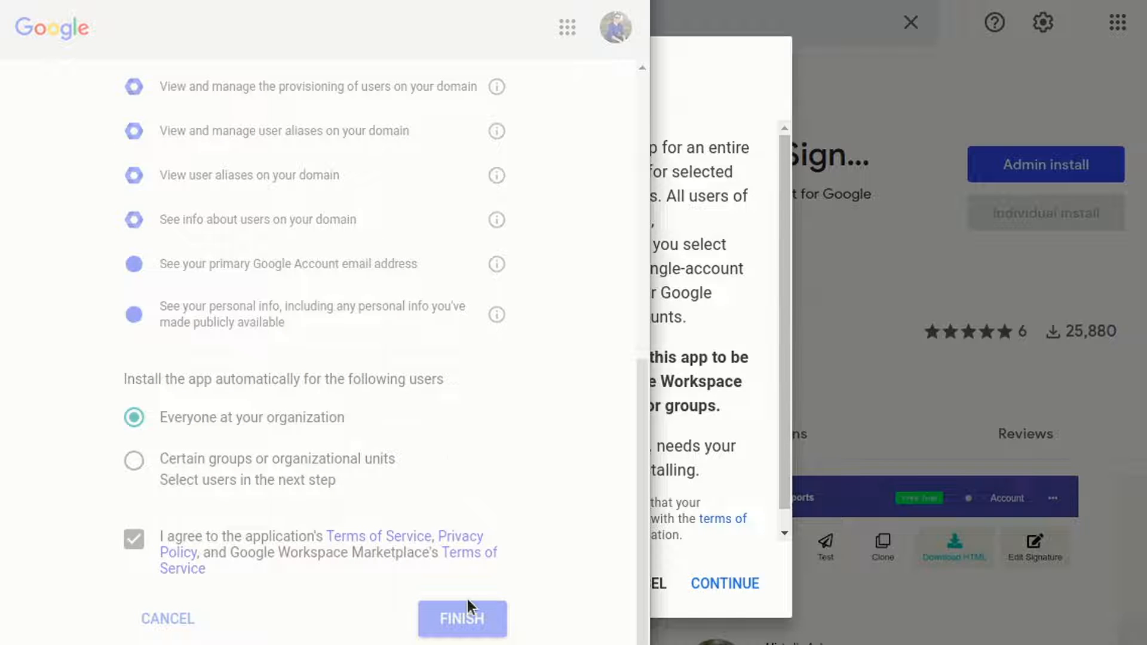
- Finish the installation wizard through to the additional-setup notice
{"action": "left_click", "coordinate": [461, 618]}
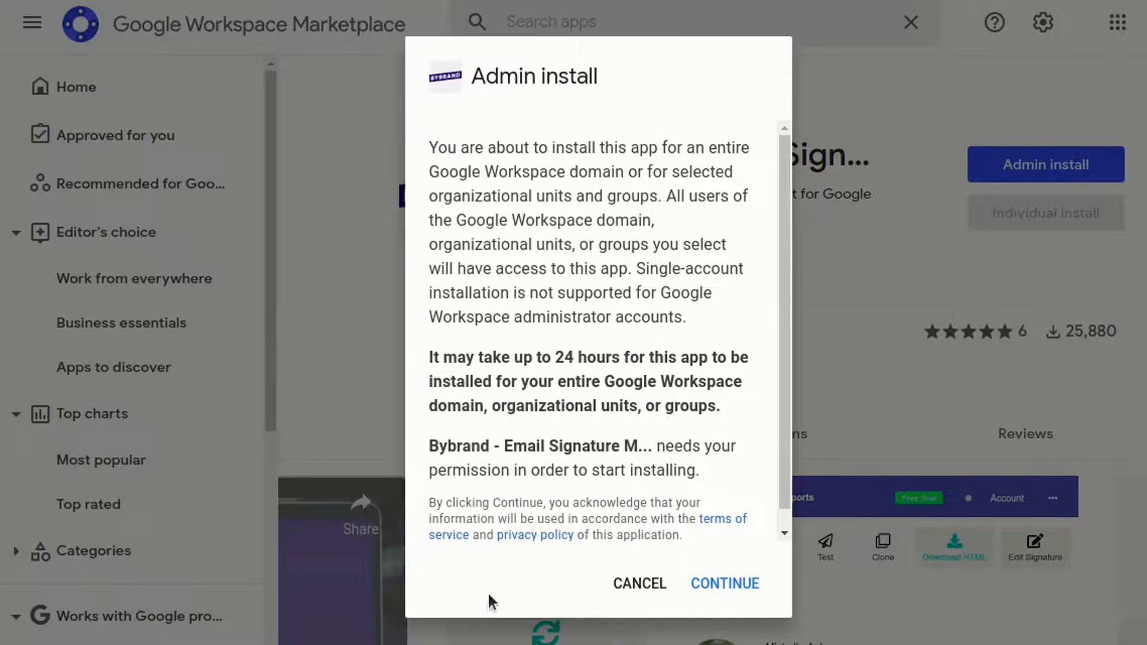
{"action": "left_click", "coordinate": [725, 583]}
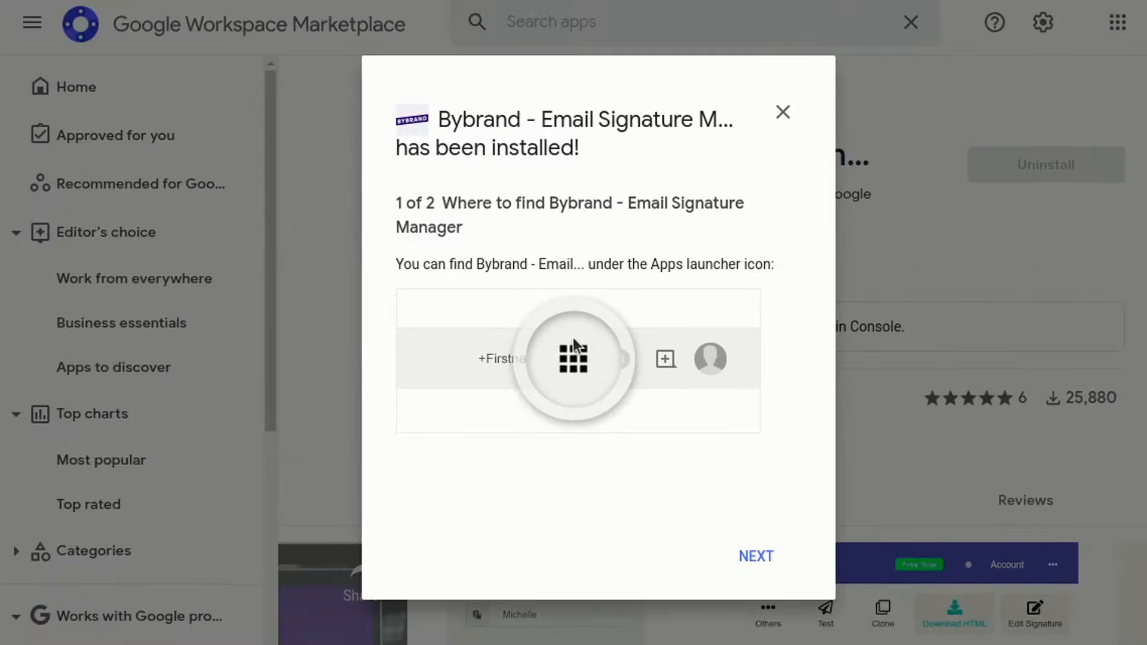
{"action": "left_click", "coordinate": [755, 555]}
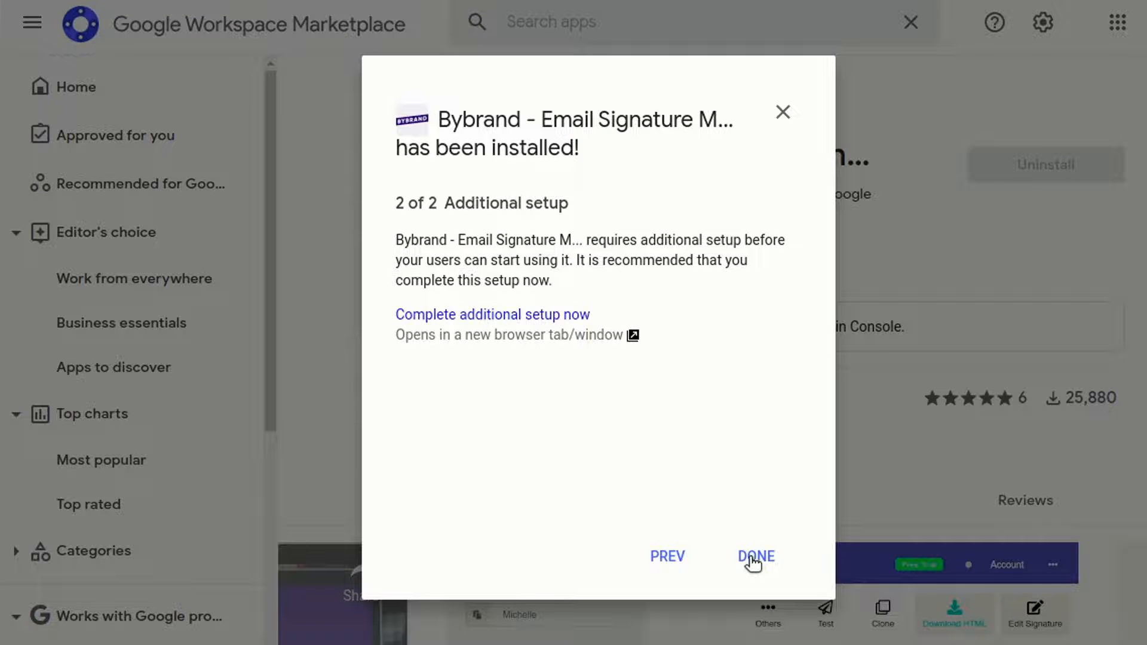
- Close the install confirmation and go to Admin via the Google apps launcher
{"action": "left_click", "coordinate": [755, 557]}
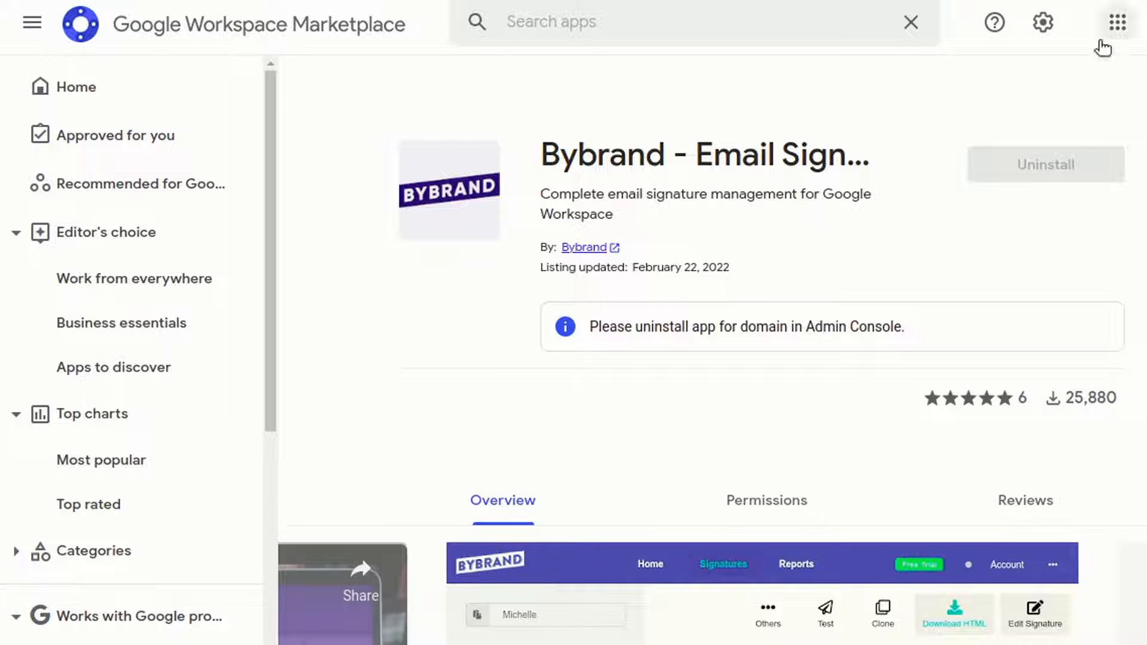
{"action": "left_click", "coordinate": [1116, 21]}
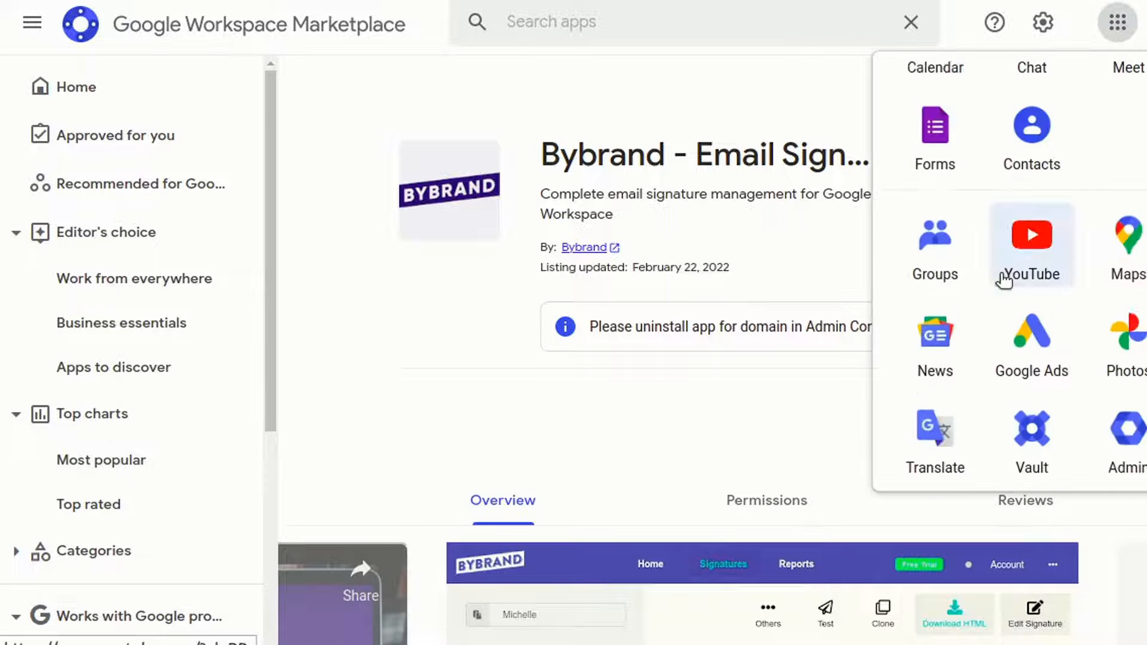
{"action": "scroll", "scroll_direction": "down", "scroll_amount": 3}
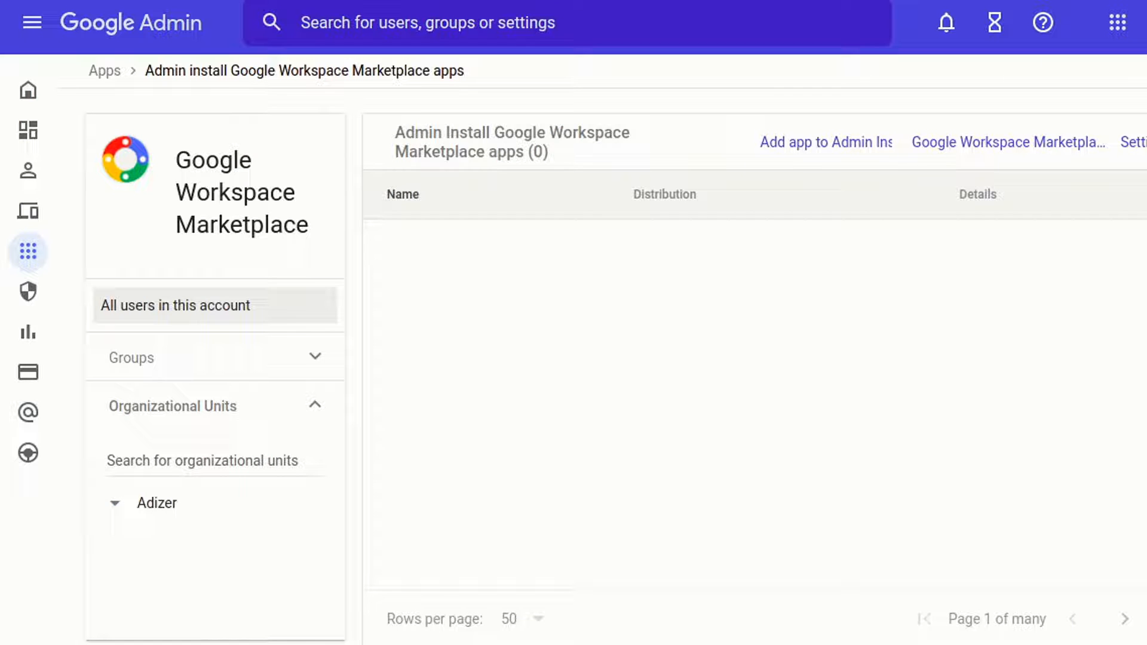
{"action": "right_click", "coordinate": [556, 373]}
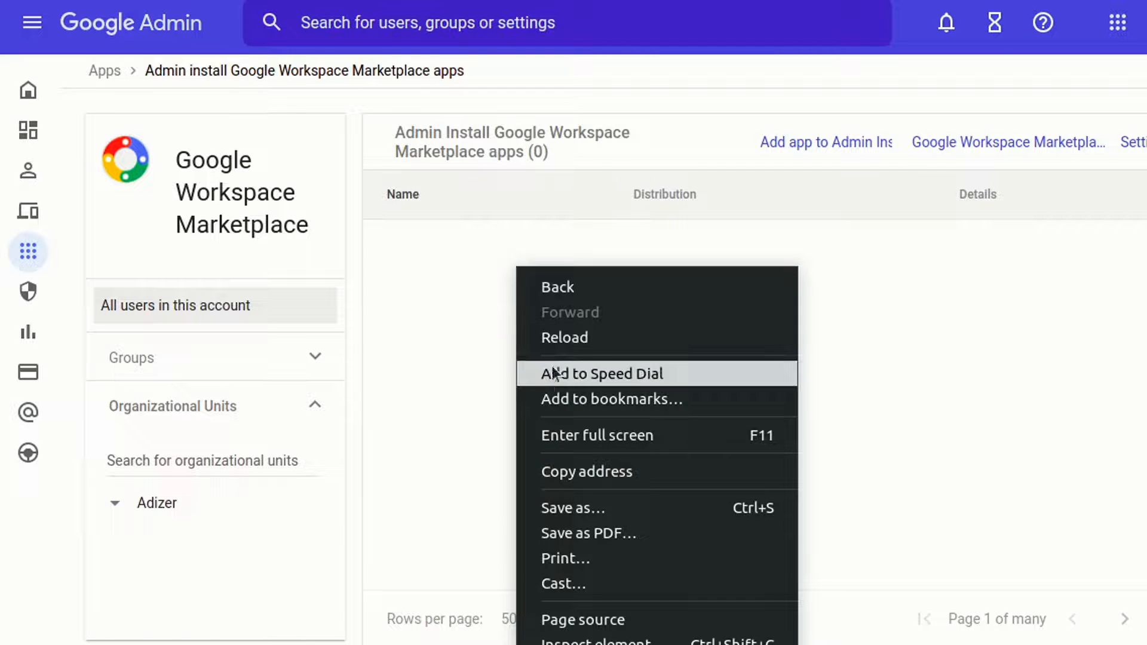
{"action": "mouse_move", "coordinate": [518, 399]}
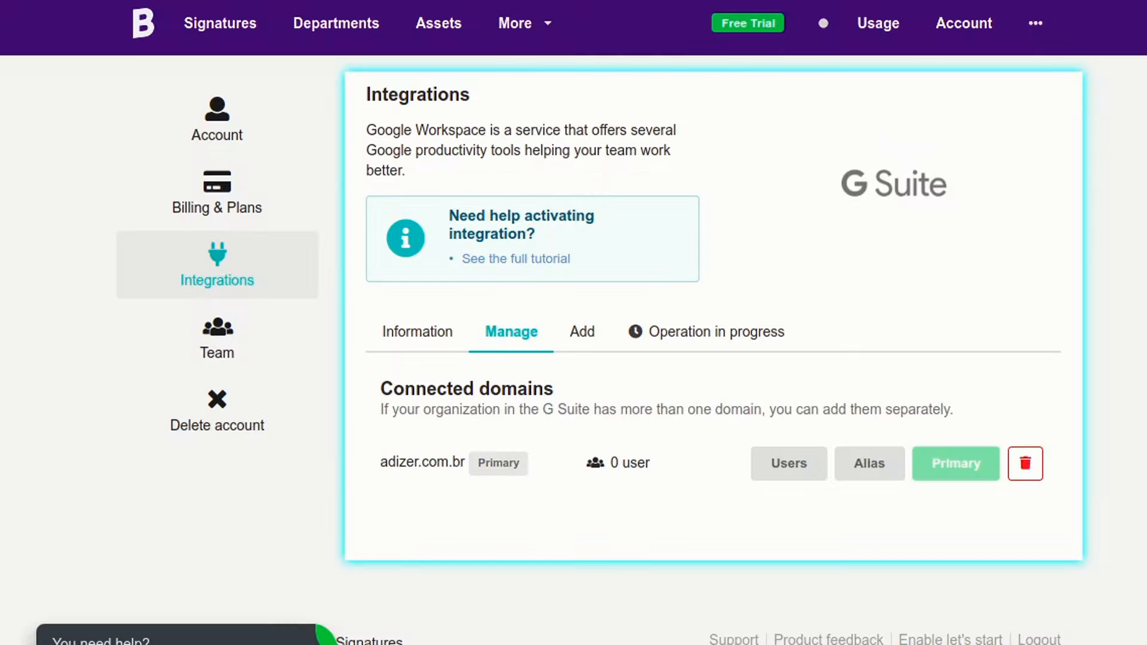
{"action": "mouse_move", "coordinate": [754, 465]}
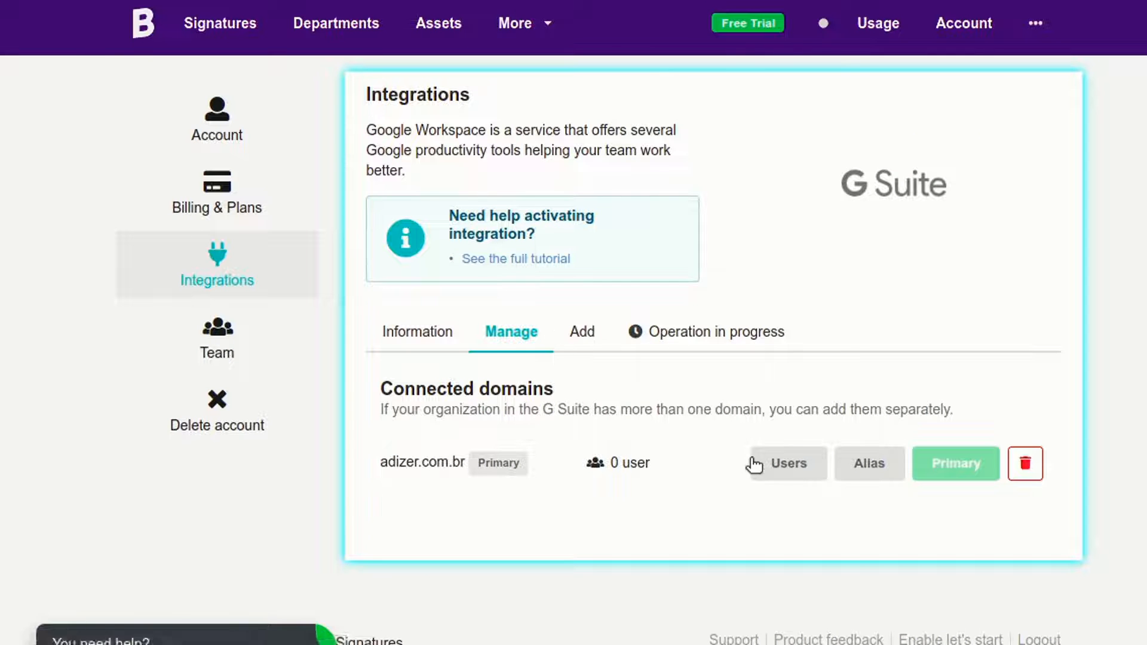
- Load all users of the connected domain so adizer.com.br lists 4 users
{"action": "left_click", "coordinate": [788, 464]}
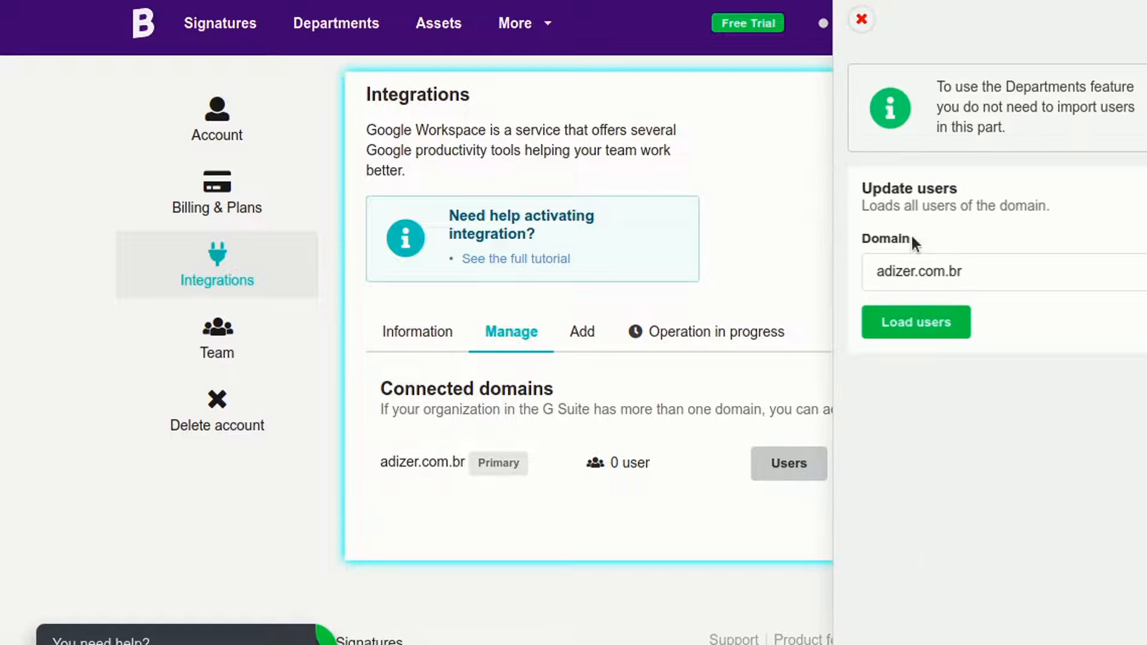
{"action": "left_click", "coordinate": [916, 321]}
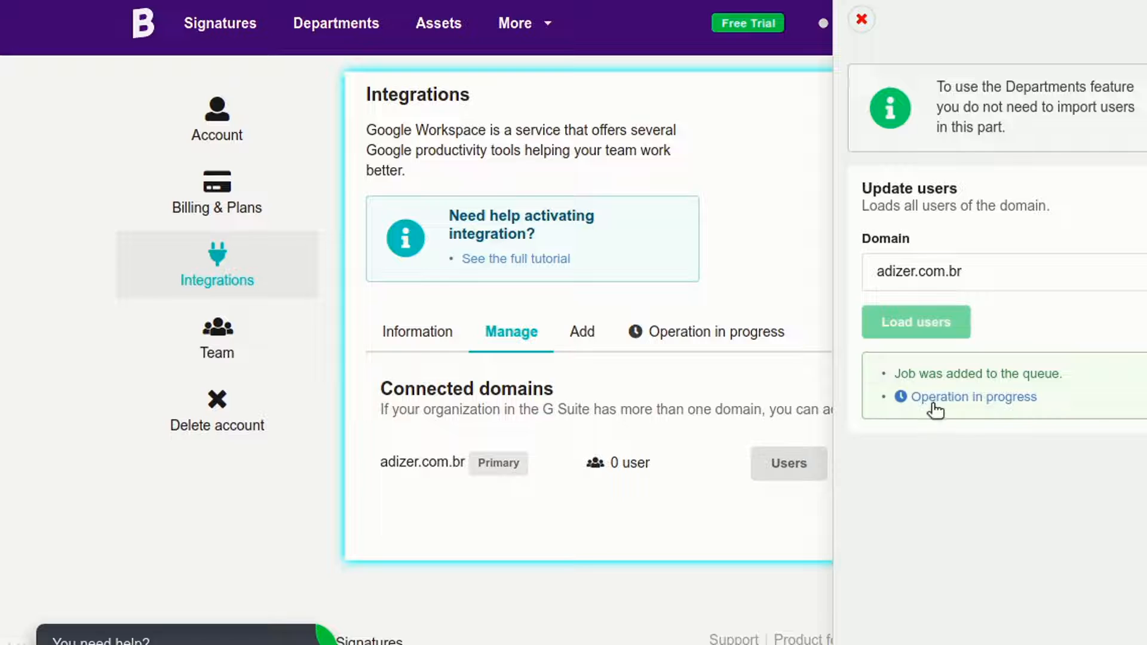
{"action": "left_click", "coordinate": [708, 331]}
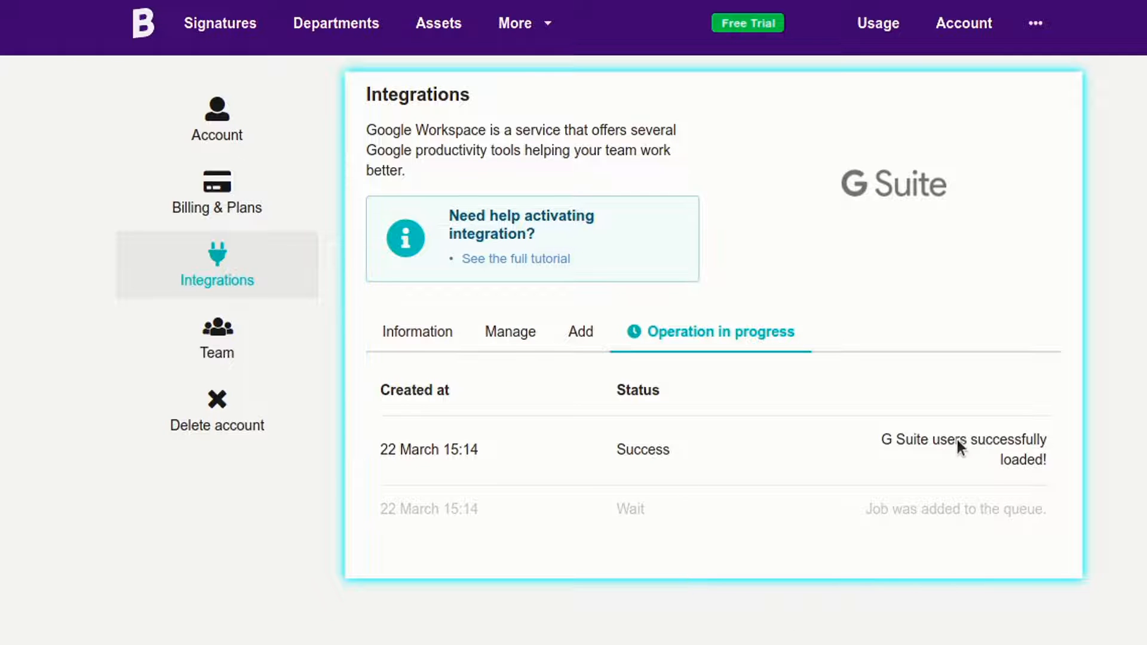
{"action": "left_click", "coordinate": [511, 331]}
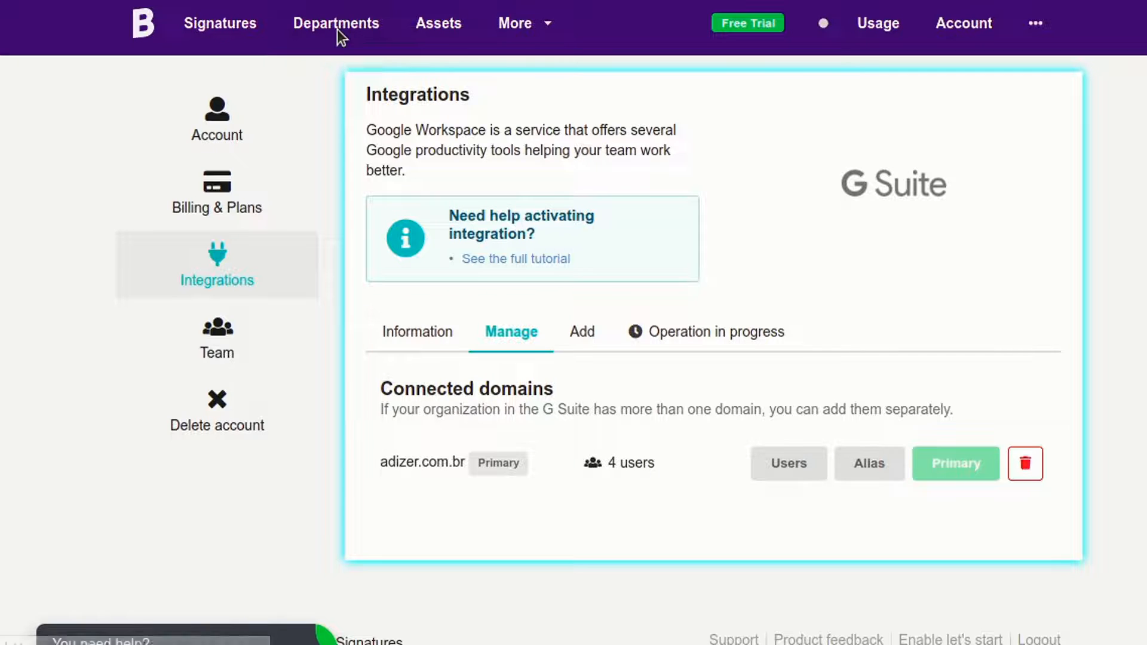
- Create a department named Default and continue to the import sources
{"action": "left_click", "coordinate": [336, 23]}
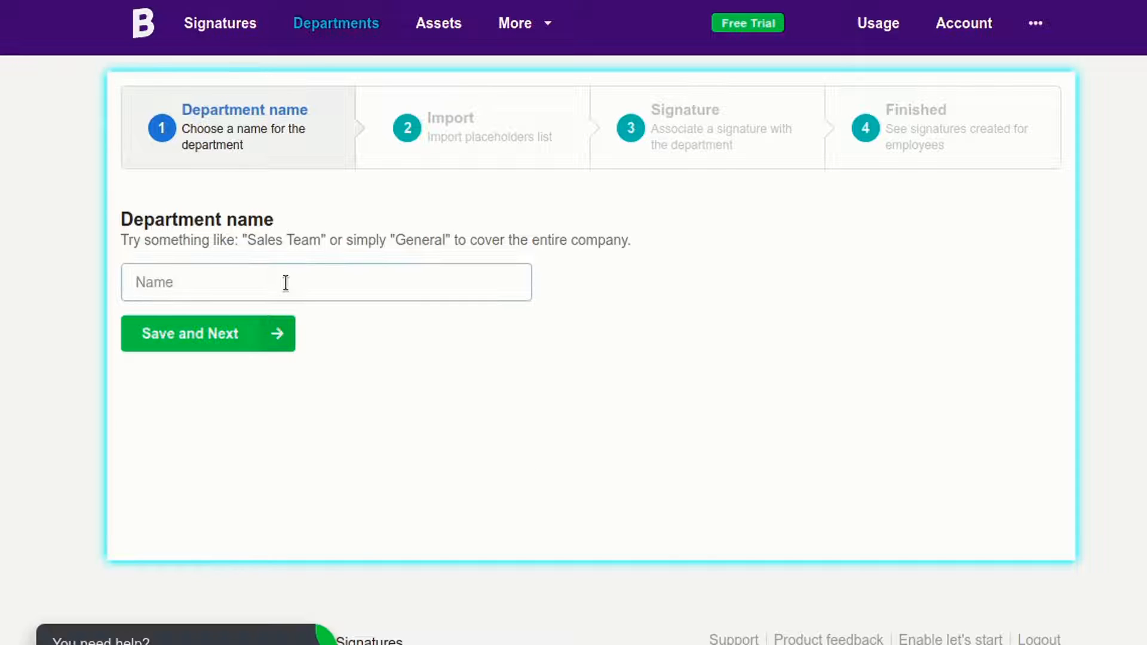
{"action": "type", "text": "Default"}
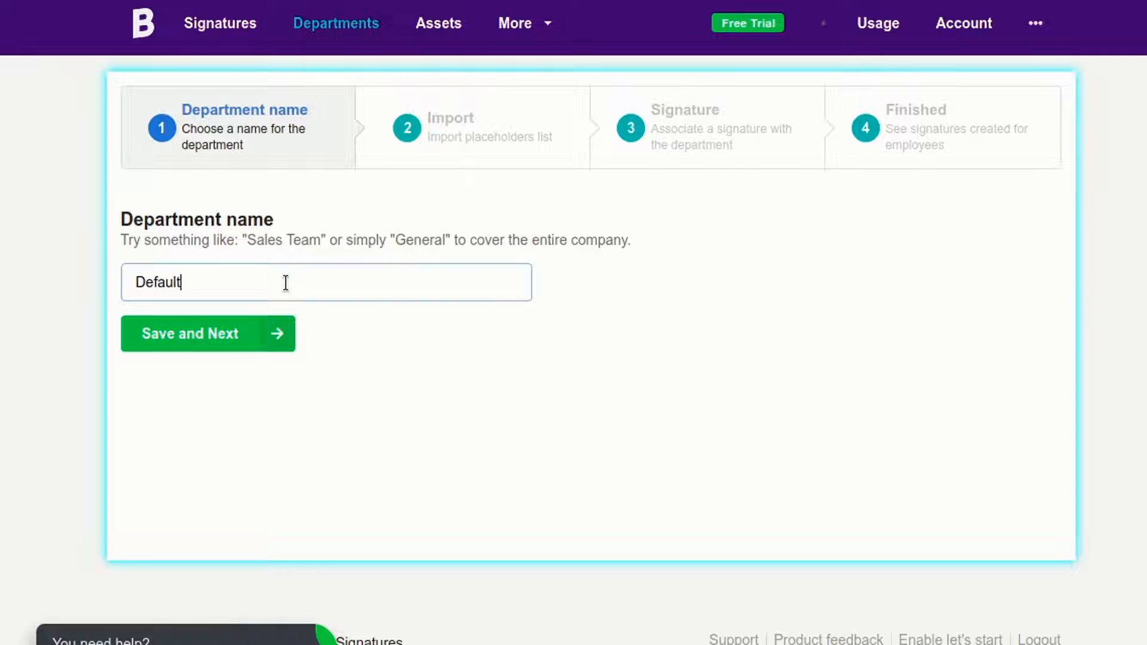
{"action": "left_click", "coordinate": [207, 334]}
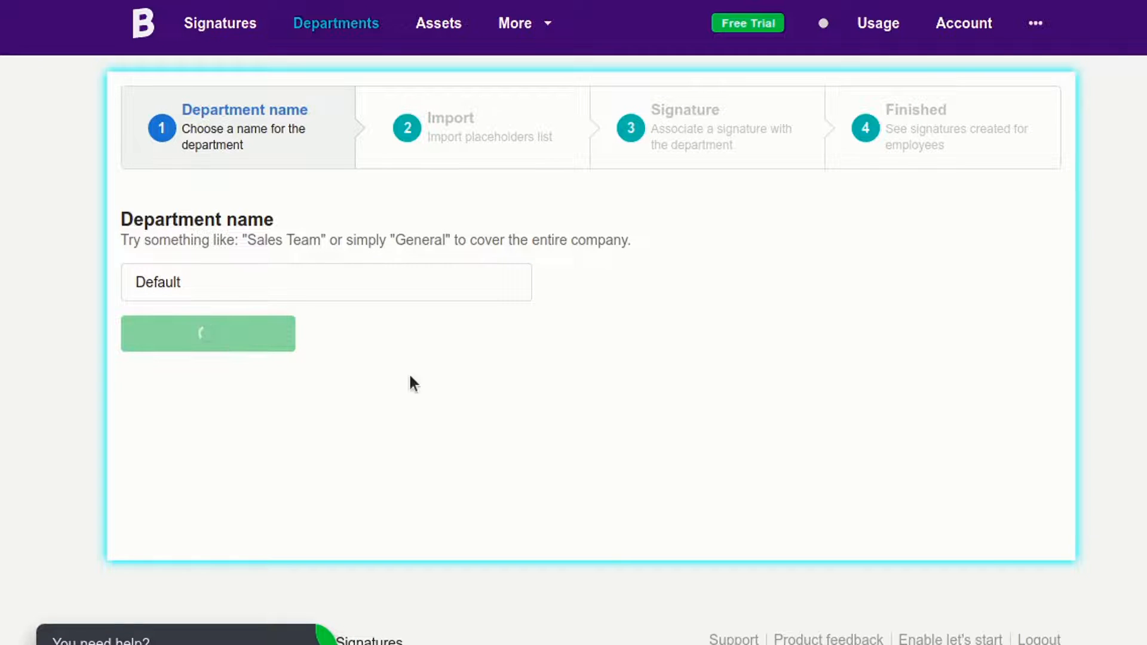
{"action": "left_click", "coordinate": [208, 333]}
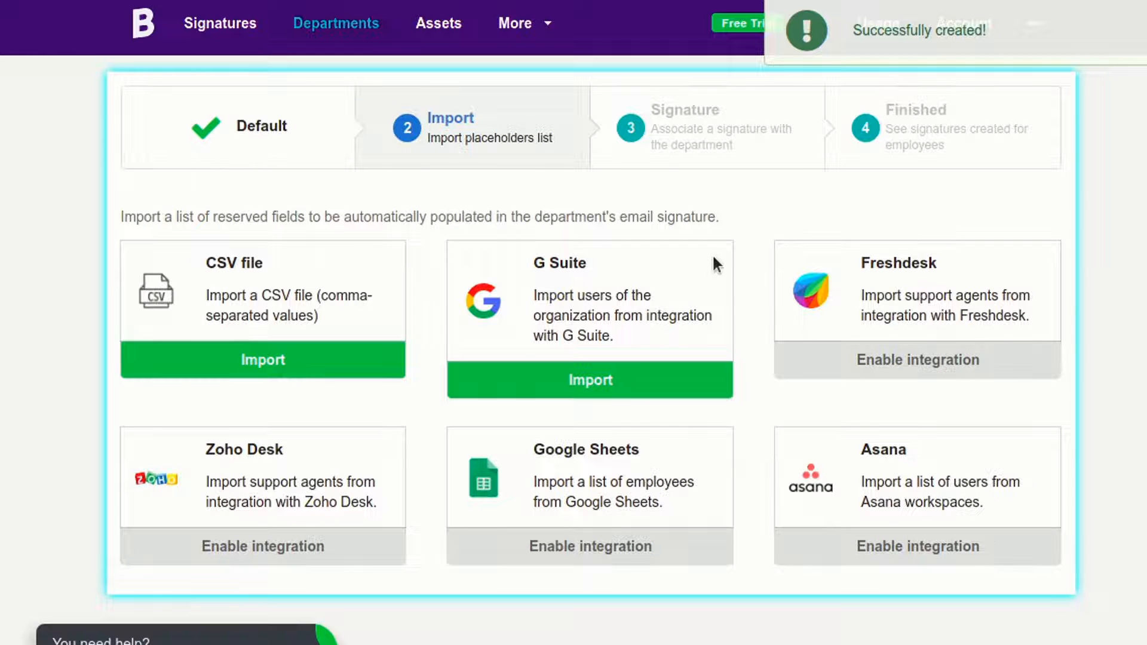
- Start the G Suite import and load all users of the domain
{"action": "left_click", "coordinate": [589, 380]}
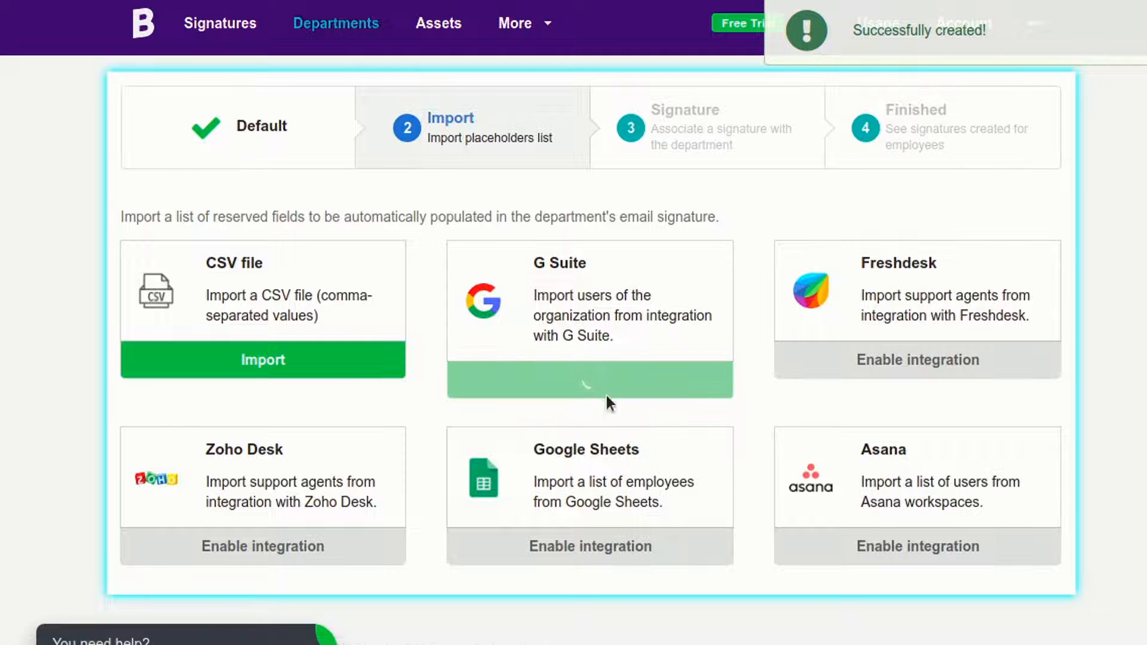
{"action": "left_click", "coordinate": [589, 380]}
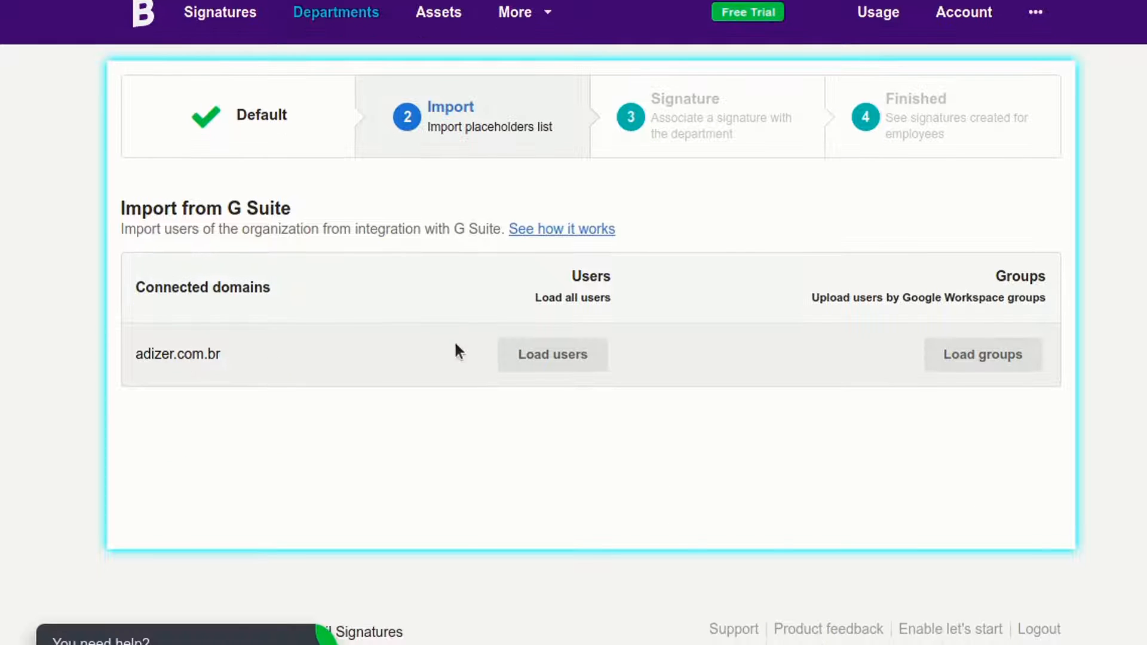
{"action": "left_click", "coordinate": [554, 354]}
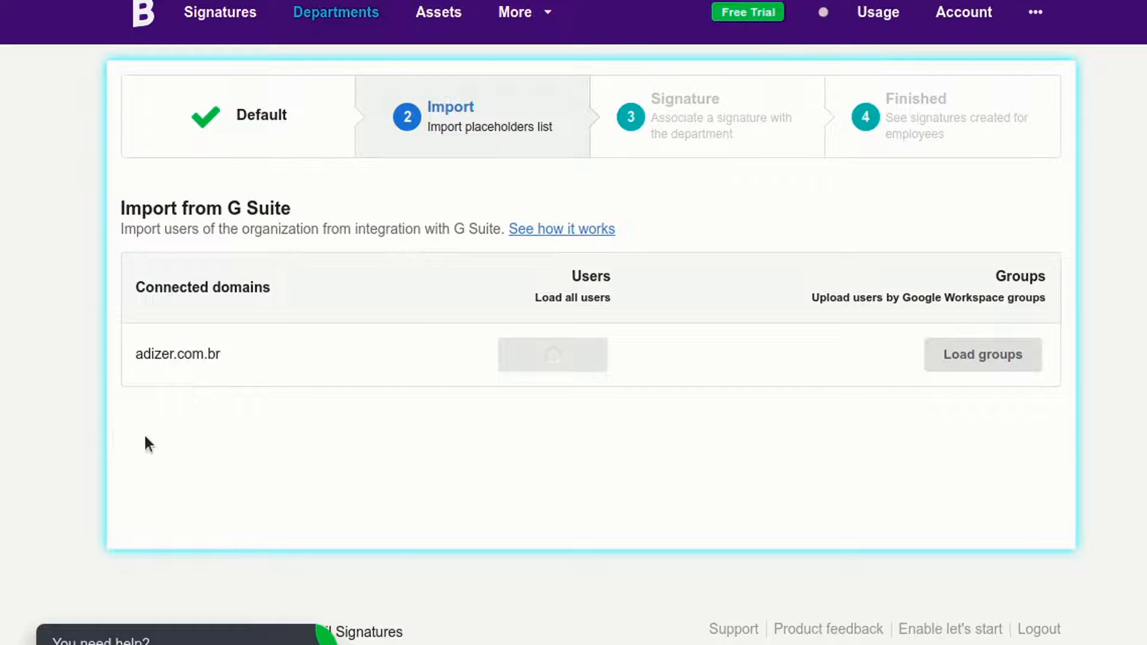
{"action": "left_click", "coordinate": [552, 355]}
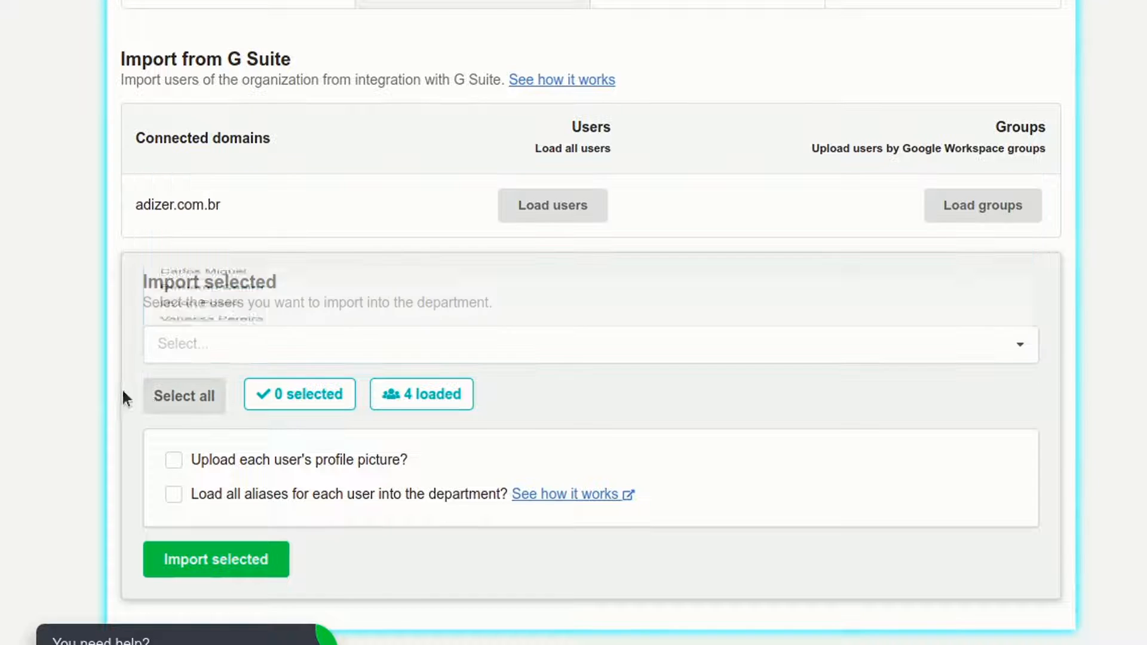
- Select all four loaded users and import them into the Default department
{"action": "left_click", "coordinate": [184, 395]}
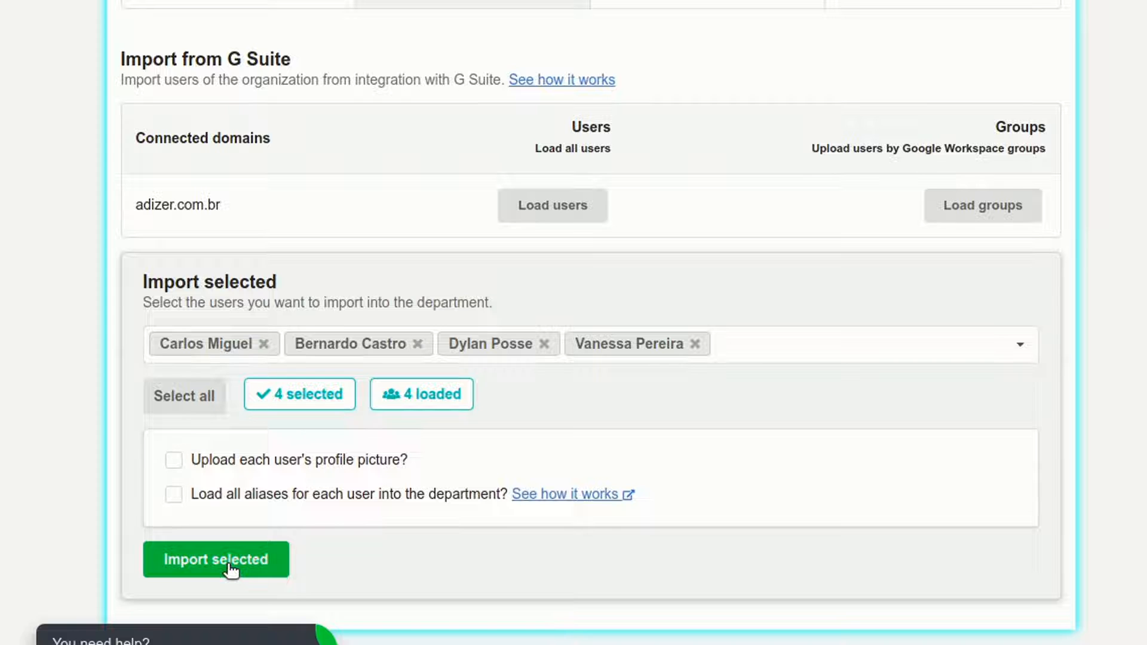
{"action": "mouse_move", "coordinate": [223, 489]}
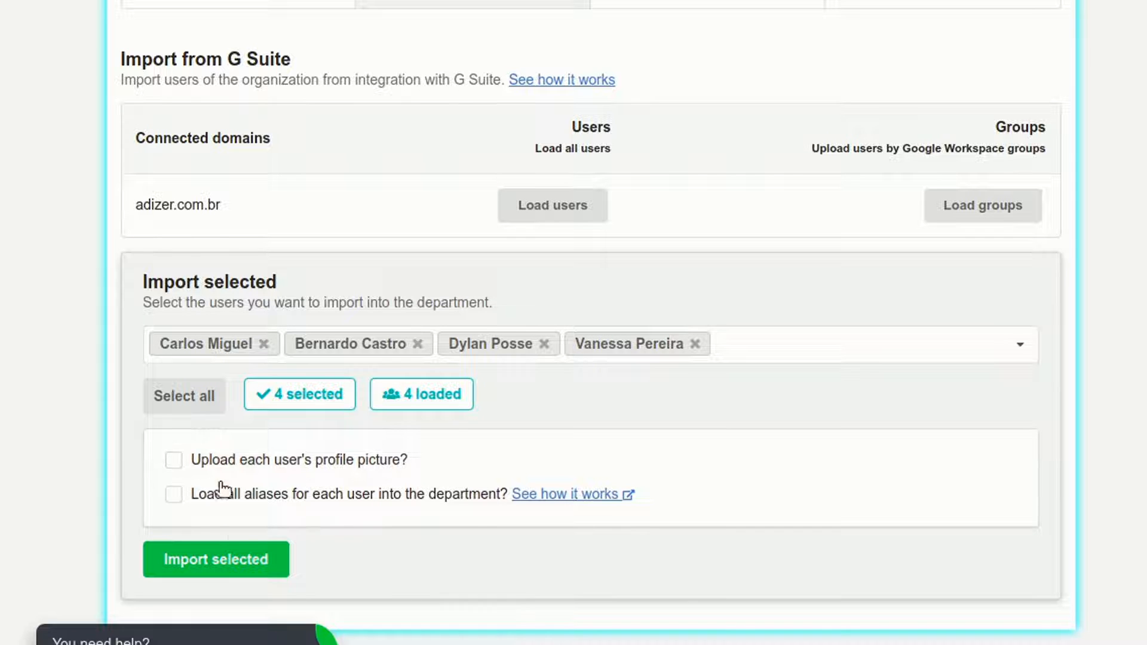
{"action": "left_click", "coordinate": [215, 559]}
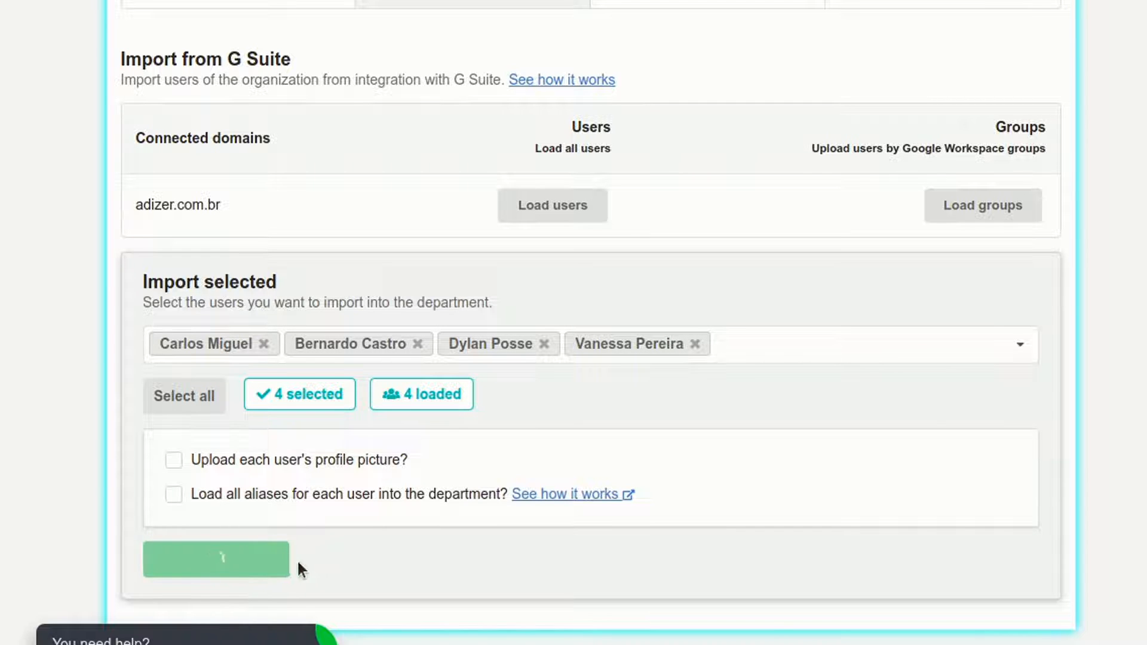
{"action": "left_click", "coordinate": [215, 559]}
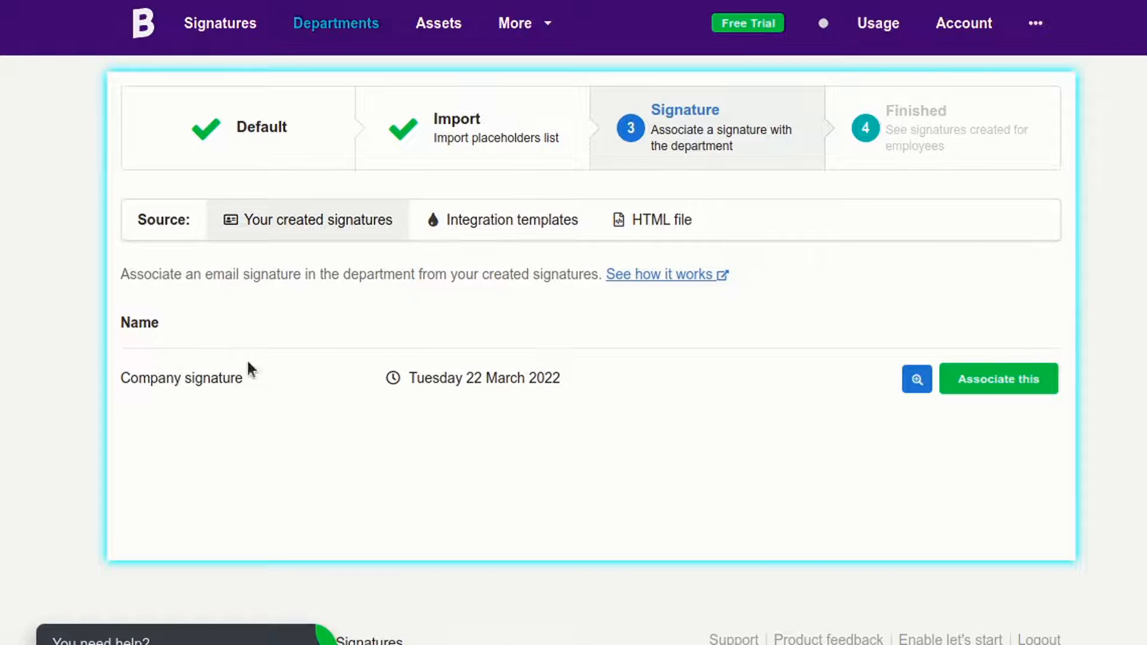
- Associate the Company signature with the Default department and list its four employees
{"action": "left_click", "coordinate": [917, 379]}
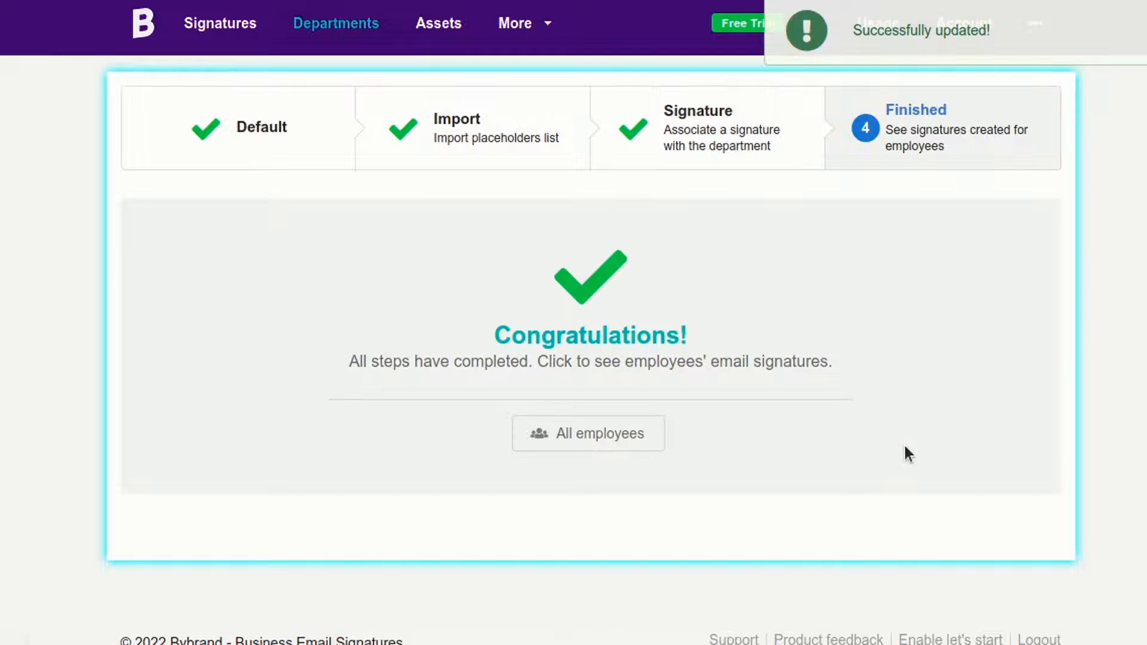
{"action": "left_click", "coordinate": [588, 432]}
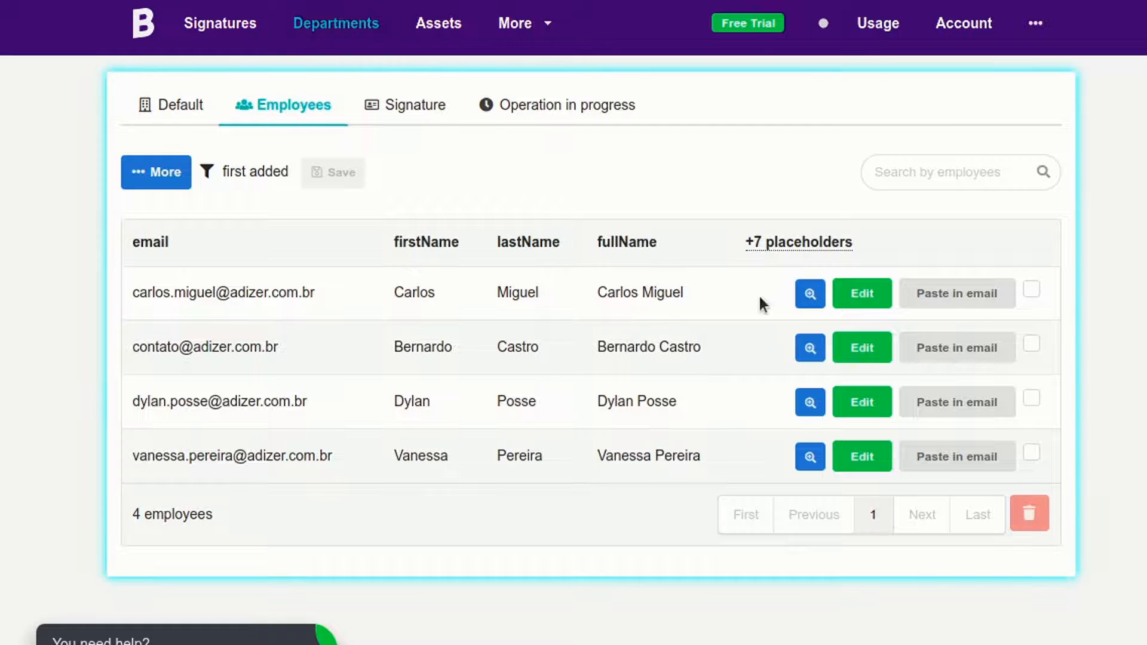
{"action": "left_click", "coordinate": [809, 294]}
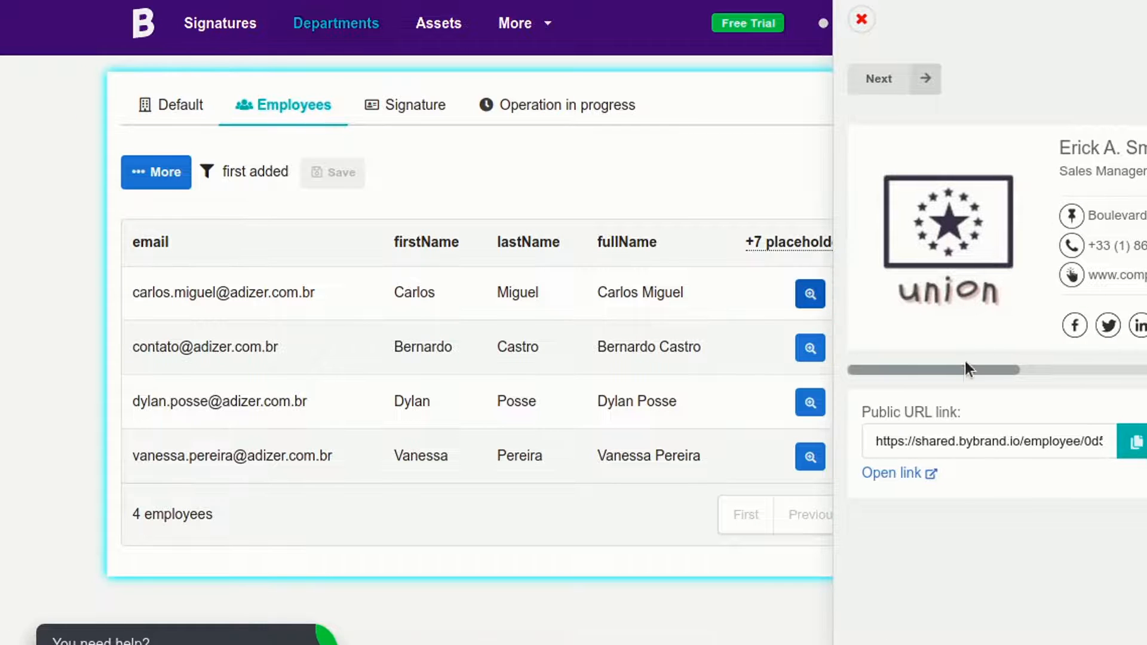
{"action": "left_click", "coordinate": [861, 20]}
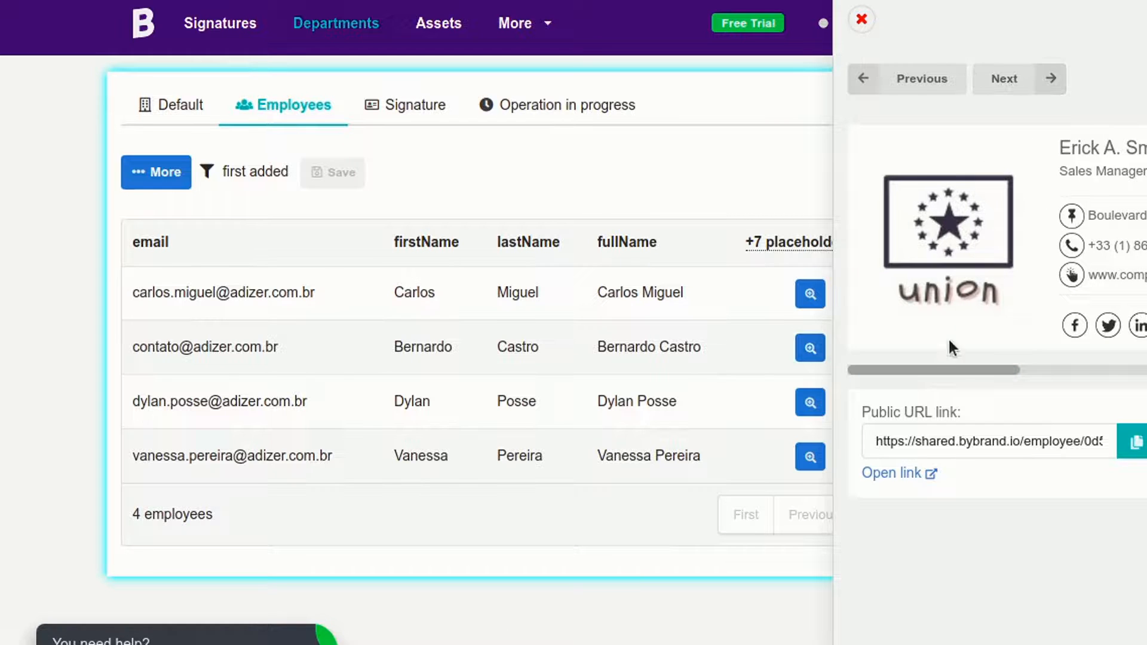
{"action": "left_click", "coordinate": [862, 19]}
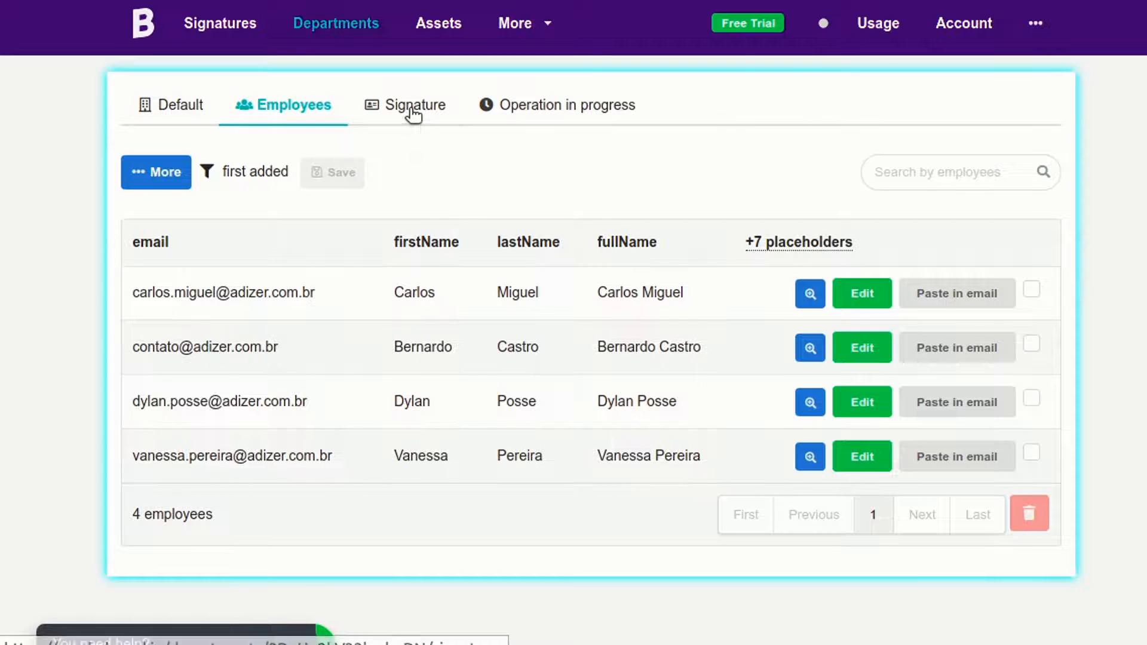
- Go to the department's associated Company signature for editing with the Default placeholders visible
{"action": "left_click", "coordinate": [405, 105]}
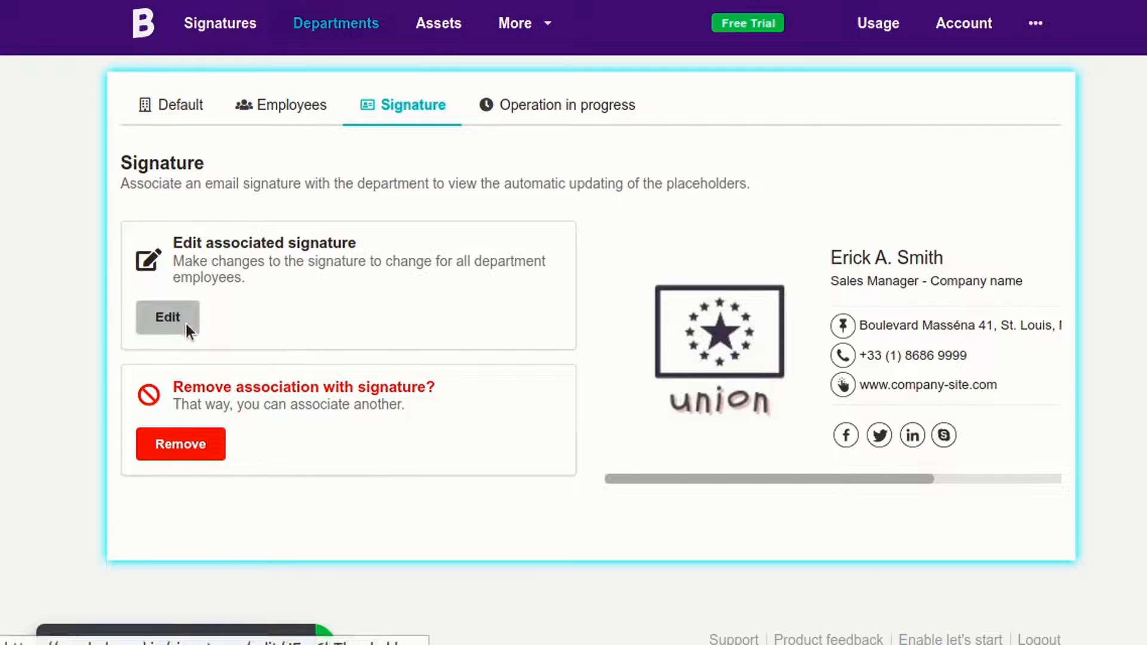
{"action": "left_click", "coordinate": [167, 316]}
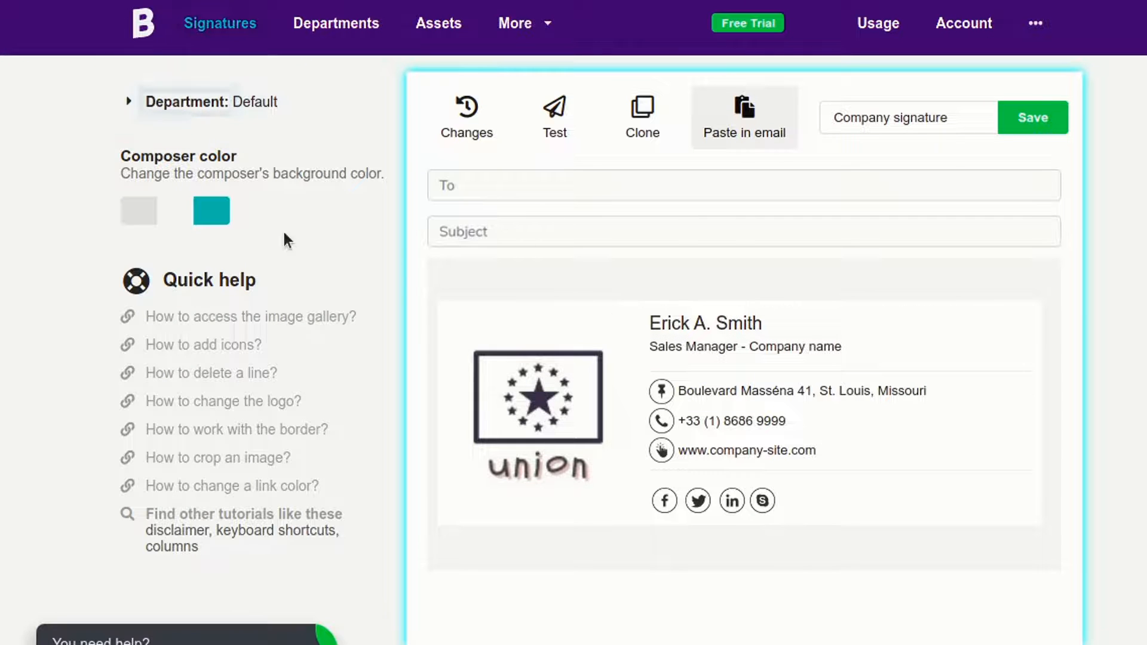
{"action": "left_click", "coordinate": [129, 100]}
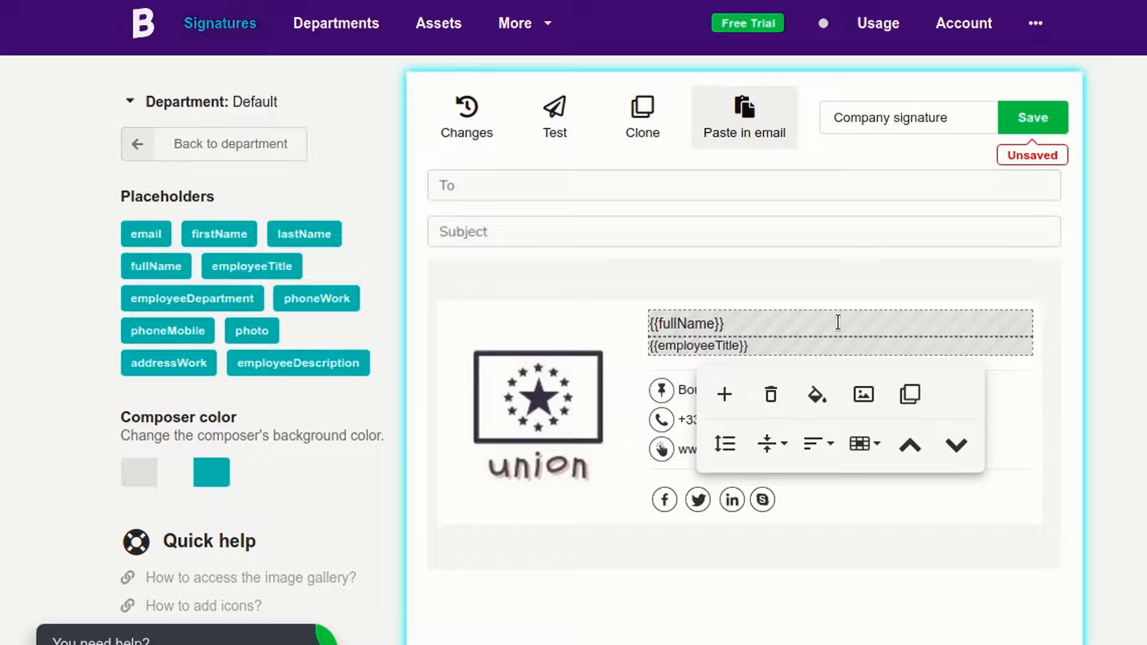
- Replace the title and phone lines with {{employeeTitle}}, {{phoneWork}}, {{phoneMobile}} placeholders and save
{"action": "double_click", "coordinate": [684, 323]}
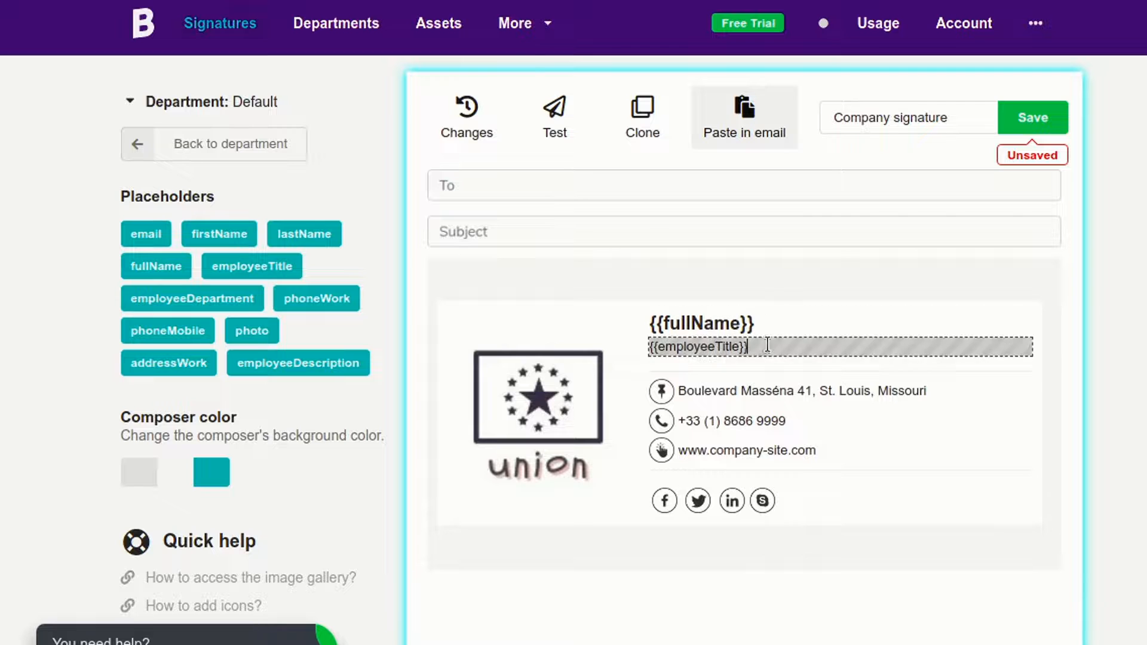
{"action": "left_click", "coordinate": [698, 324]}
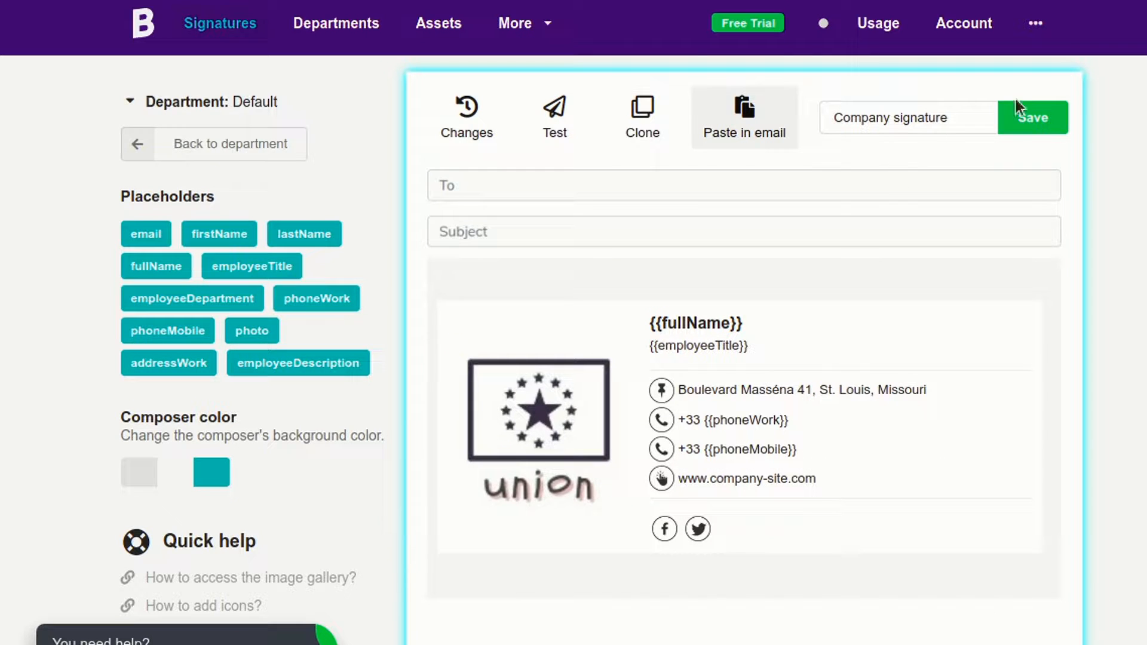
{"action": "left_click", "coordinate": [1033, 117]}
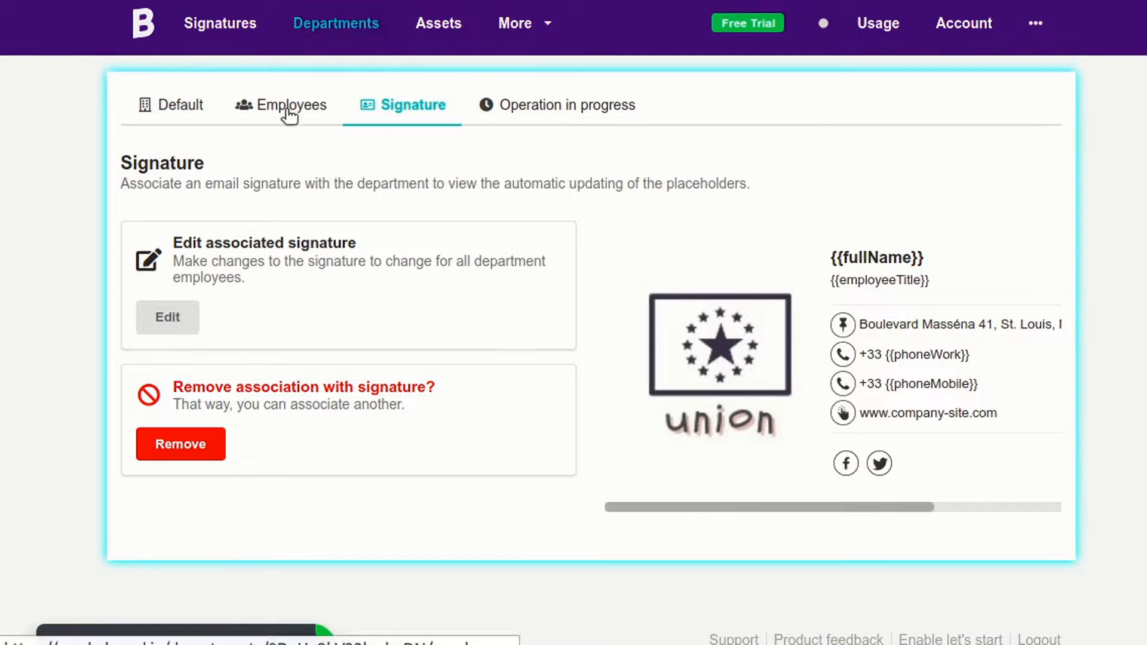
- Preview each employee's personalised signature in turn from the Employees list, then dismiss the preview
{"action": "left_click", "coordinate": [282, 106]}
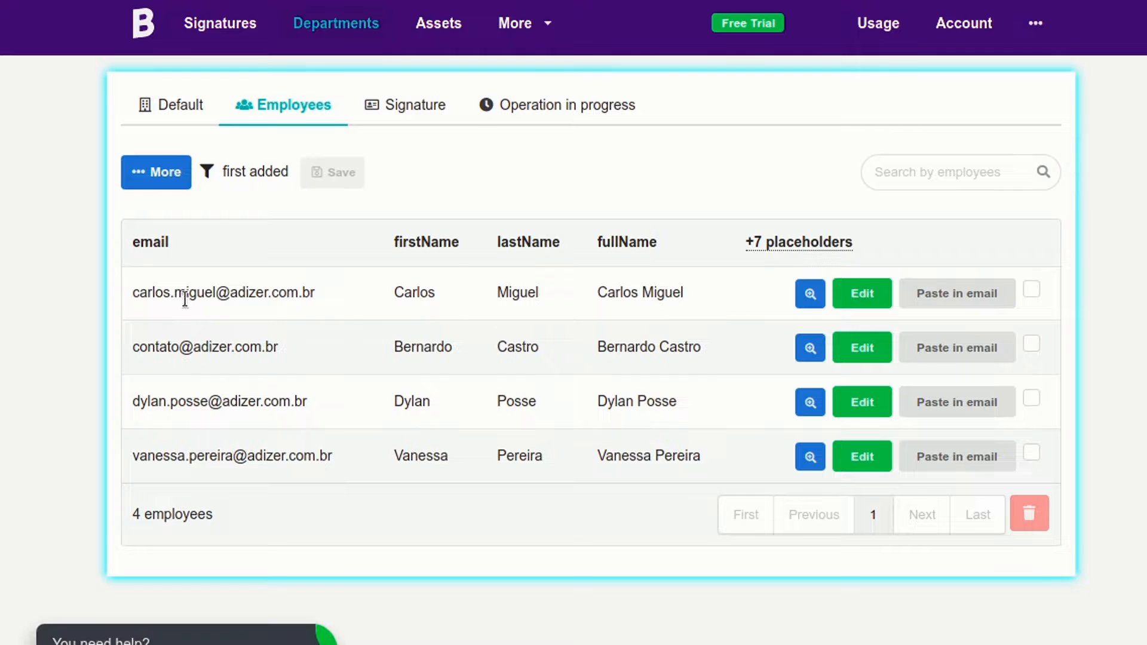
{"action": "left_click", "coordinate": [809, 294]}
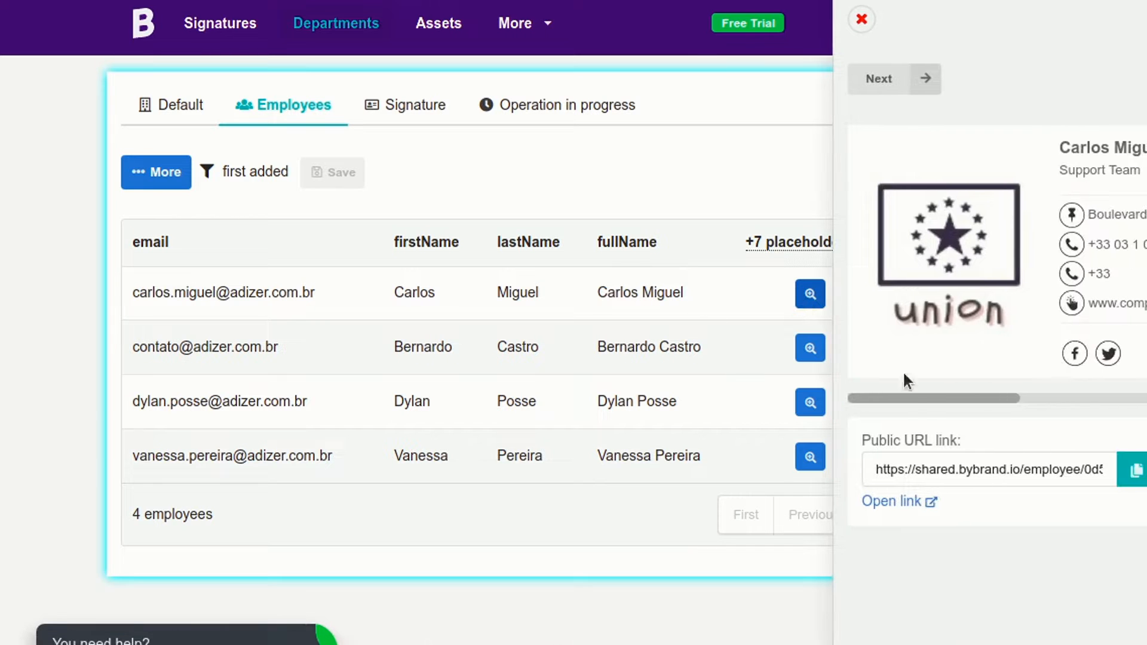
{"action": "mouse_move", "coordinate": [902, 161]}
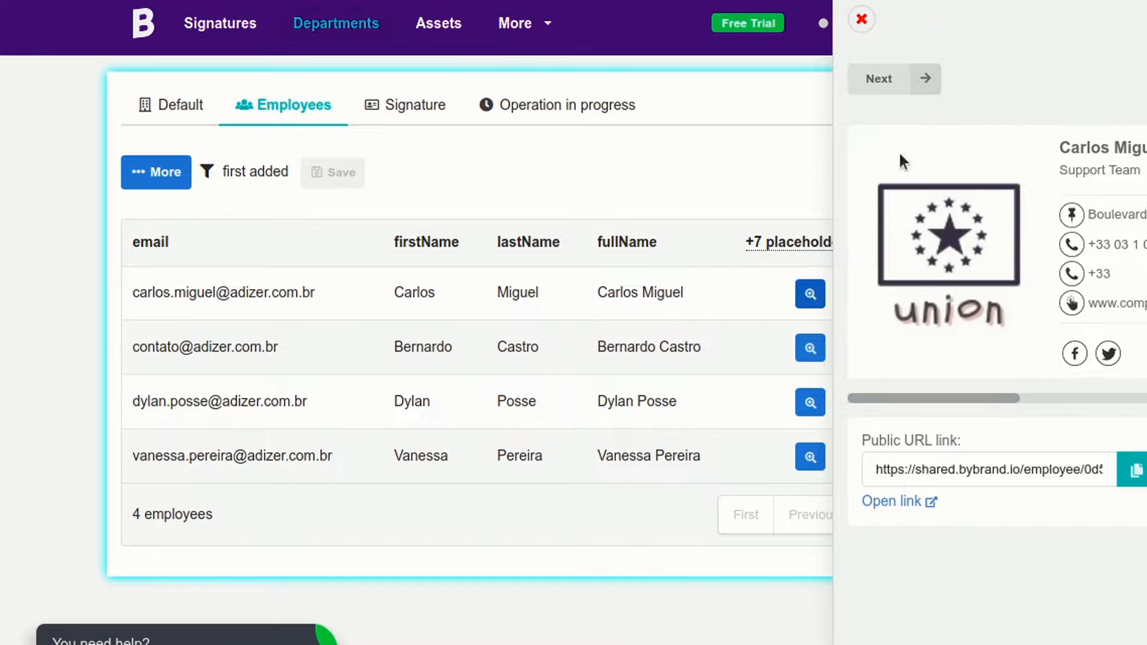
{"action": "left_click", "coordinate": [878, 78]}
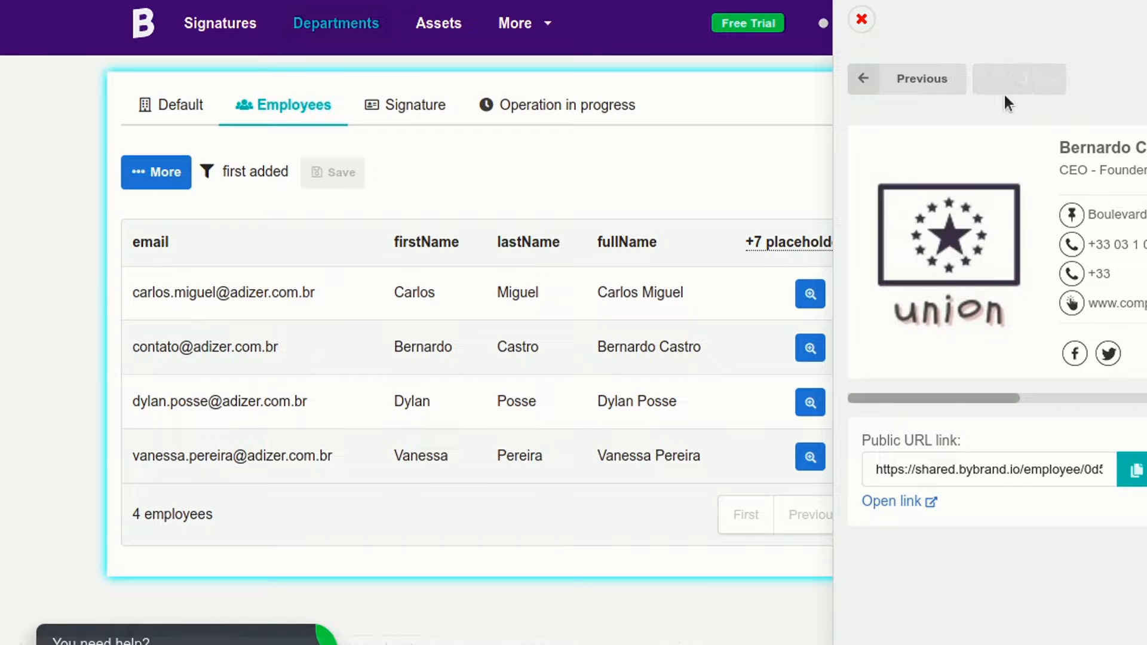
{"action": "left_click", "coordinate": [1019, 79]}
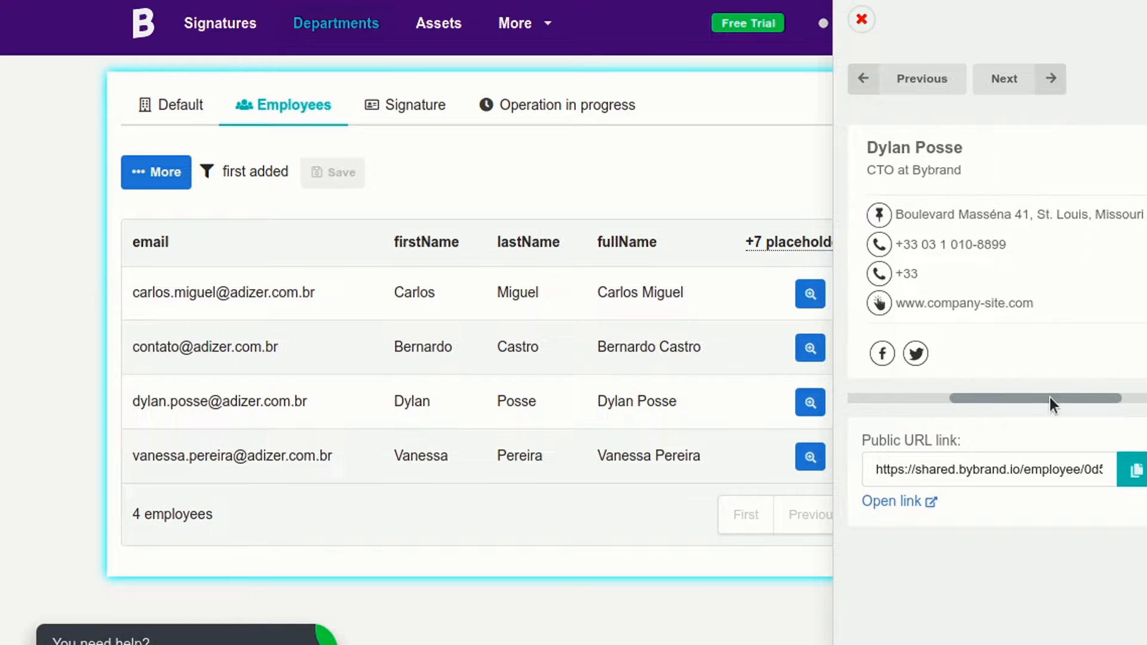
{"action": "left_click", "coordinate": [862, 20]}
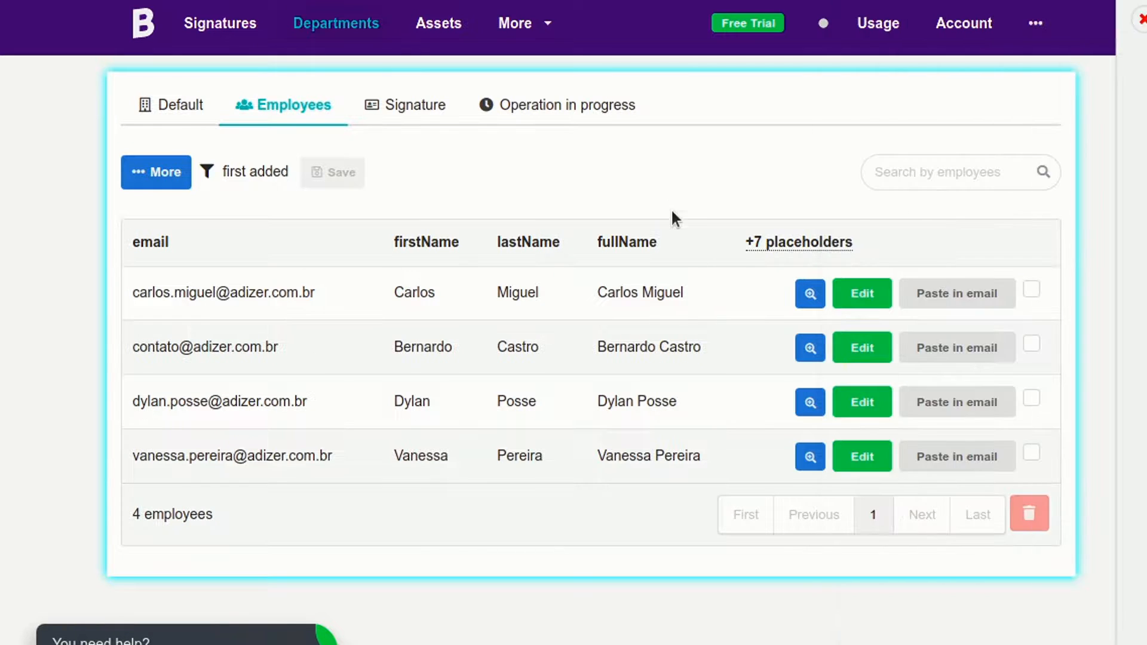
{"action": "mouse_move", "coordinate": [653, 369]}
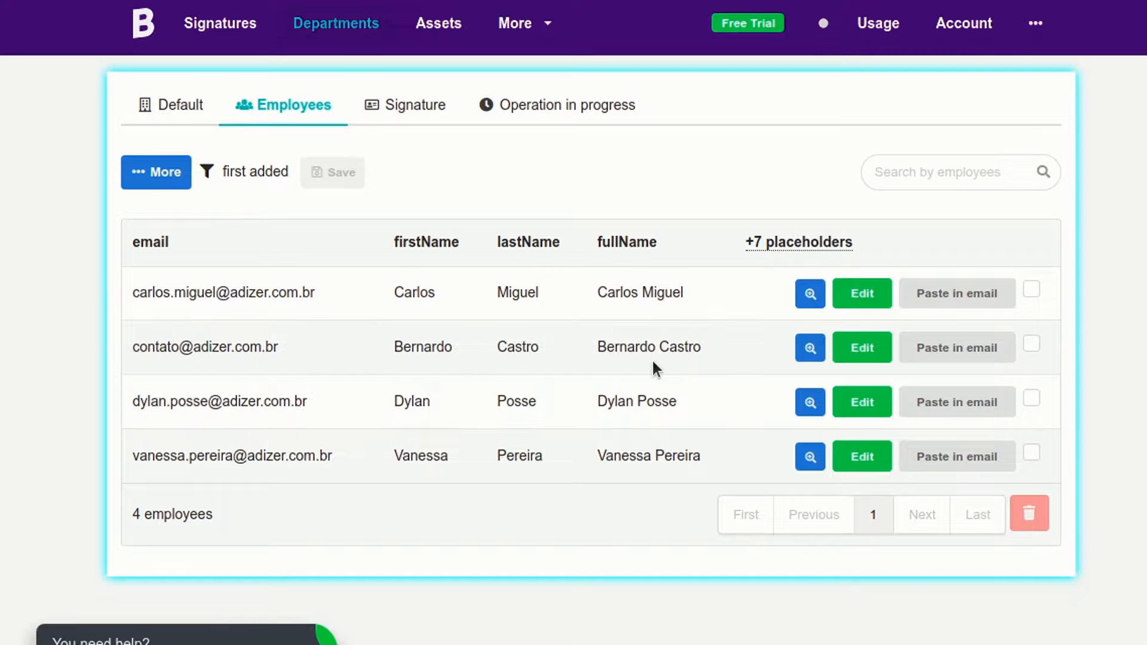
{"action": "mouse_move", "coordinate": [956, 402]}
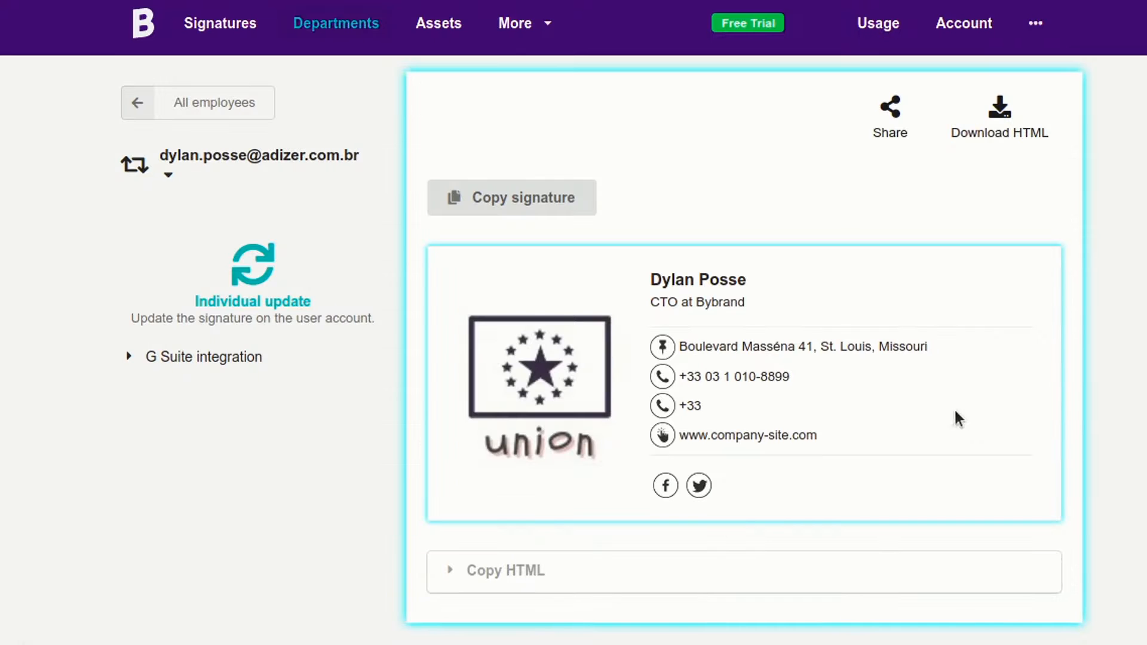
{"action": "left_click", "coordinate": [203, 357]}
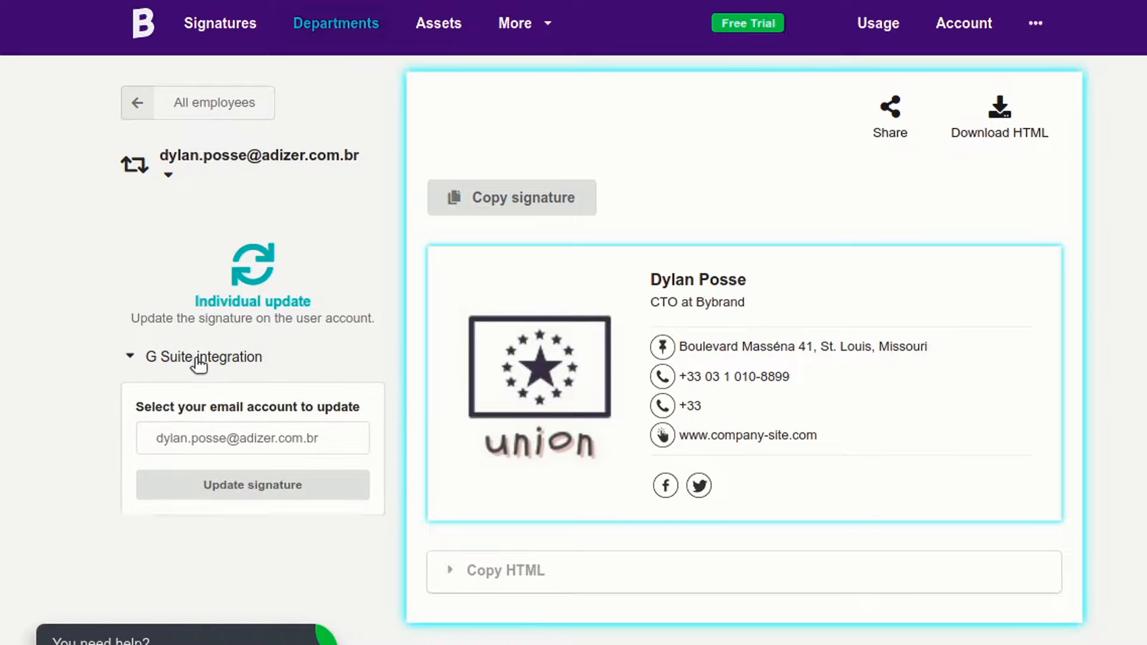
{"action": "left_click", "coordinate": [252, 484]}
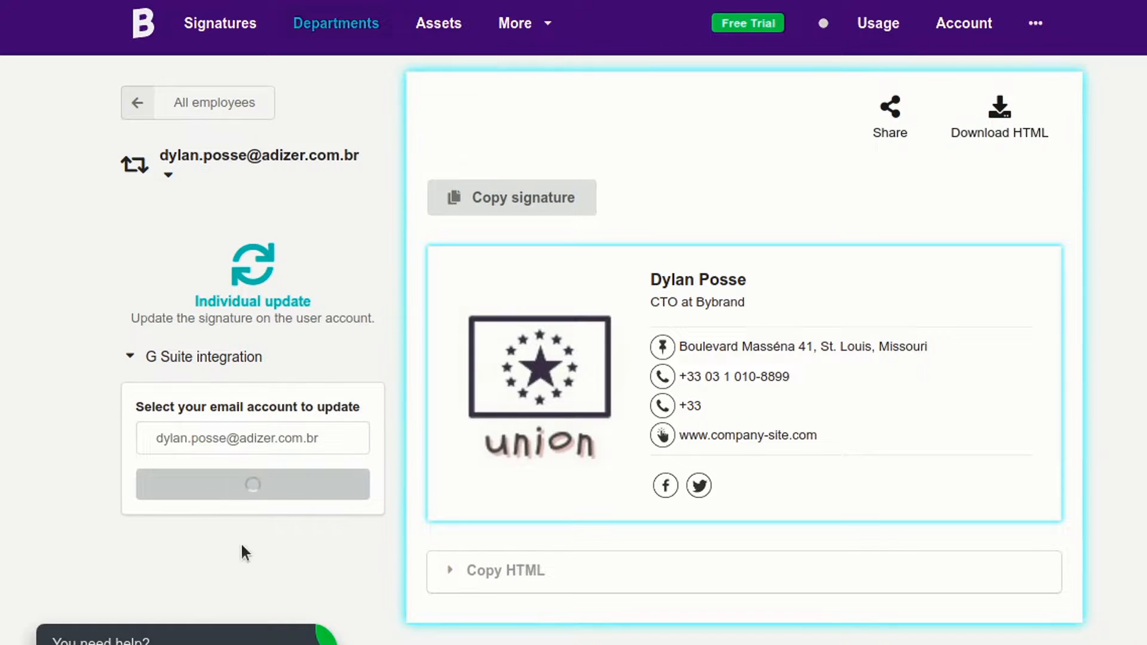
{"action": "left_click", "coordinate": [252, 484]}
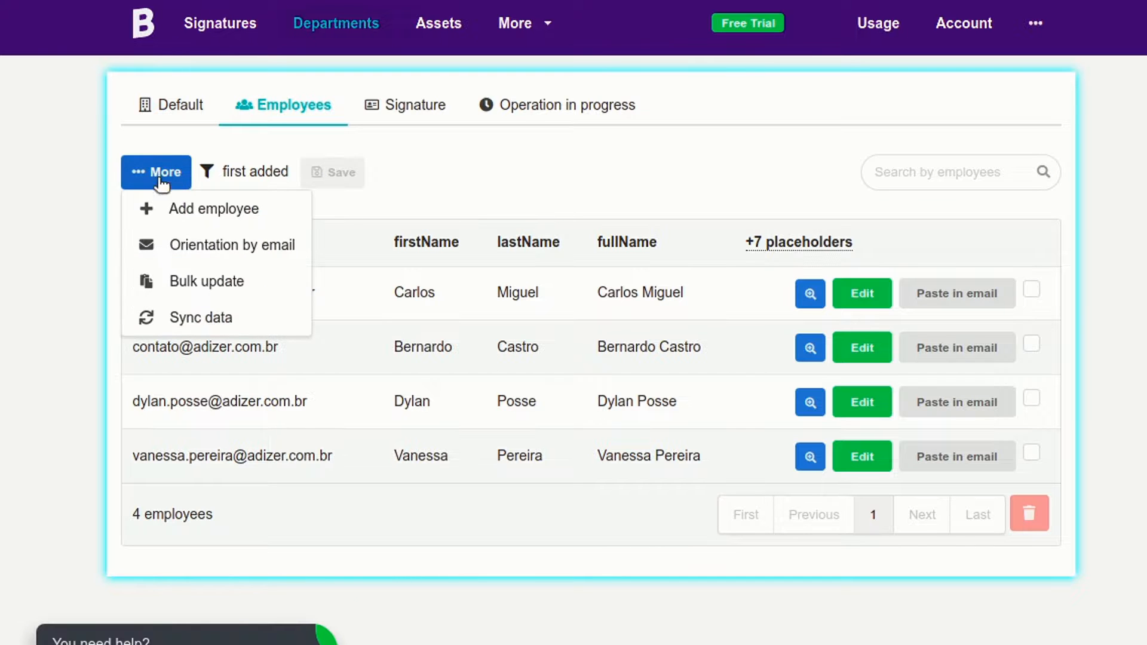
{"action": "mouse_move", "coordinate": [206, 281]}
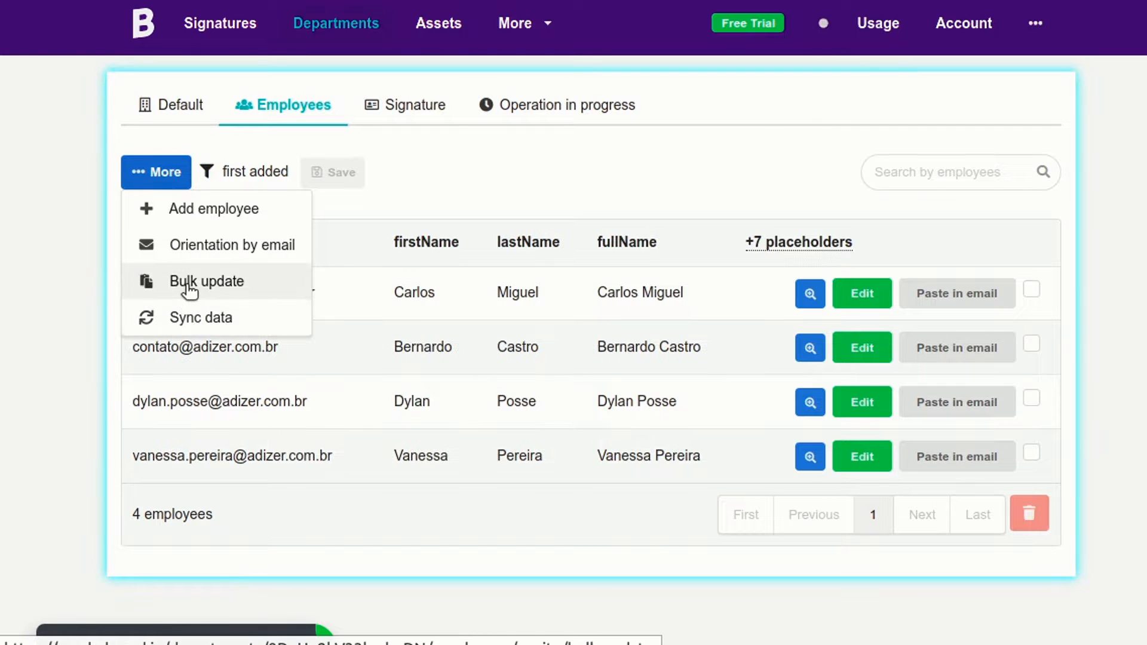
{"action": "left_click", "coordinate": [207, 280]}
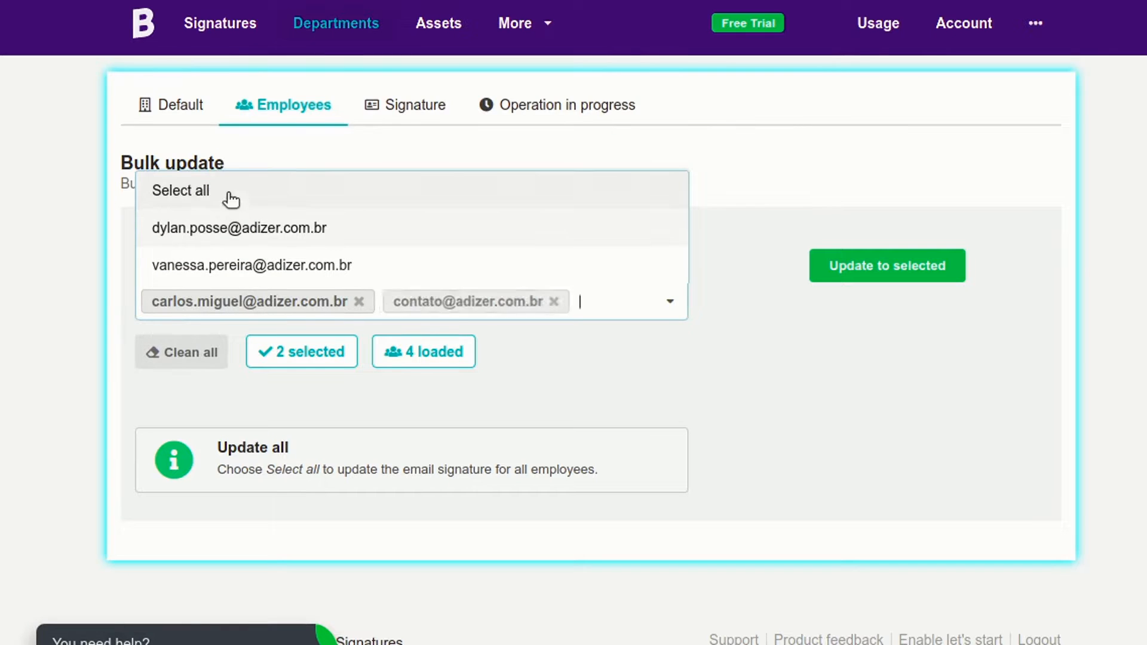
{"action": "left_click", "coordinate": [181, 190]}
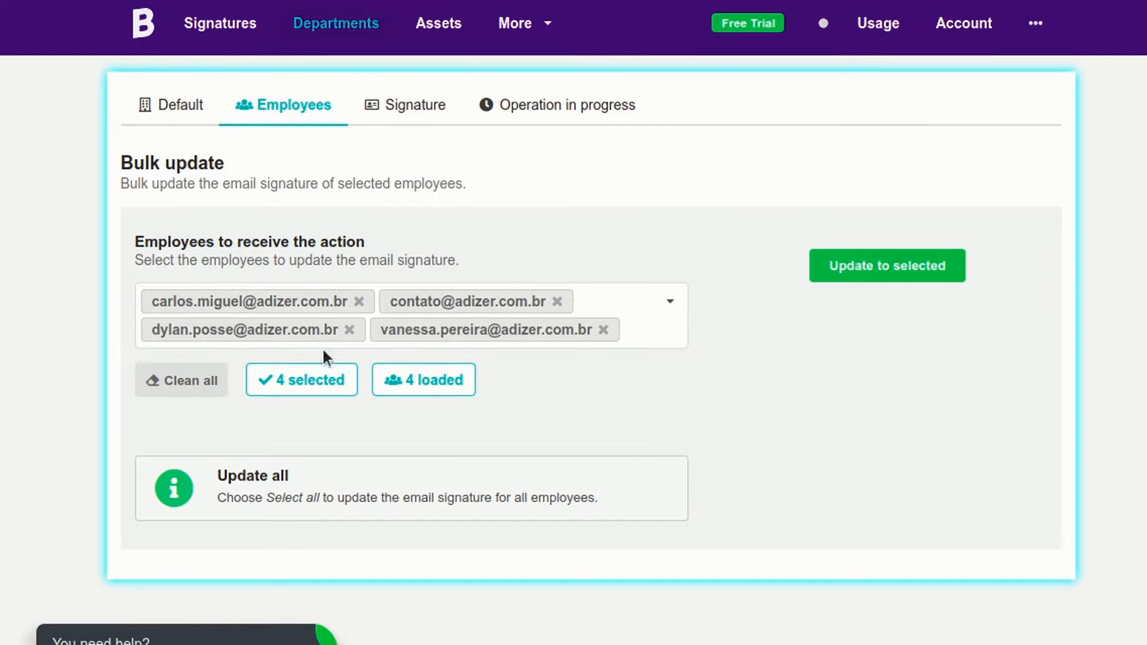
{"action": "left_click", "coordinate": [350, 329]}
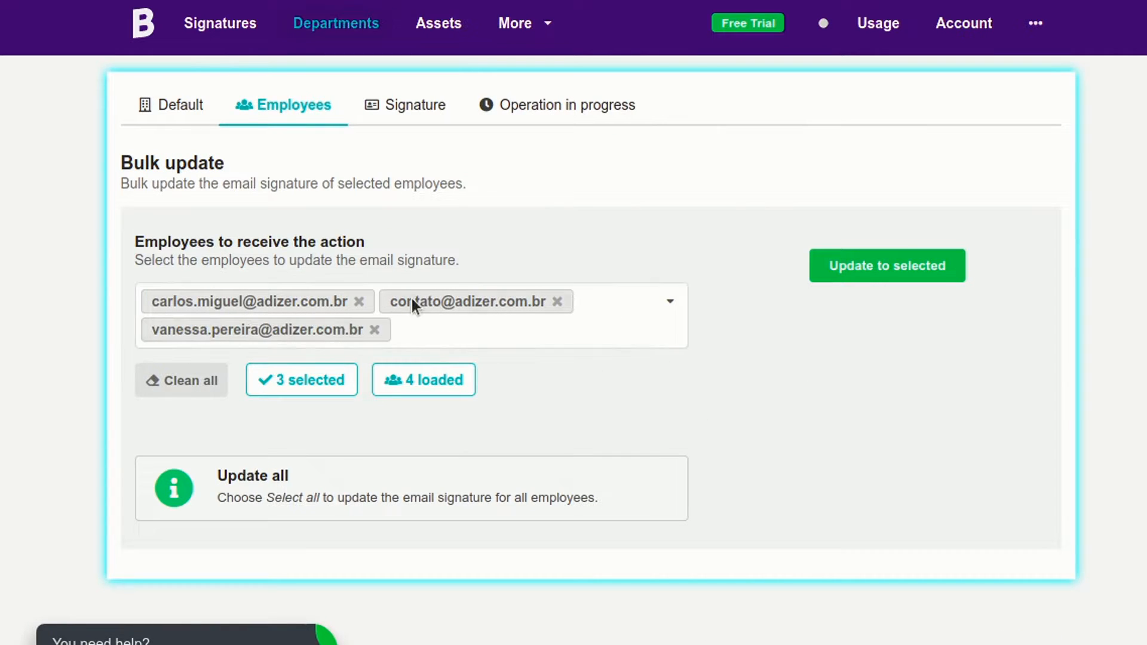
{"action": "left_click", "coordinate": [886, 265]}
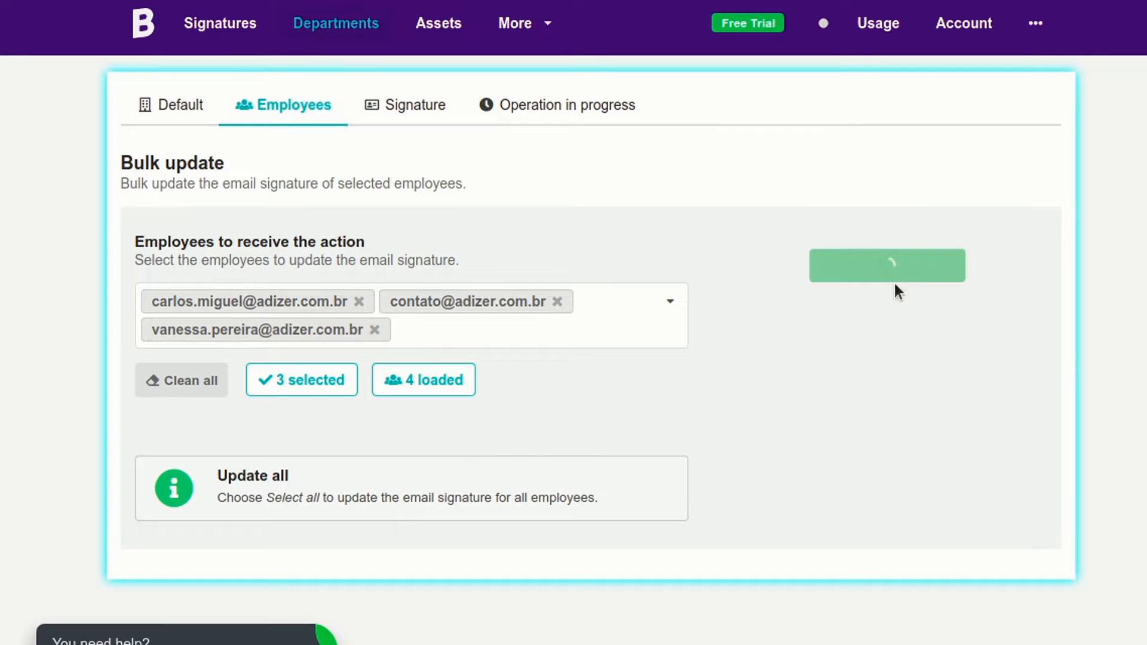
{"action": "left_click", "coordinate": [887, 265]}
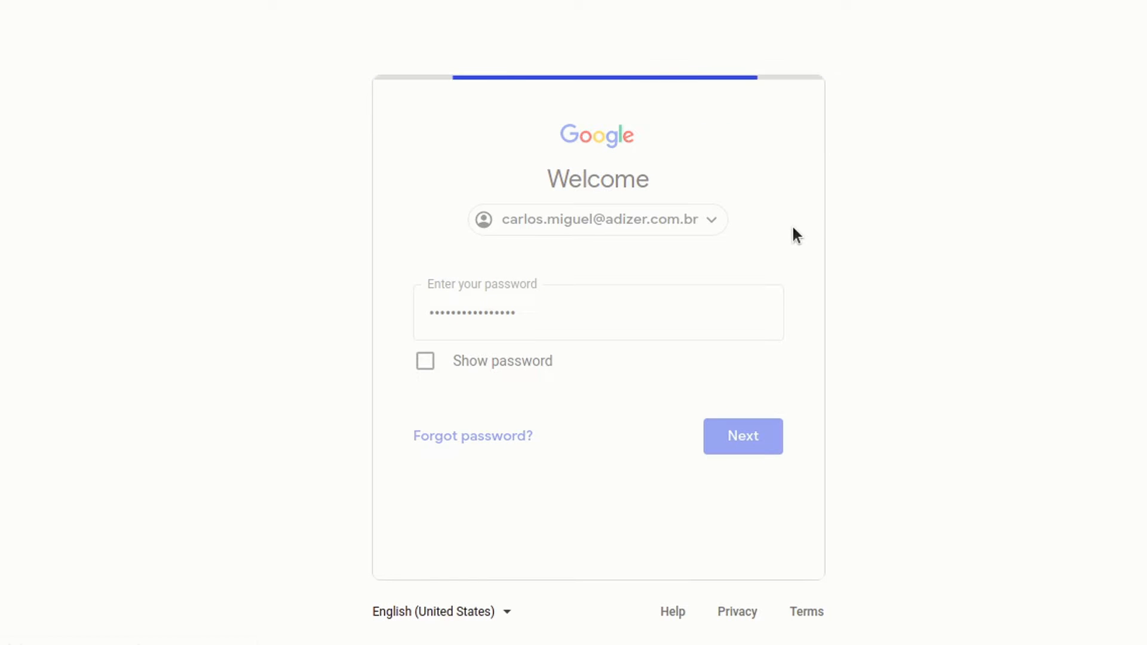
- Sign in to Carlos Miguel's Gmail and compose a message with subject 'Test' and body 'Hi,' showing his signature
{"action": "left_click", "coordinate": [742, 436]}
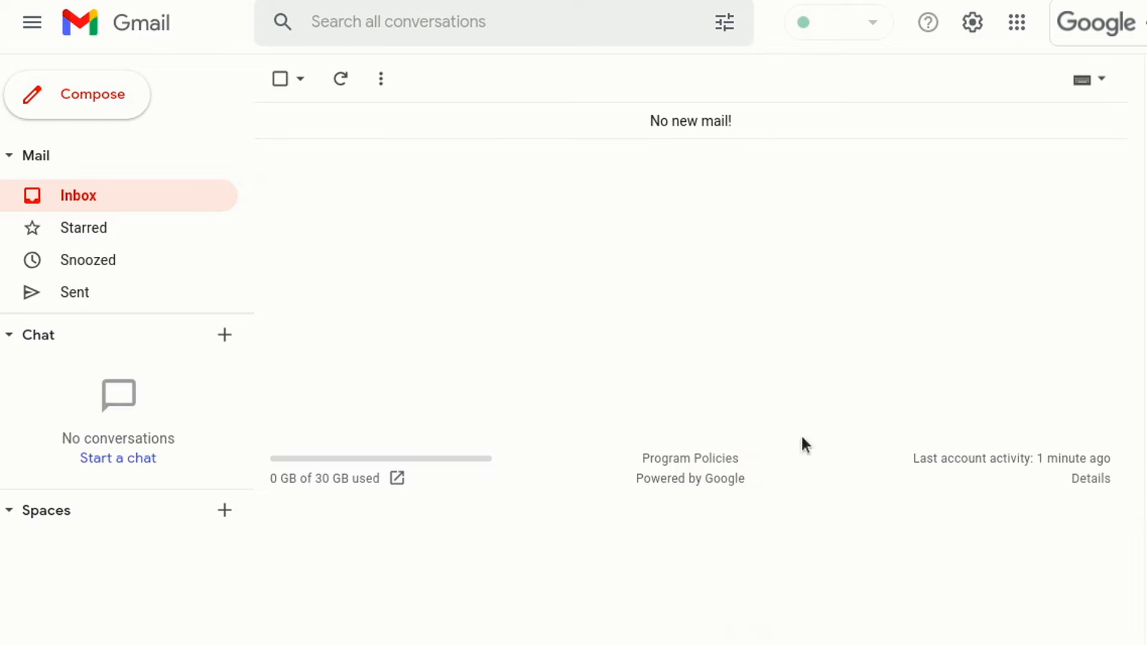
{"action": "left_click", "coordinate": [77, 93]}
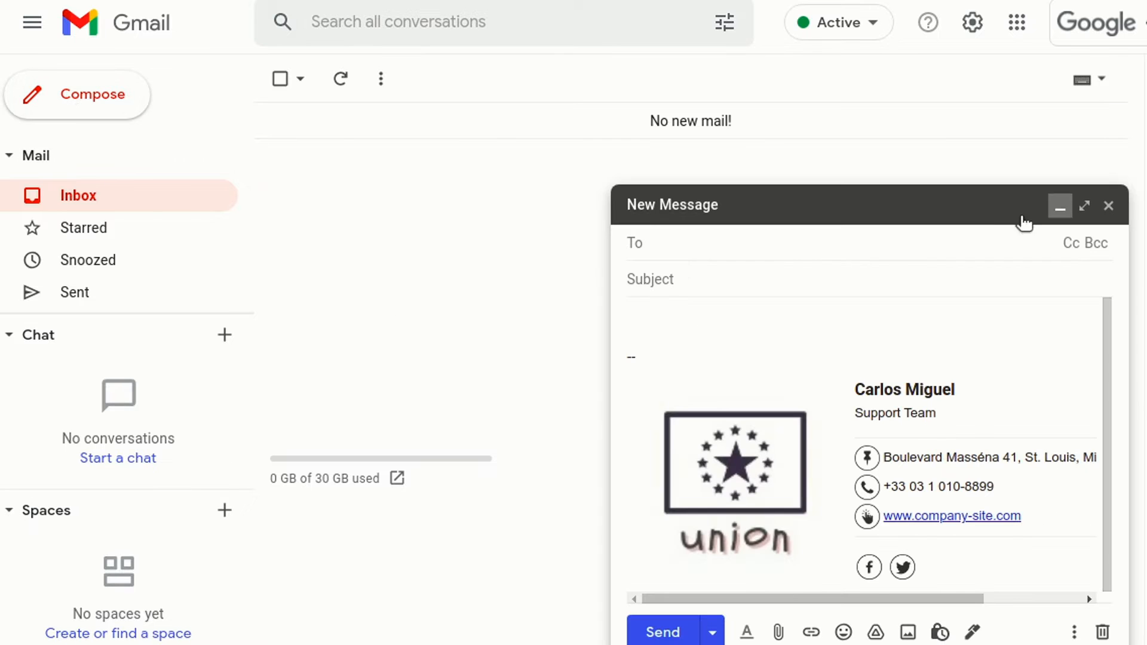
{"action": "type", "text": "Test"}
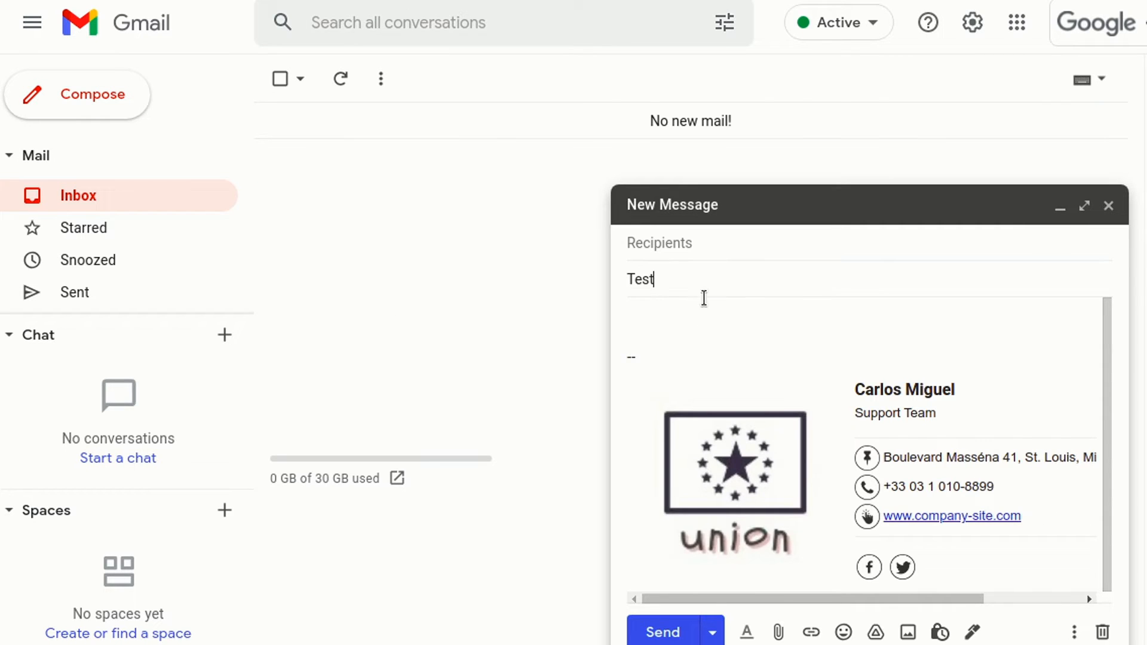
{"action": "type", "text": "Hi,"}
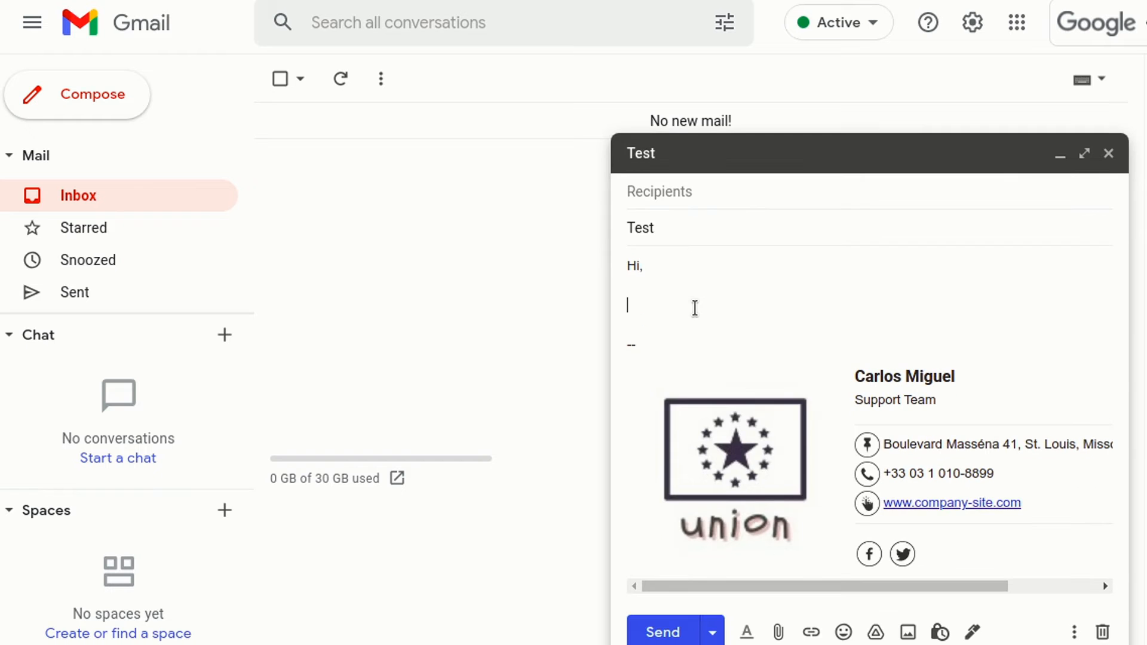